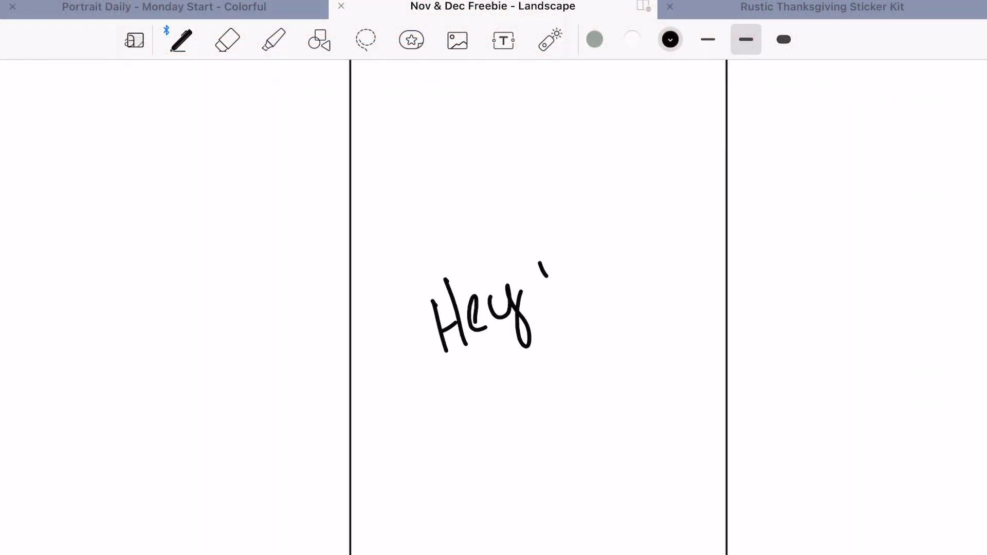
Test the eraser and pen, handwriting a greeting on the blank page
click(227, 40)
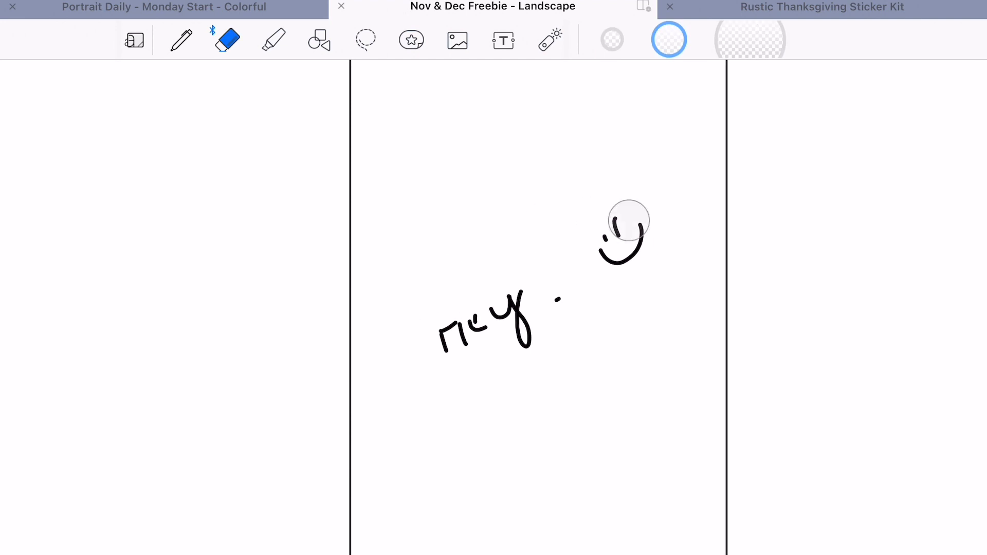
click(181, 40)
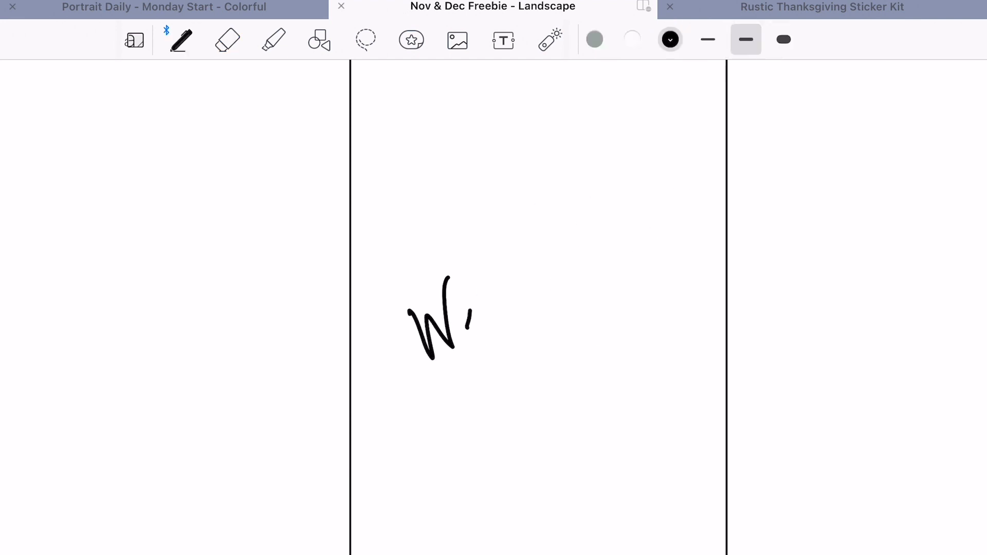
drag(460, 290, 567, 352)
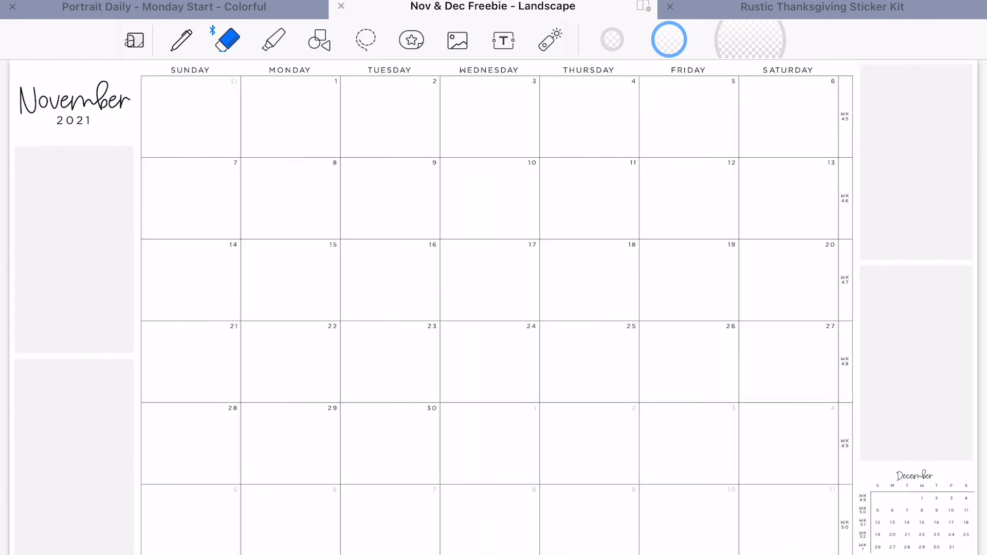
Check the Rustic Thanksgiving Sticker Kit's hex codes, then return to November with slate grey ink
click(164, 8)
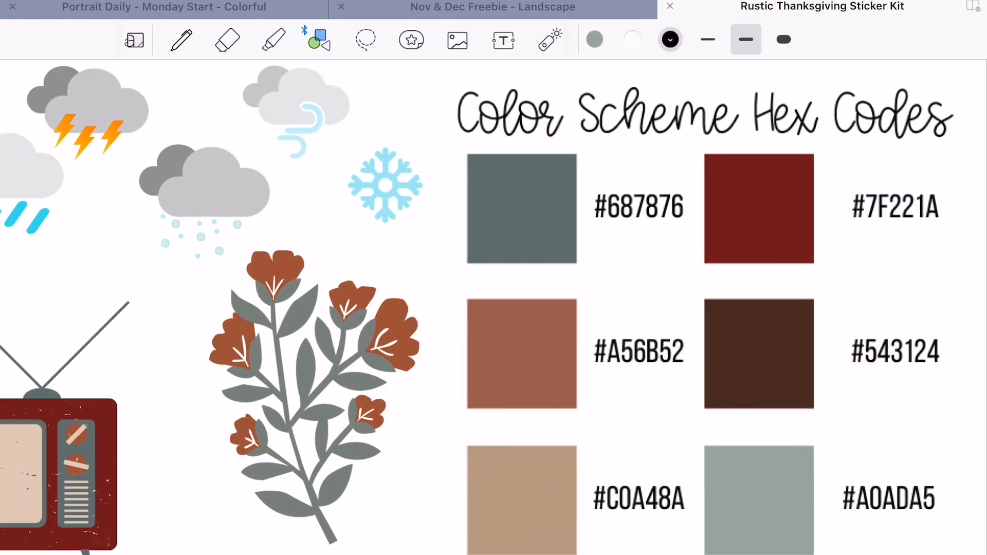
click(669, 40)
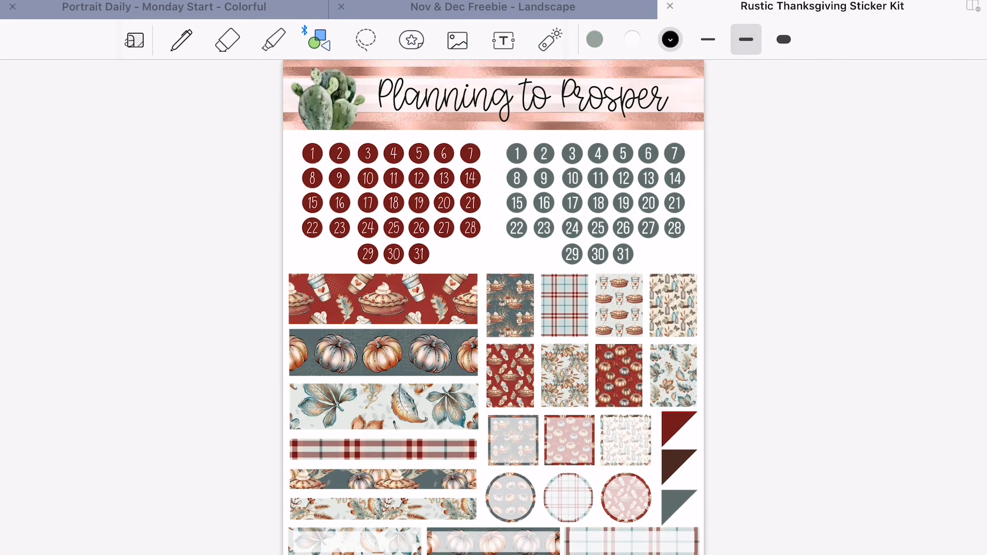
click(492, 7)
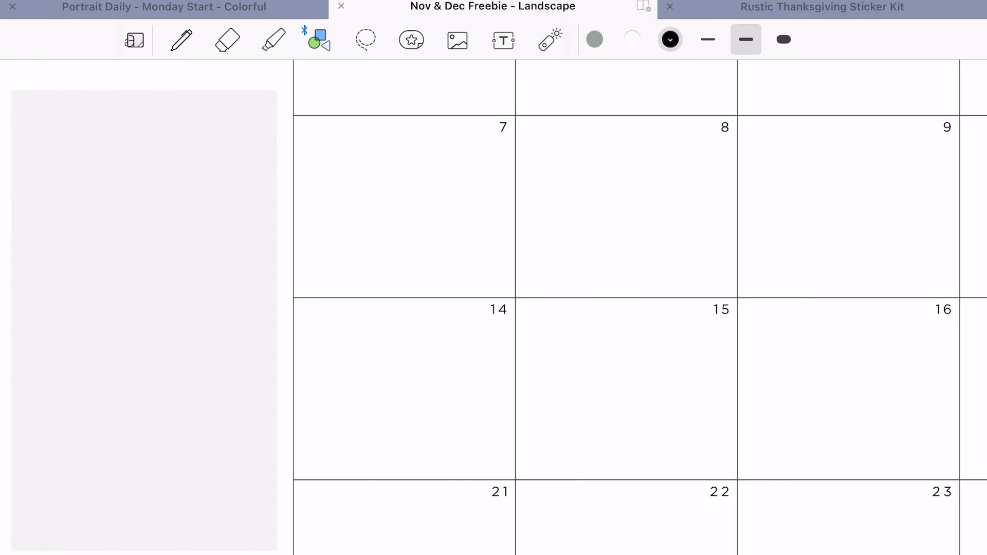
click(745, 40)
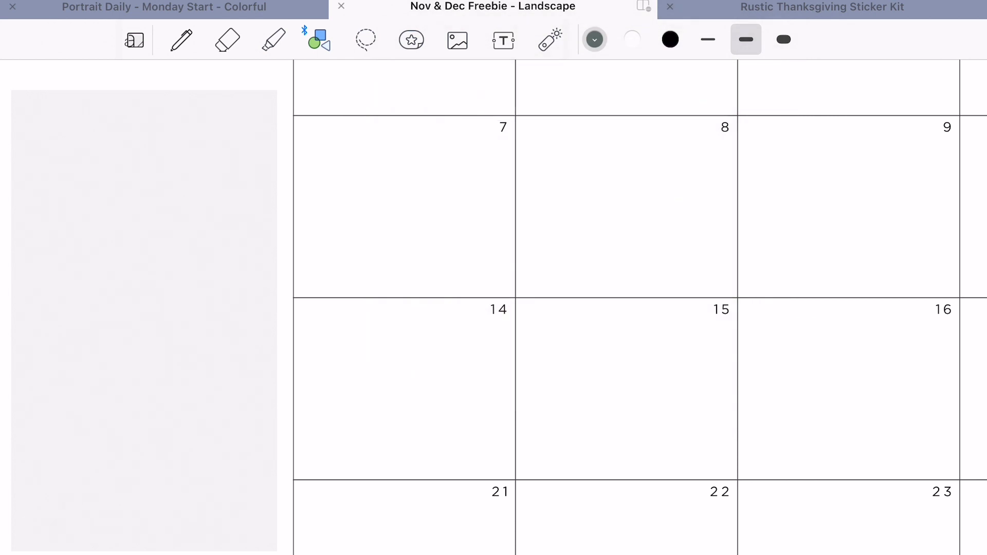
Draw a slate grey rectangle around the first sidebar box and switch to rust brown for the second
drag(13, 98, 169, 545)
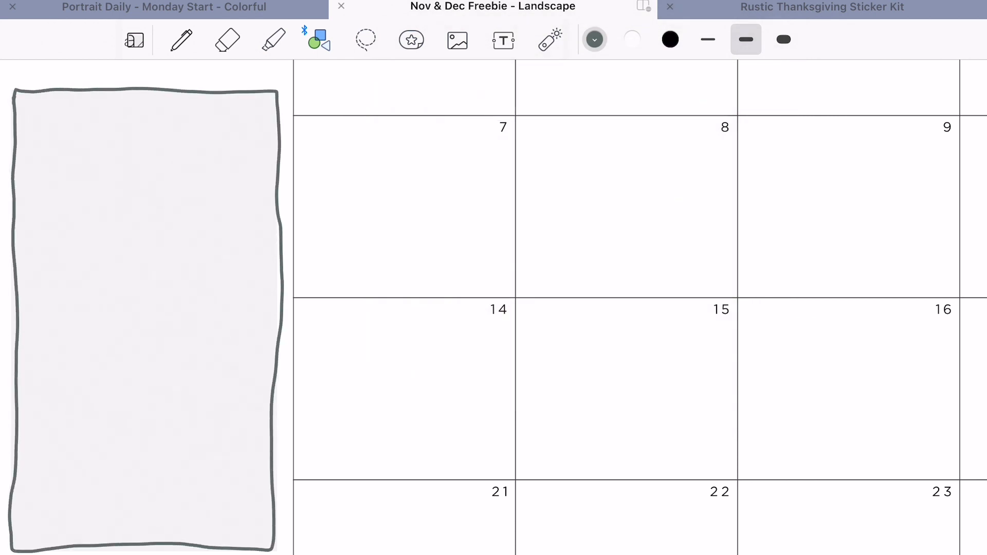
click(145, 314)
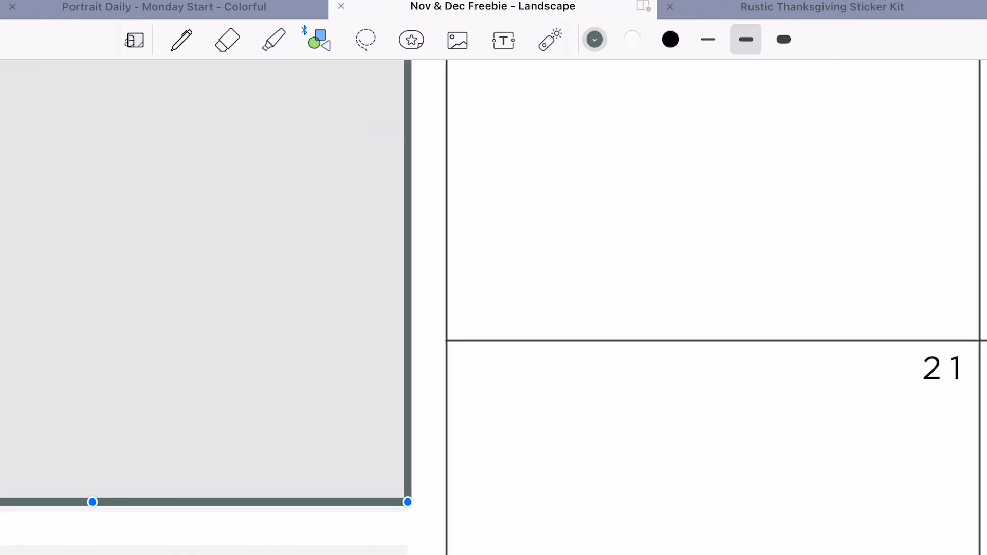
scroll(down, 3)
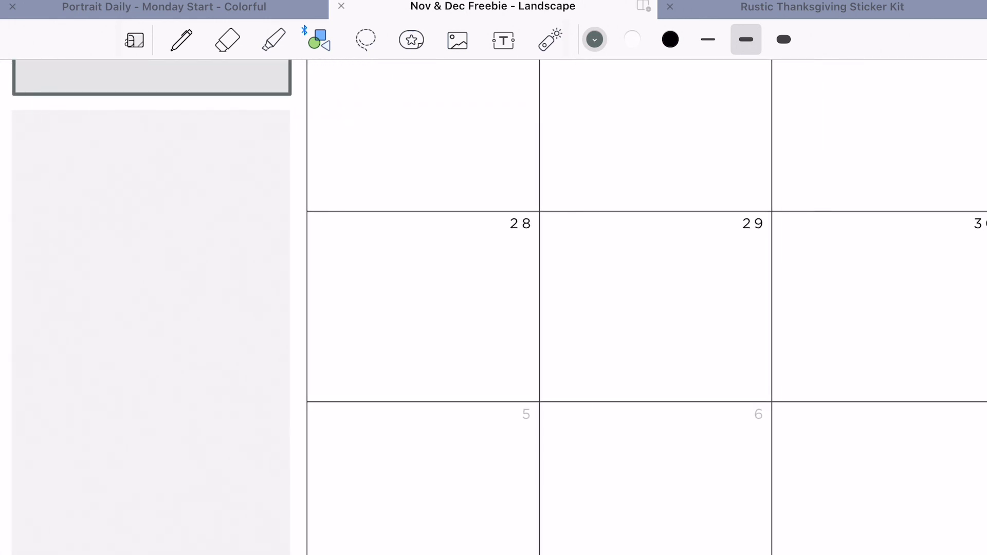
click(593, 40)
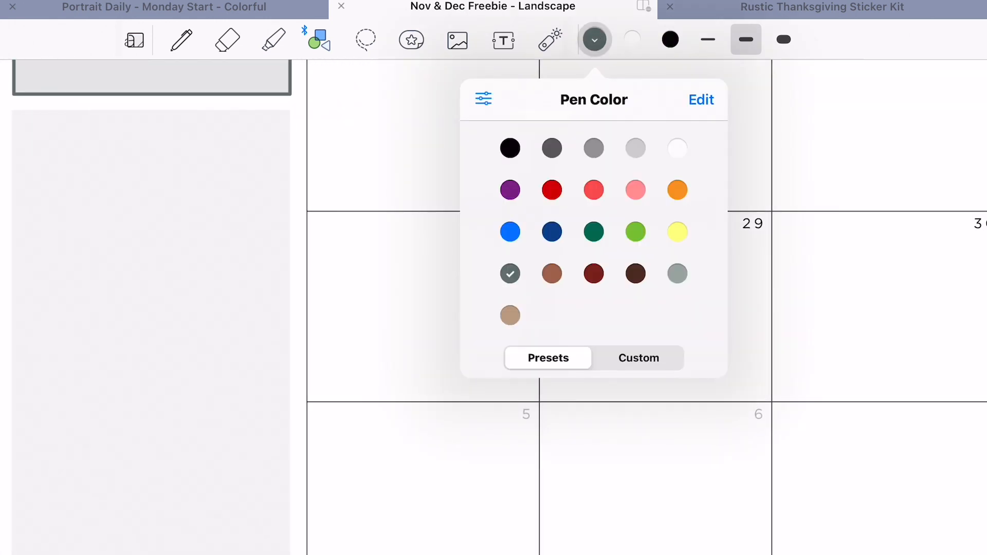
click(550, 273)
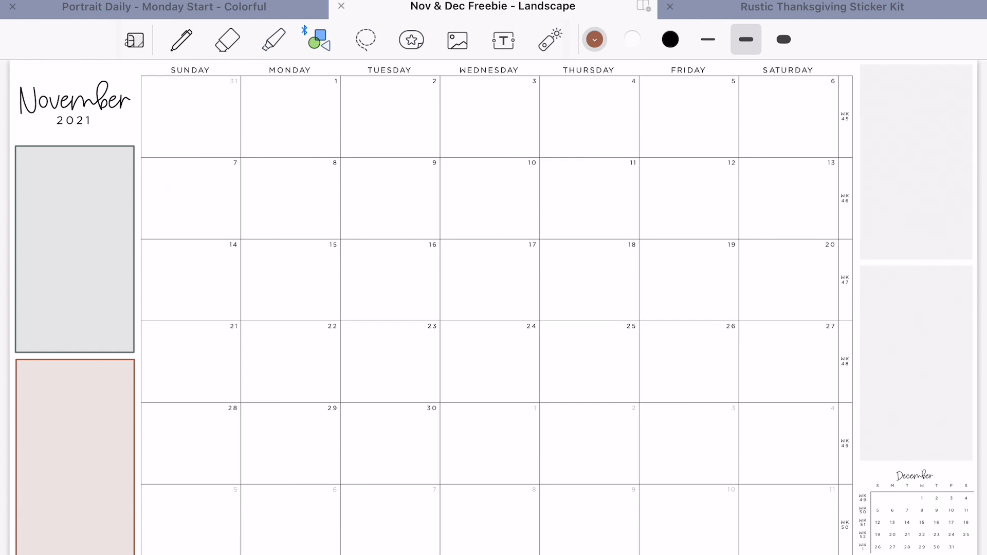
Outline the top right box in dark red, then the lower right box in grey with a photo frame
click(592, 40)
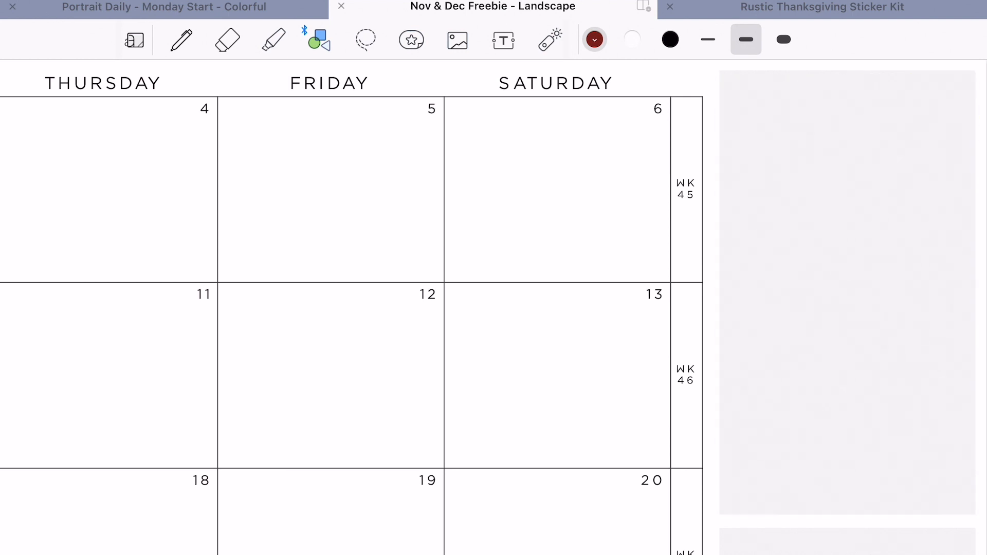
drag(719, 80, 954, 510)
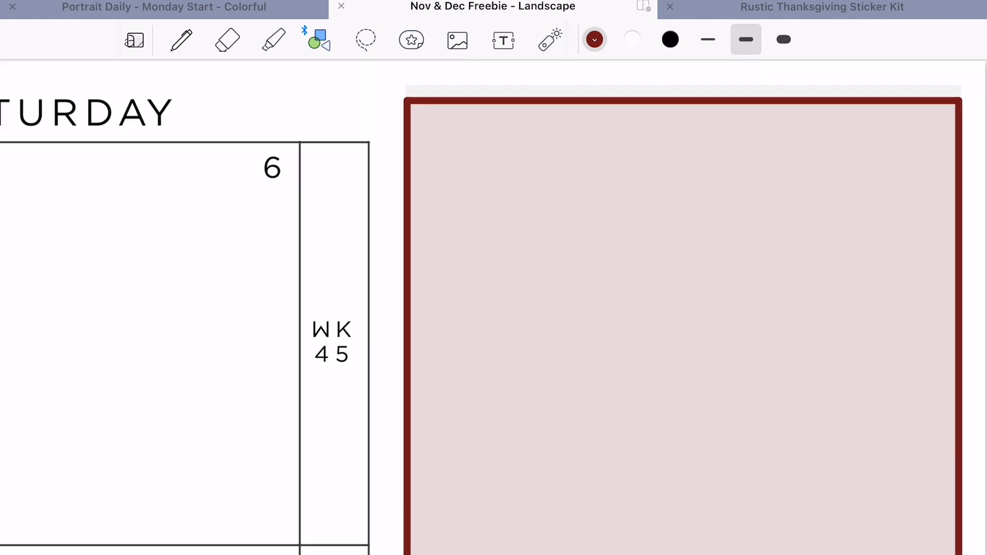
click(686, 314)
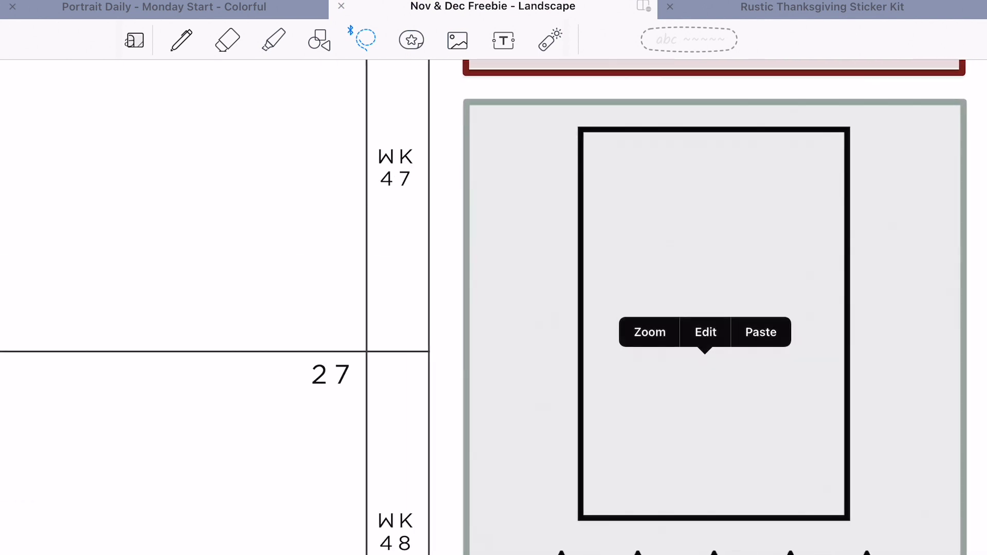
Paste the grey rectangle into the lower right box and resize it over the black frame
click(705, 332)
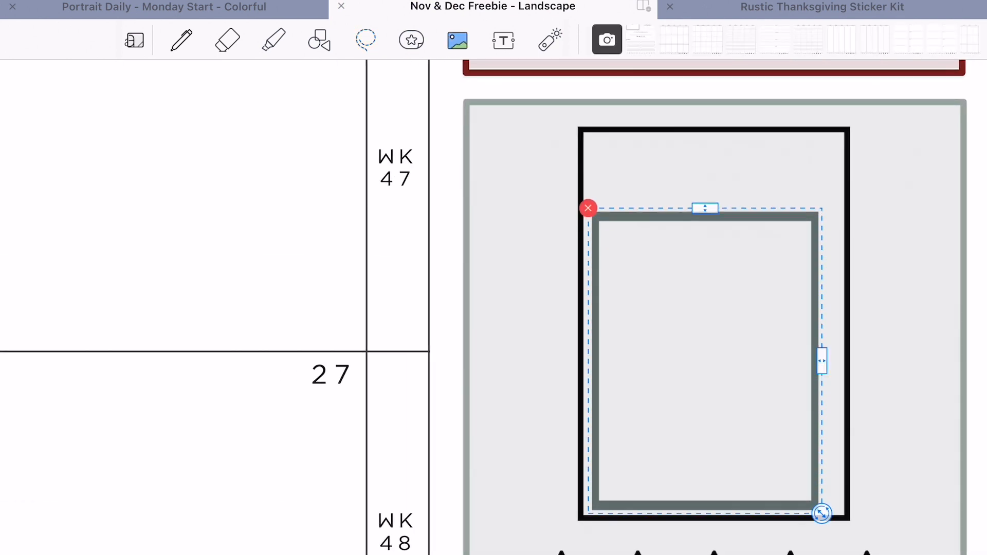
drag(821, 513, 840, 499)
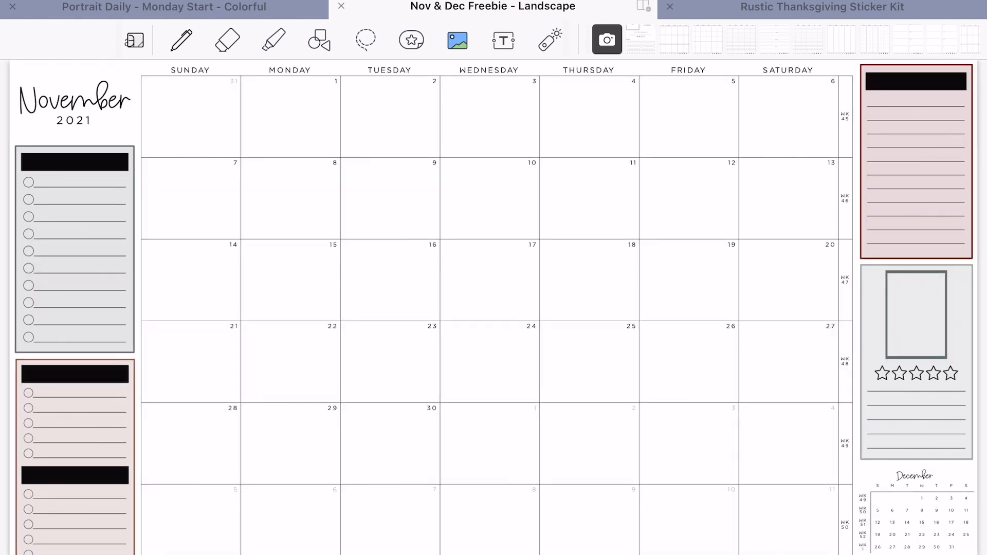
Lasso the slate grey colour bar in the sticker kit and bring it to the planner
click(821, 7)
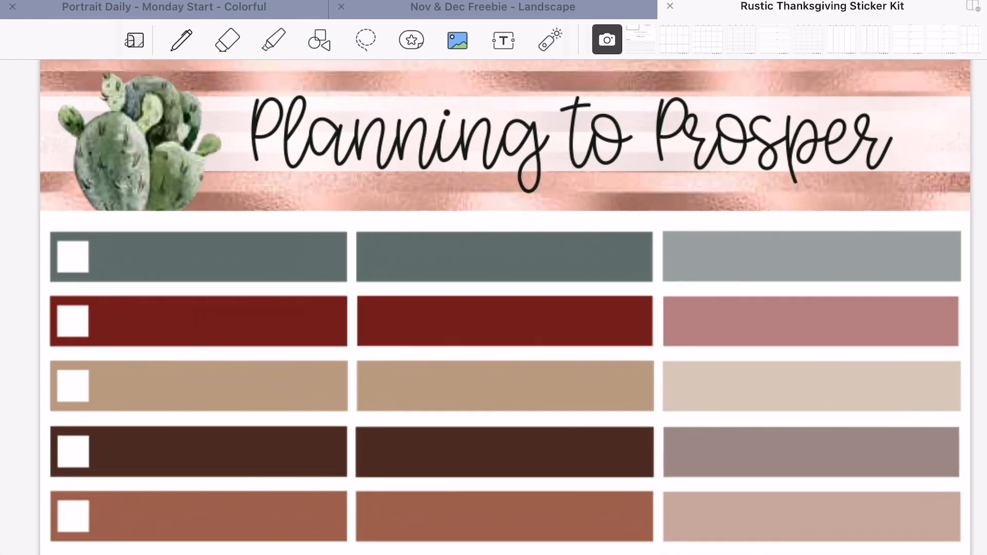
click(365, 40)
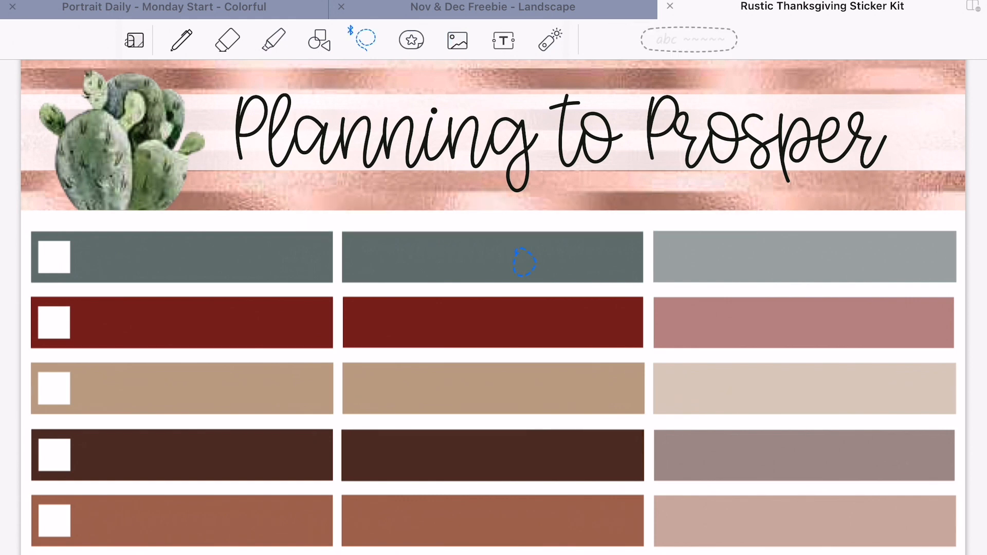
click(492, 7)
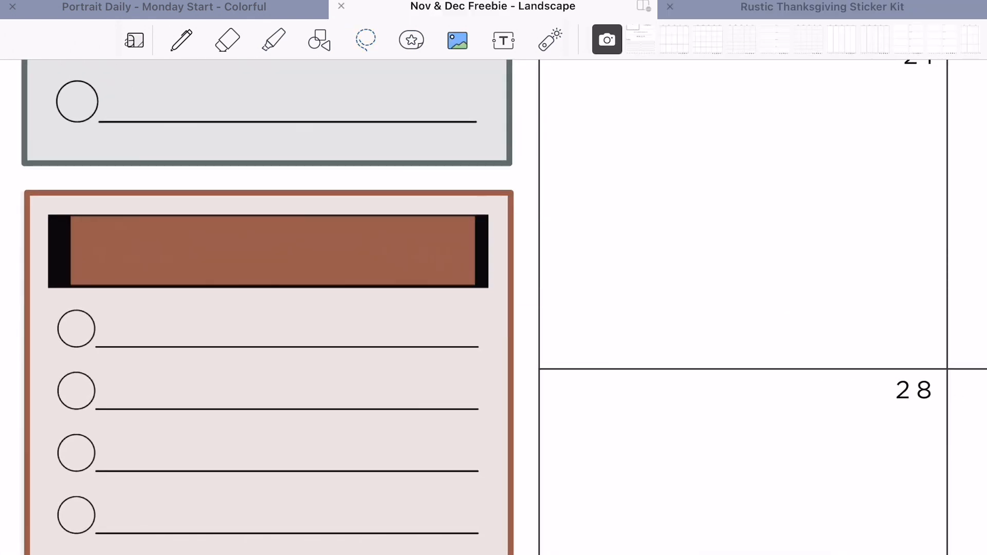
Paste the rust brown bar over a header and copy the dark red colour bar too
click(268, 251)
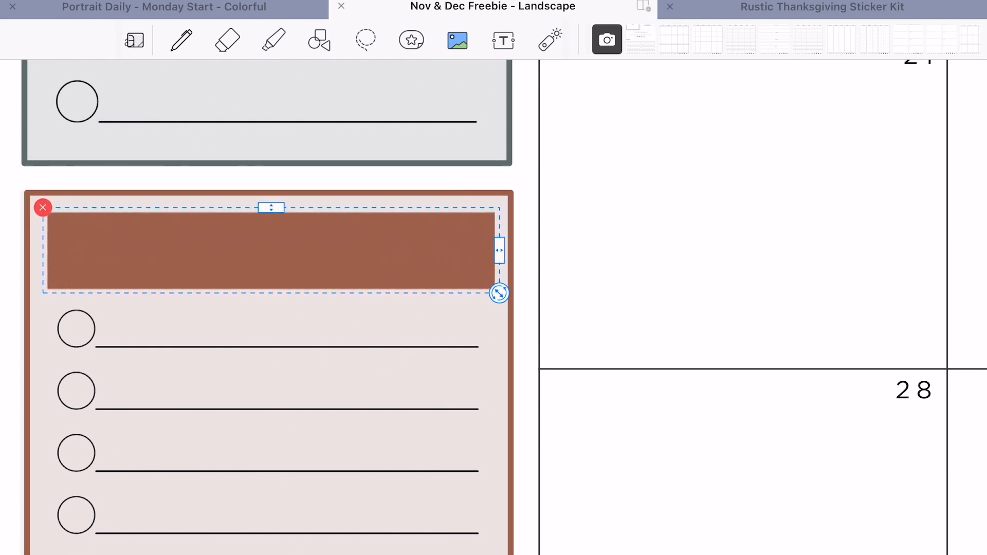
right_click(267, 251)
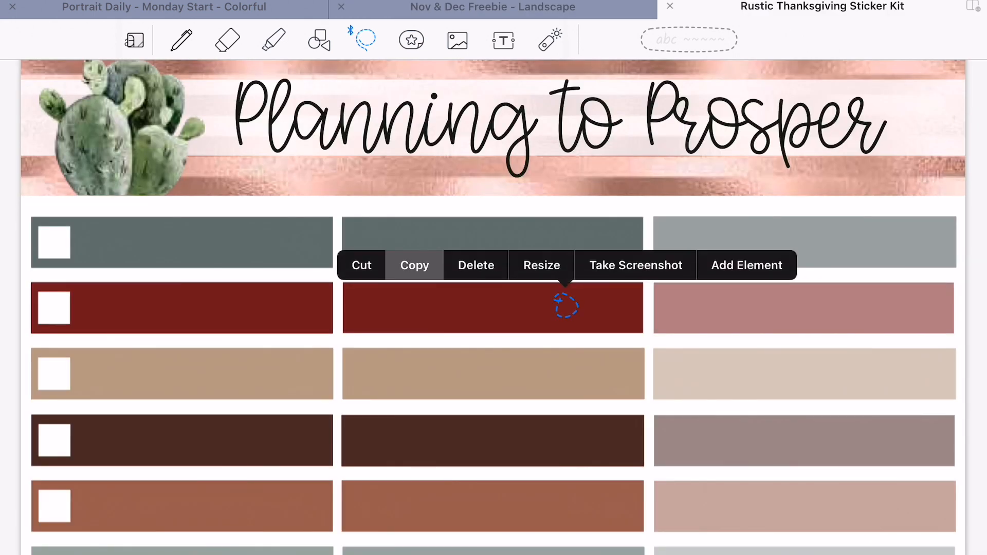
click(492, 7)
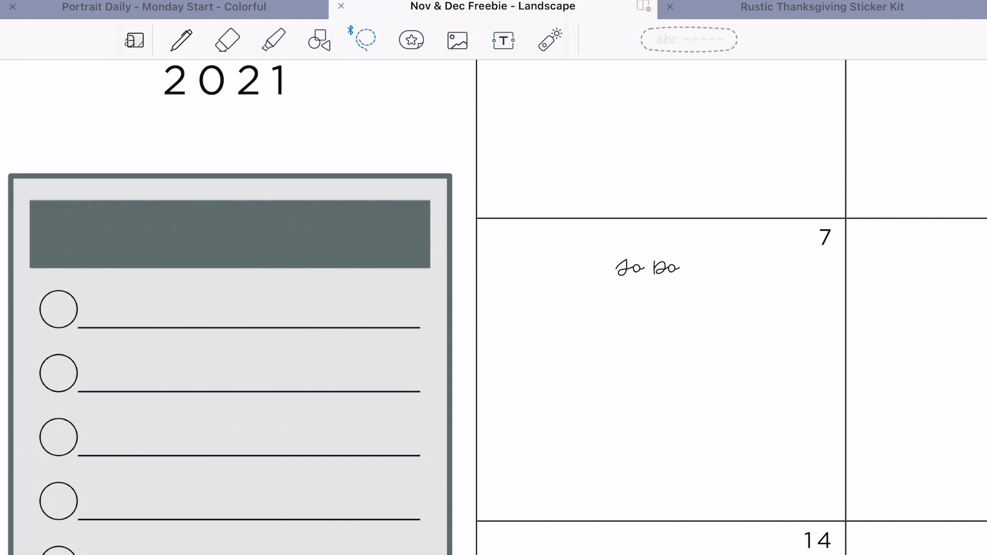
Recolour the To Do lettering white and move it onto the rust brown header bar
click(646, 267)
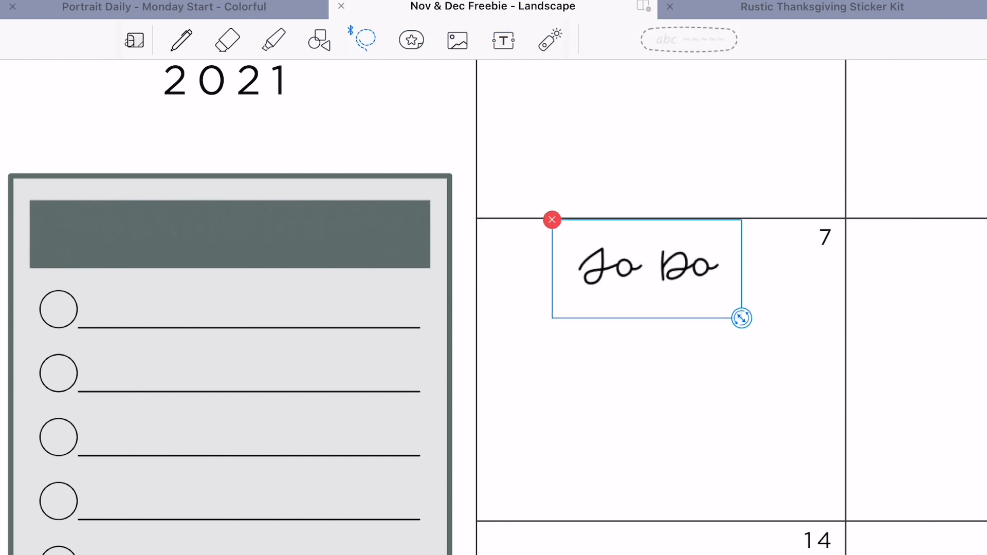
click(649, 264)
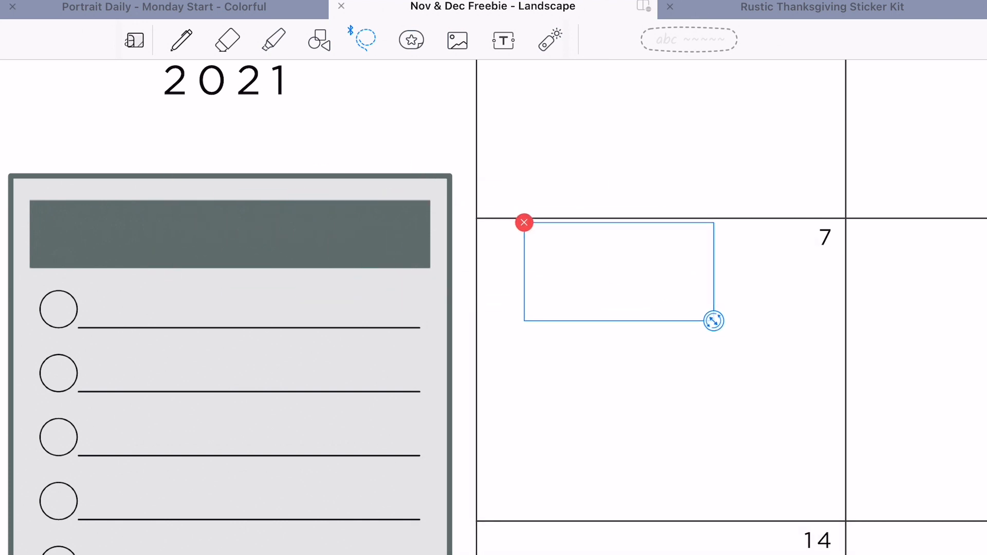
drag(620, 270, 239, 233)
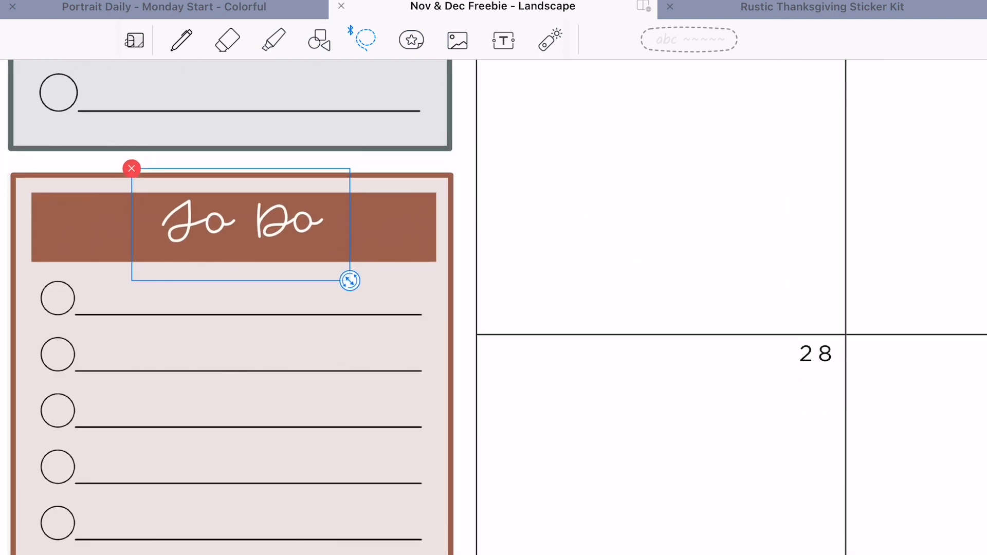
Copy the white To Do lettering onto the other headers, centred on the dark red one
click(503, 41)
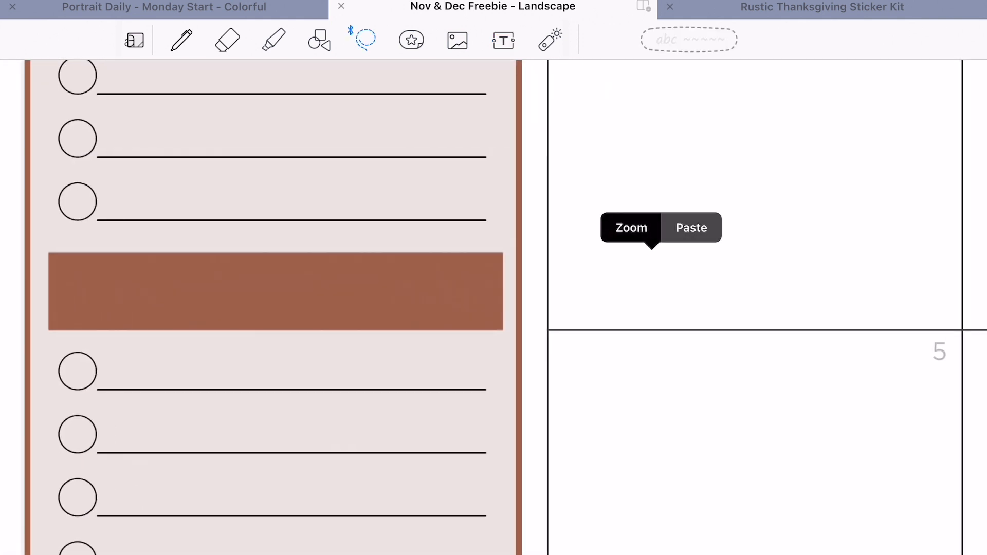
click(691, 229)
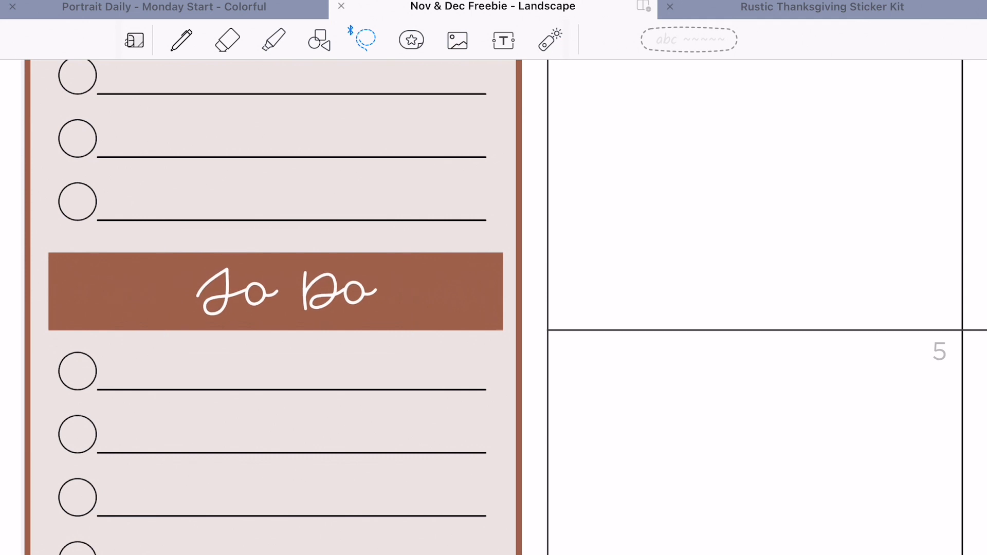
click(502, 40)
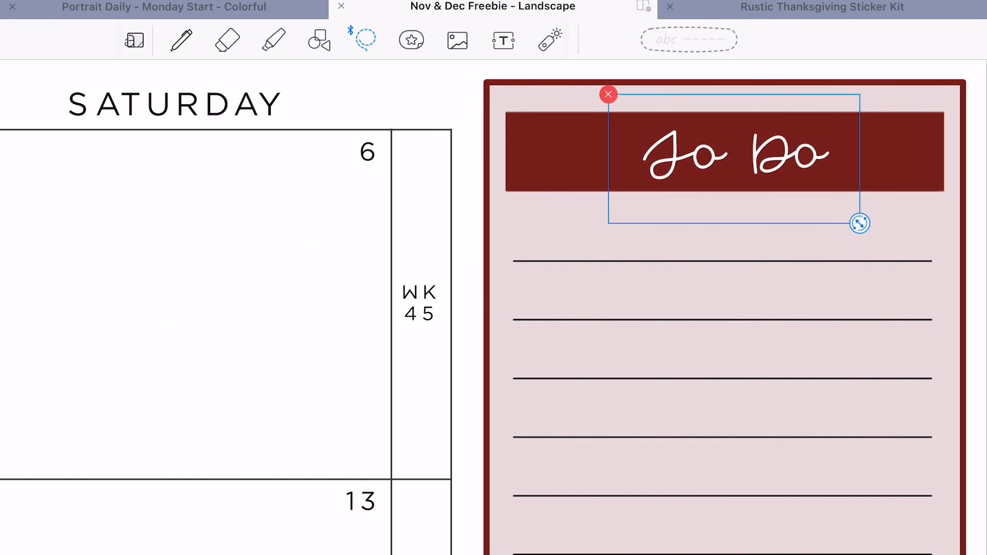
drag(858, 223, 866, 220)
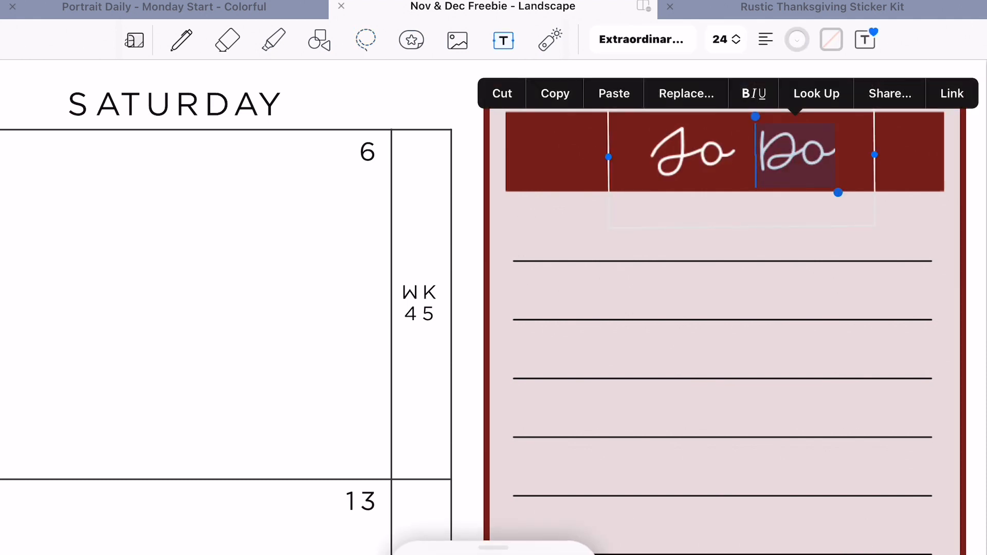
Retype the dark red header's lettering as 'Grat' for Gratitude and move to the weekly spread
text(Grat)
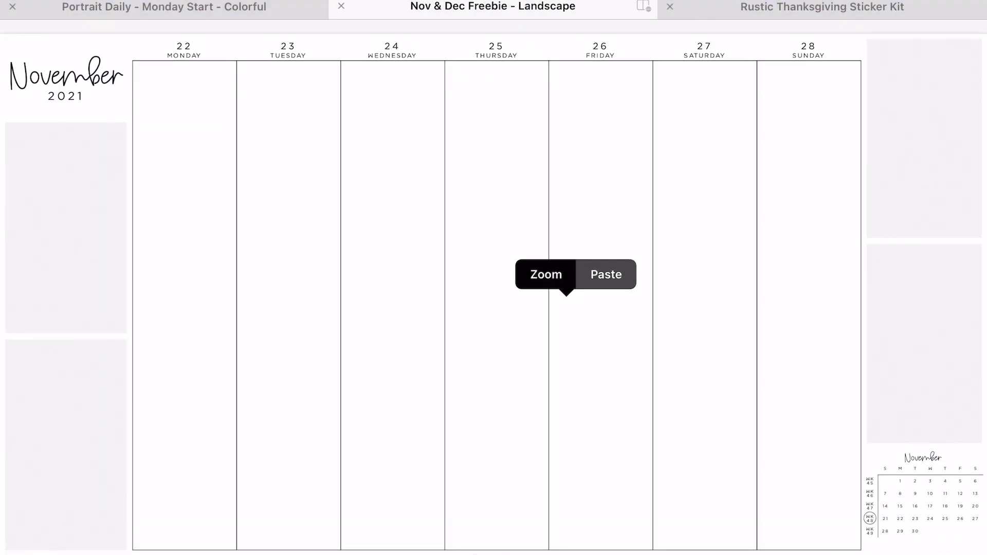
Jump to the monthly view and back to the November 22–28 weekly page via week 48
click(605, 275)
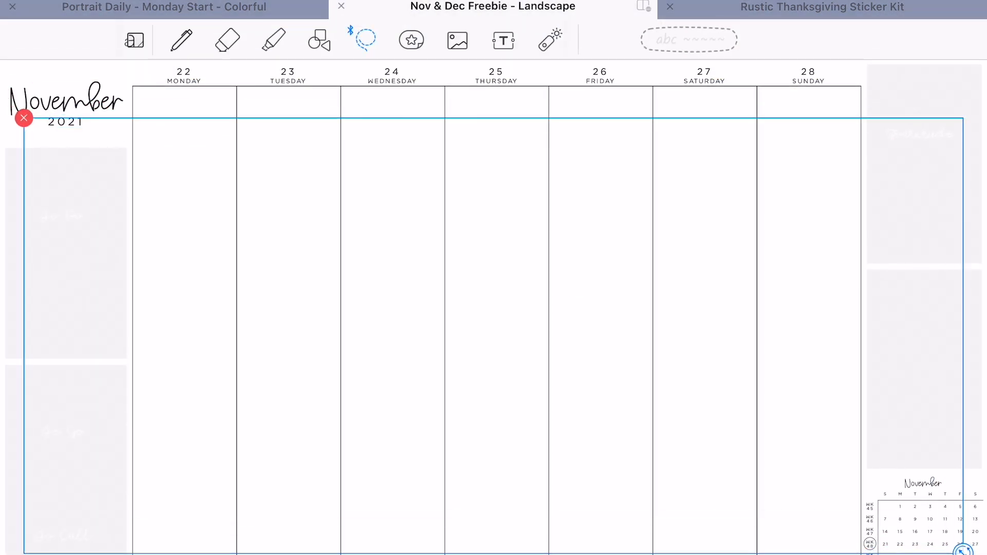
click(227, 40)
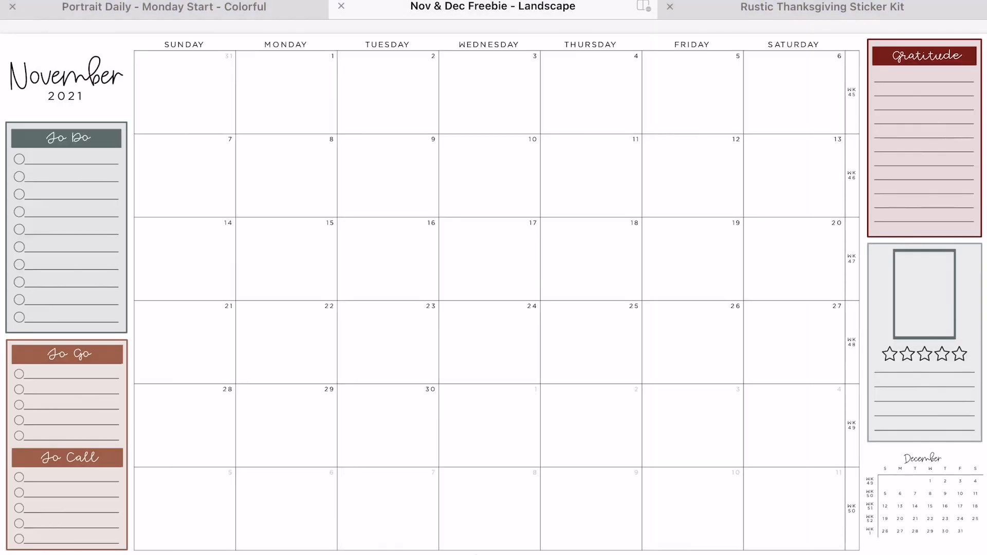
click(364, 40)
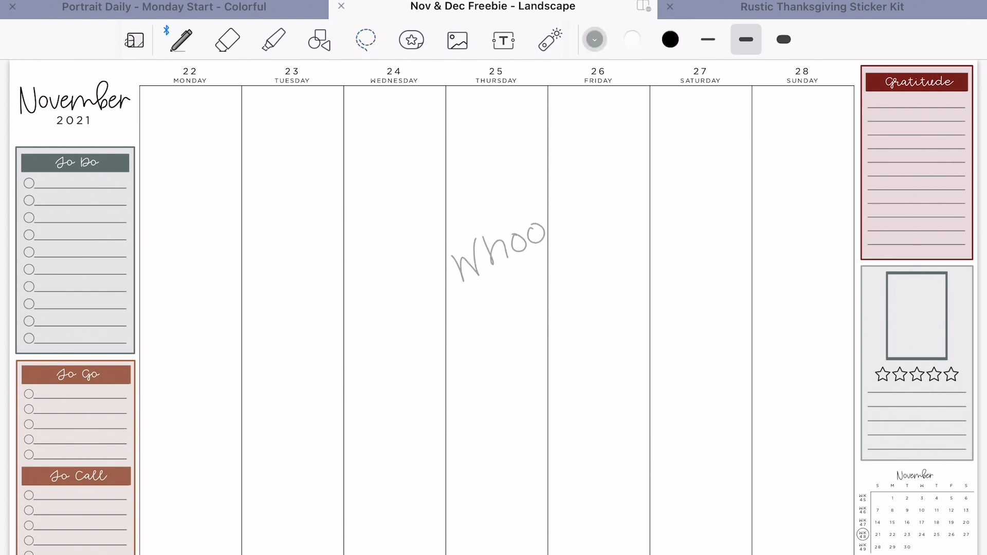
Erase the Thursday test scribble, set the pen to black and handwrite the first To Do task
drag(542, 201, 598, 340)
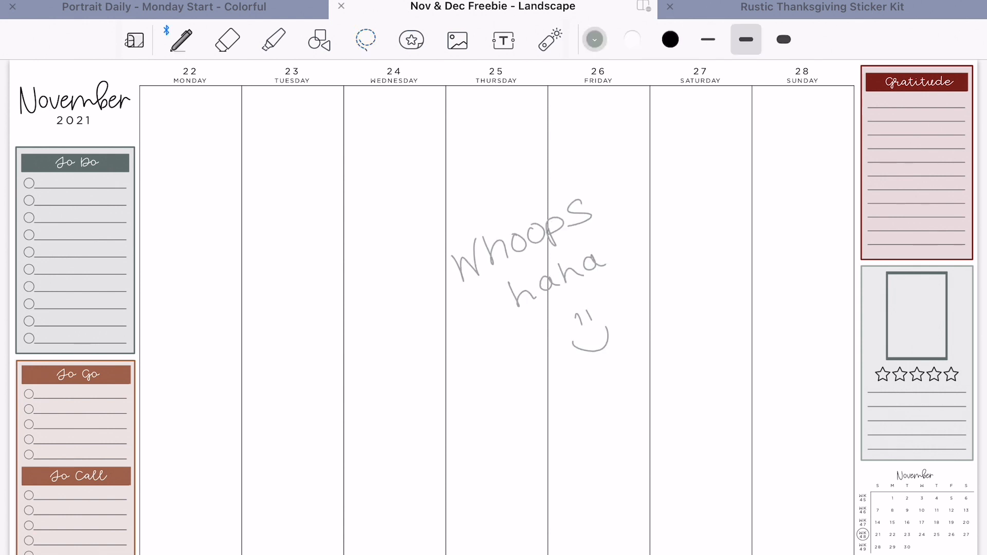
click(226, 40)
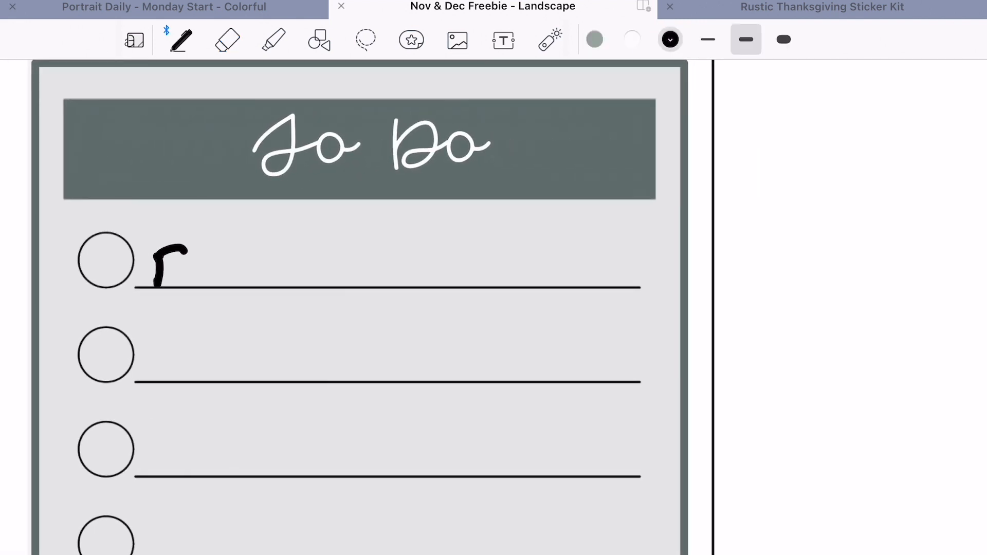
click(745, 40)
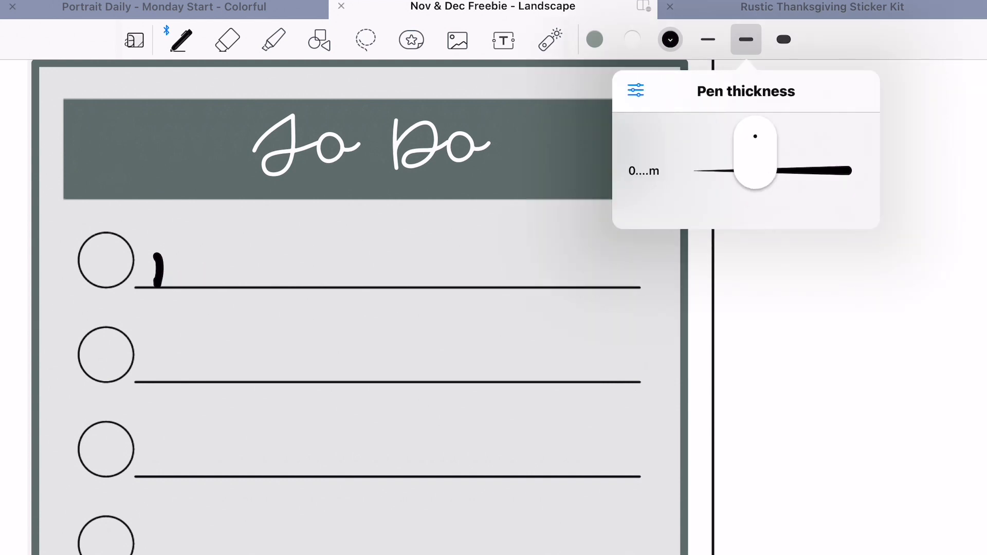
click(226, 40)
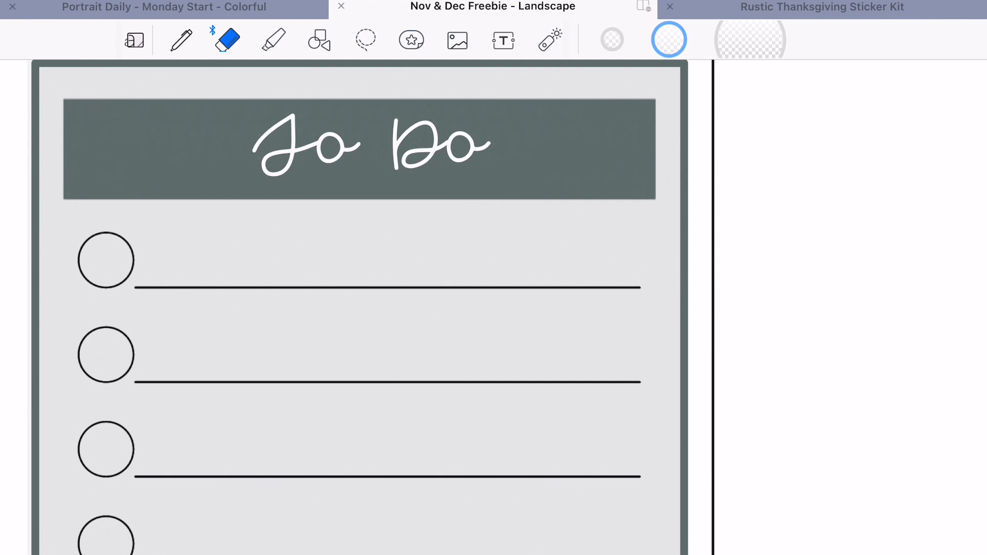
click(181, 40)
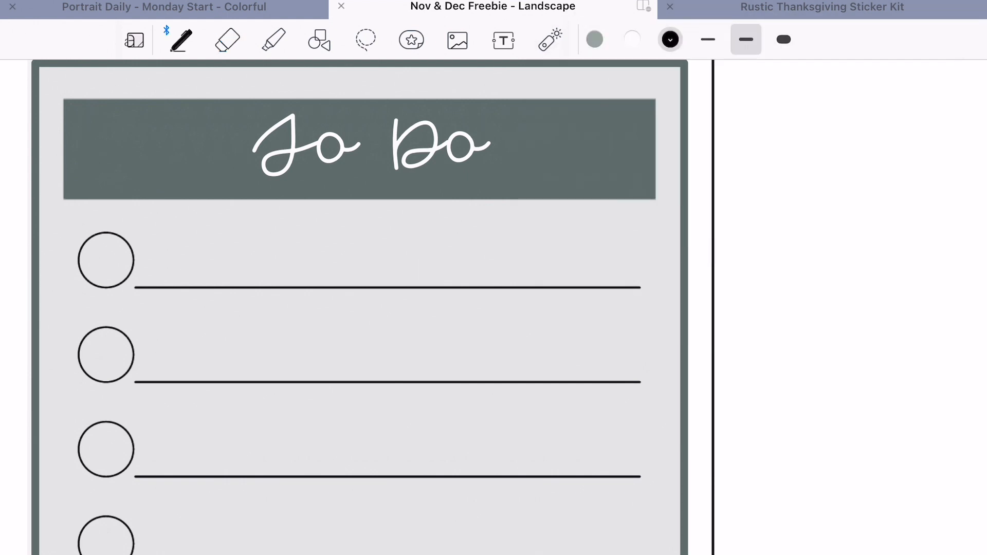
drag(145, 270, 264, 274)
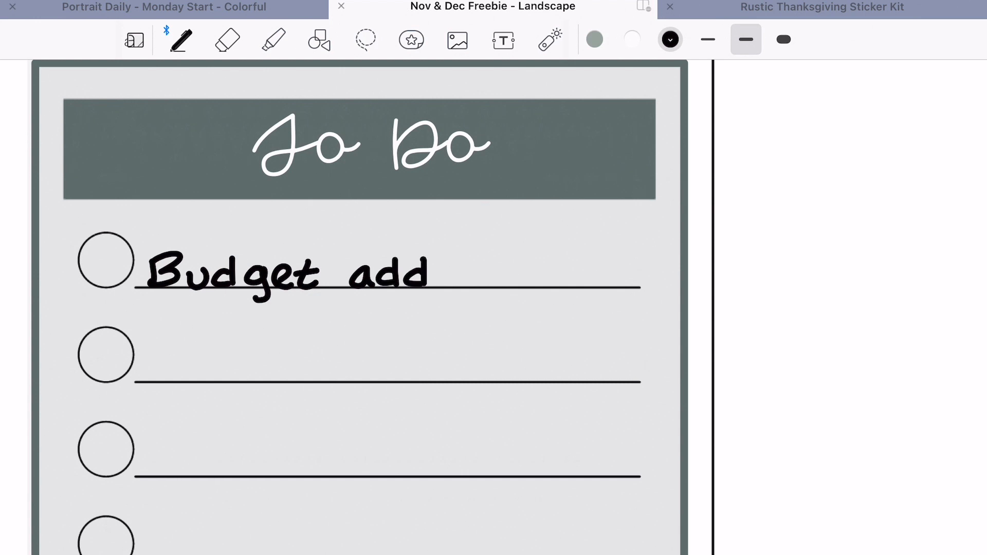
Handwrite Script, Amazon returns and TM Attorney into the To Do, To Go and To Call lists
scroll(down, 3)
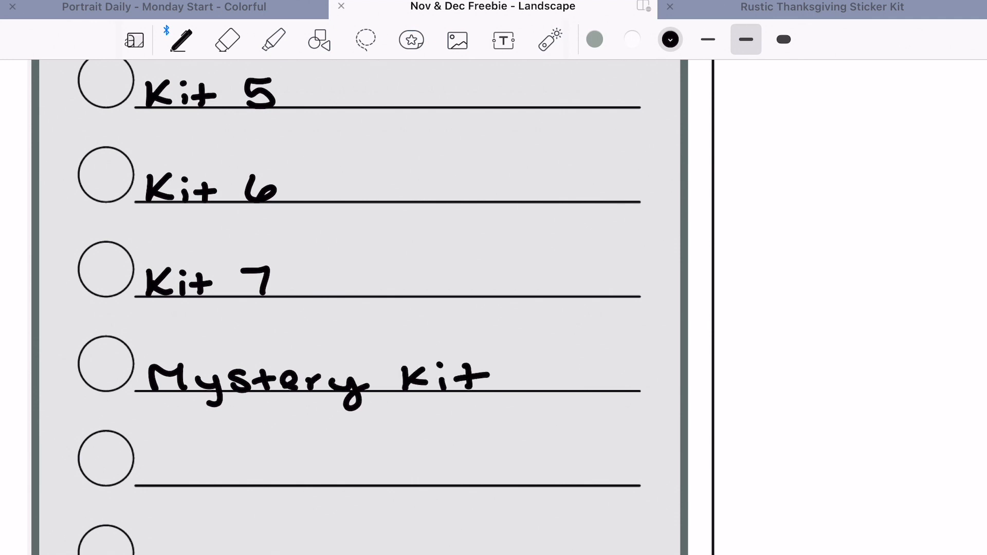
text(Script)
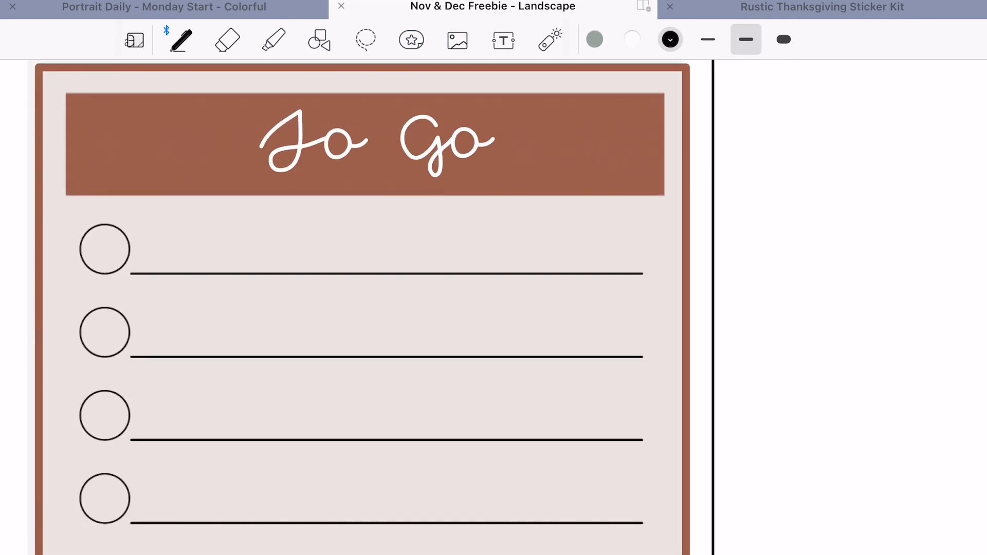
scroll(down, 3)
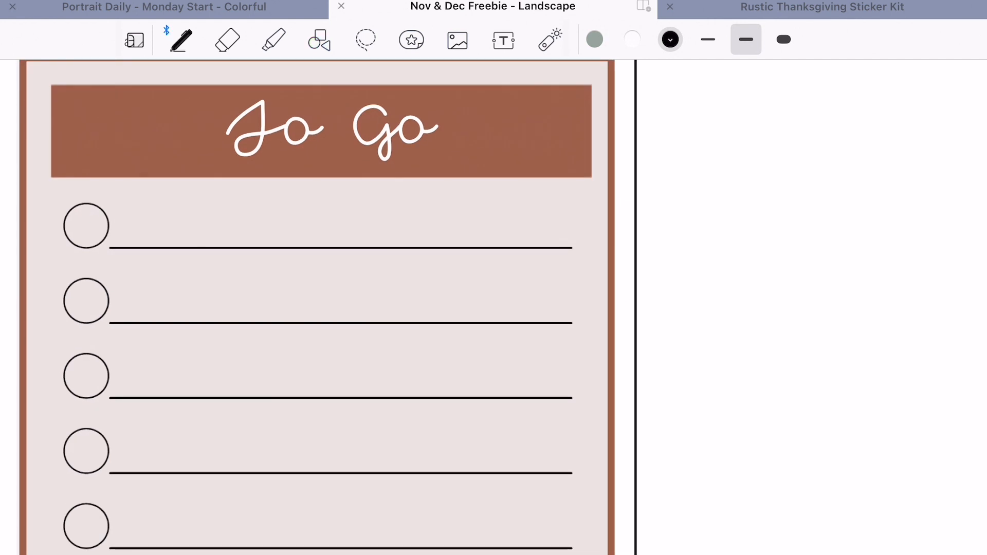
text(Amazon)
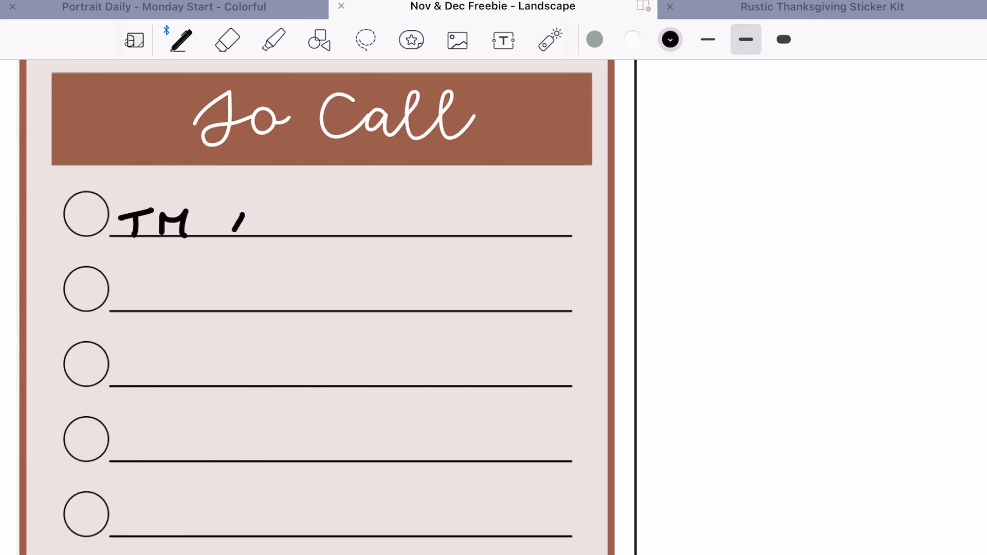
drag(229, 226, 441, 246)
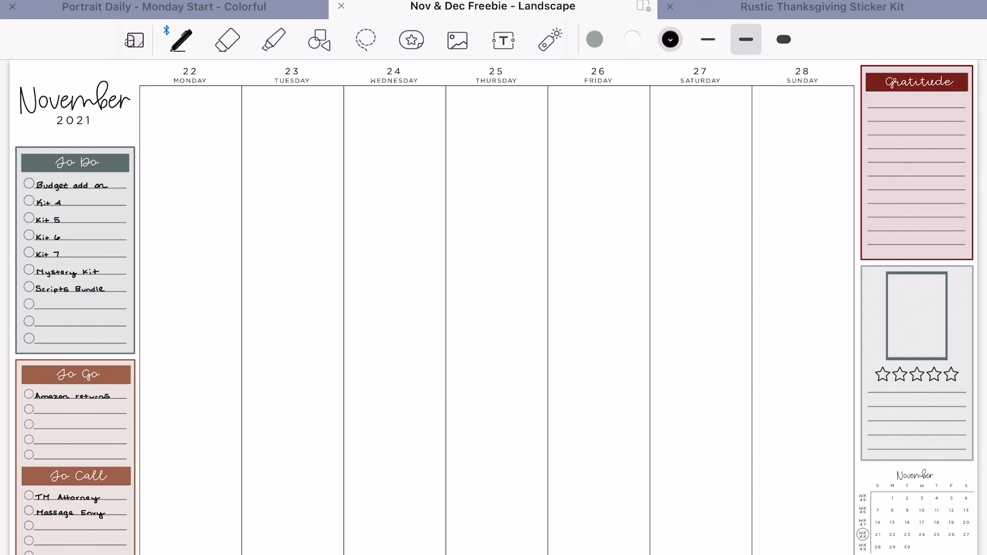
Lasso-copy the grey WEEKEND banner from the Rustic Thanksgiving kit and paste it above Saturday–Sunday
click(820, 7)
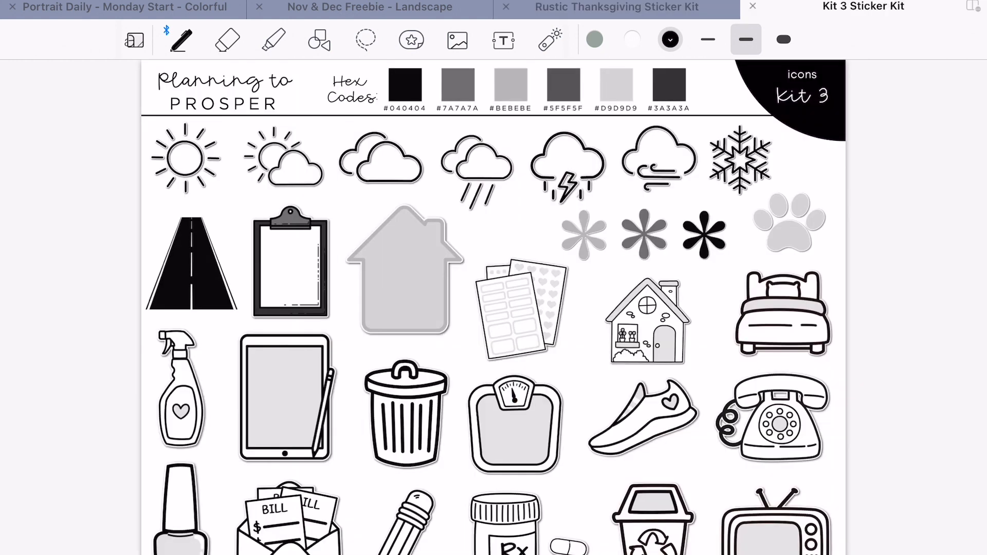
click(616, 7)
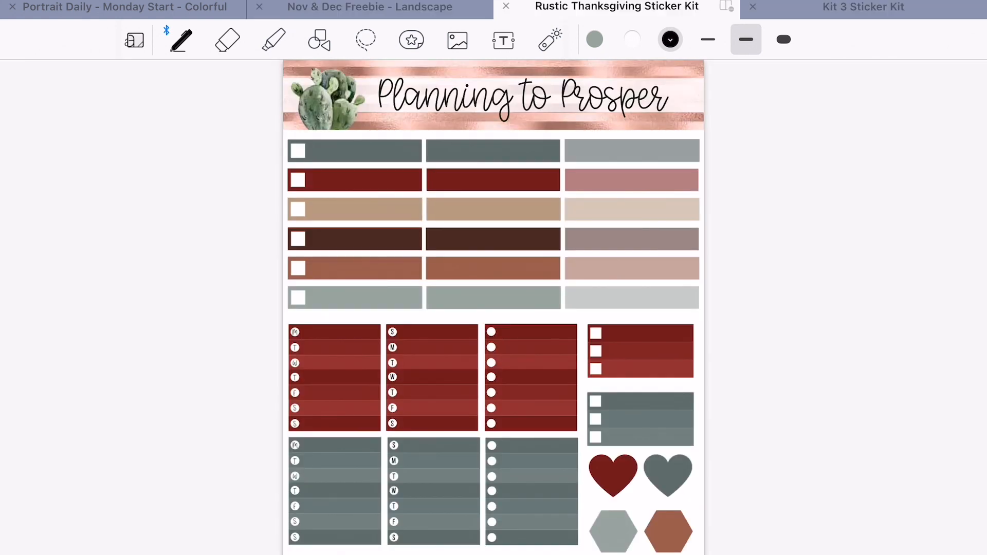
scroll(down, 3)
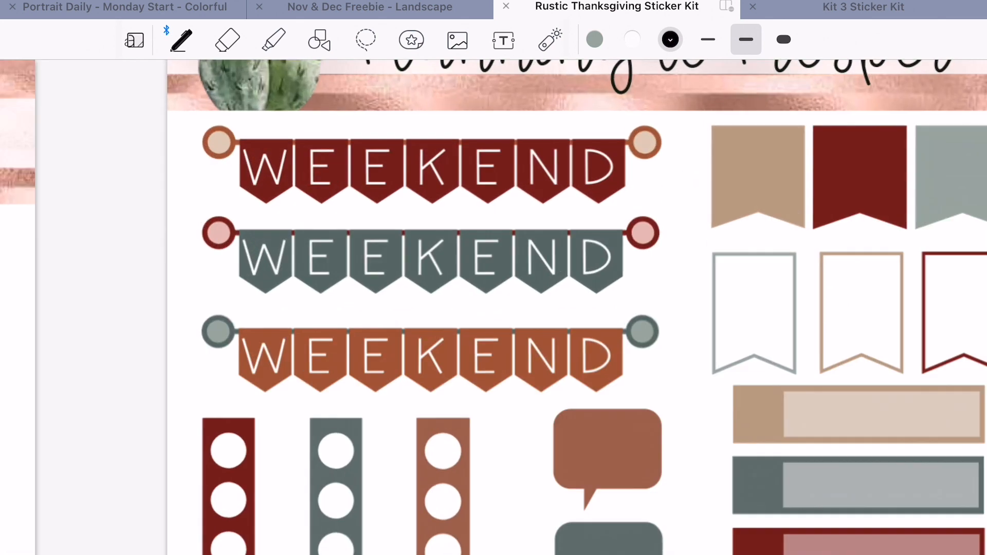
click(365, 40)
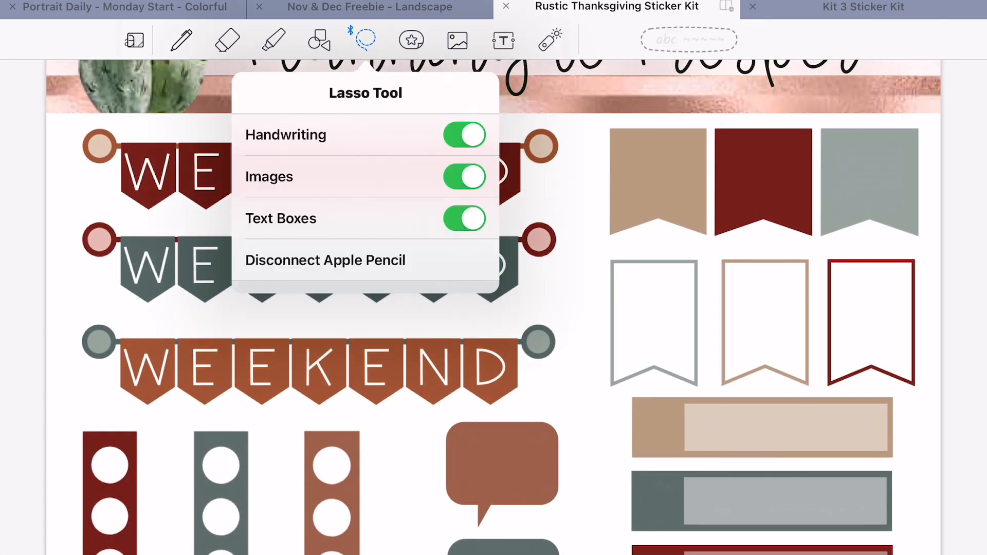
click(369, 7)
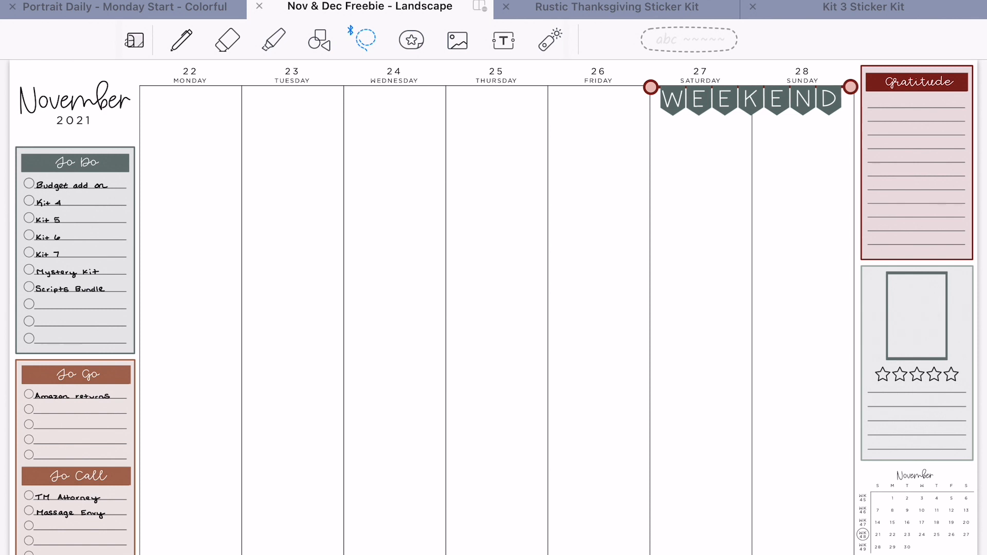
Copy the red pie-and-coffee washi strip from the kit and position it on the weekly page
click(617, 7)
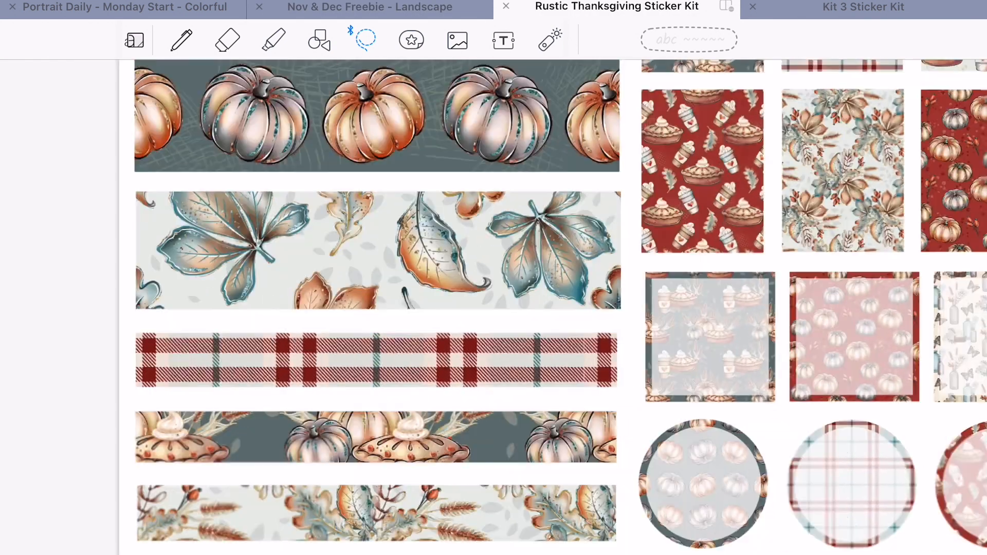
scroll(down, 3)
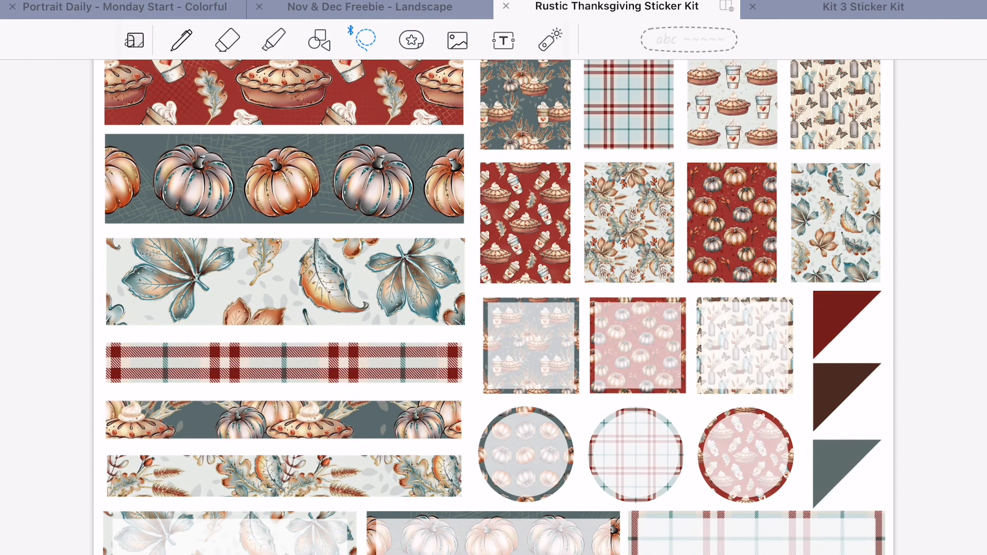
scroll(down, 3)
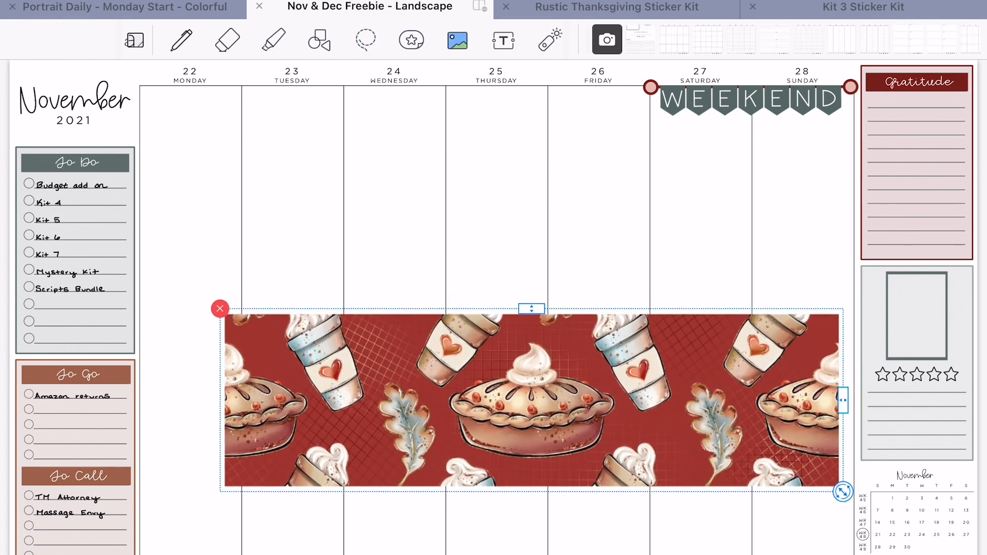
drag(530, 400, 503, 454)
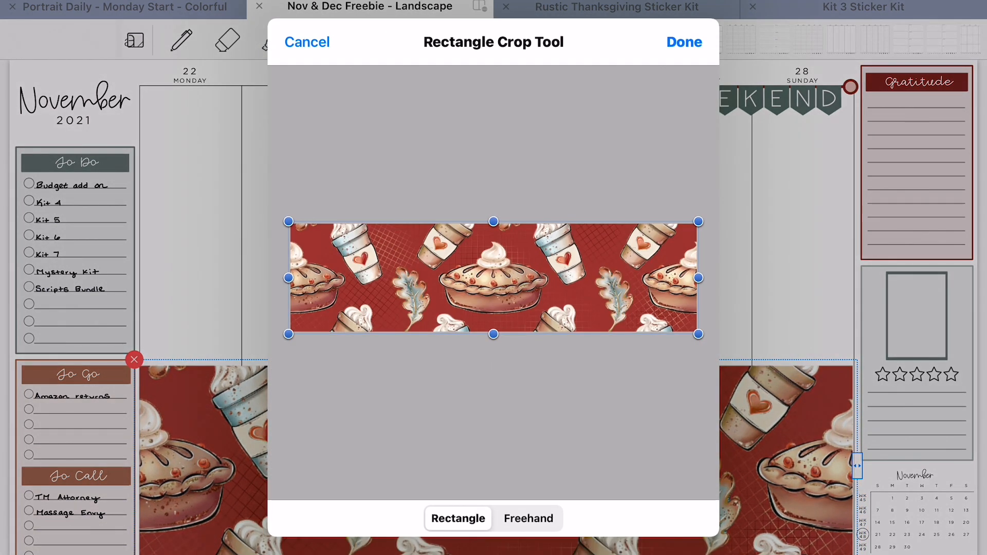
Crop the pie strip twice to make it thinner along the bottom of the columns
click(682, 41)
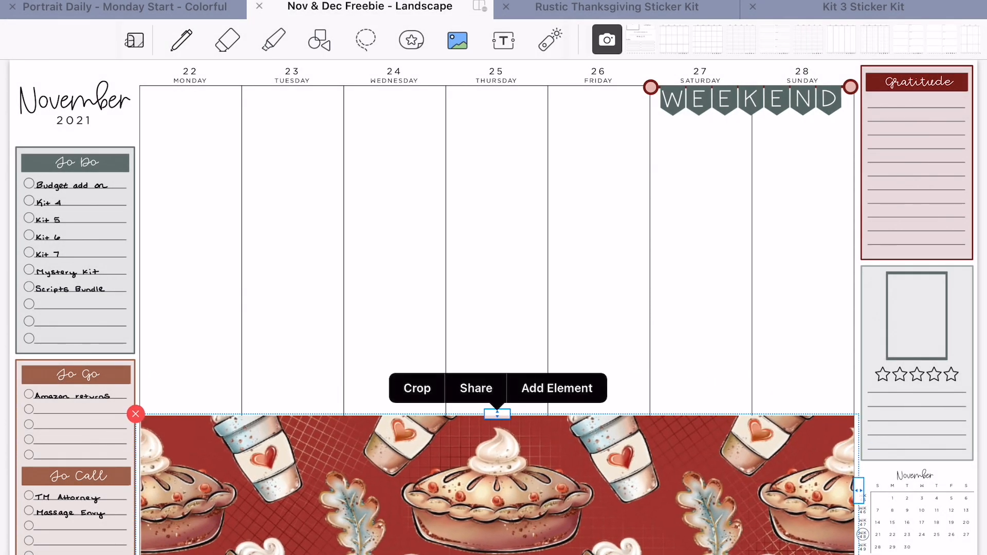
click(416, 389)
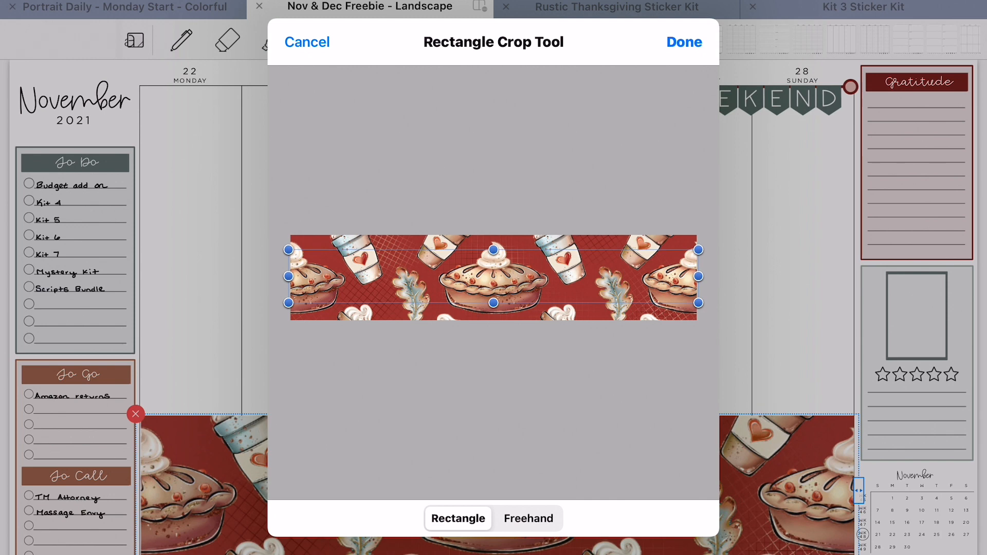
click(684, 41)
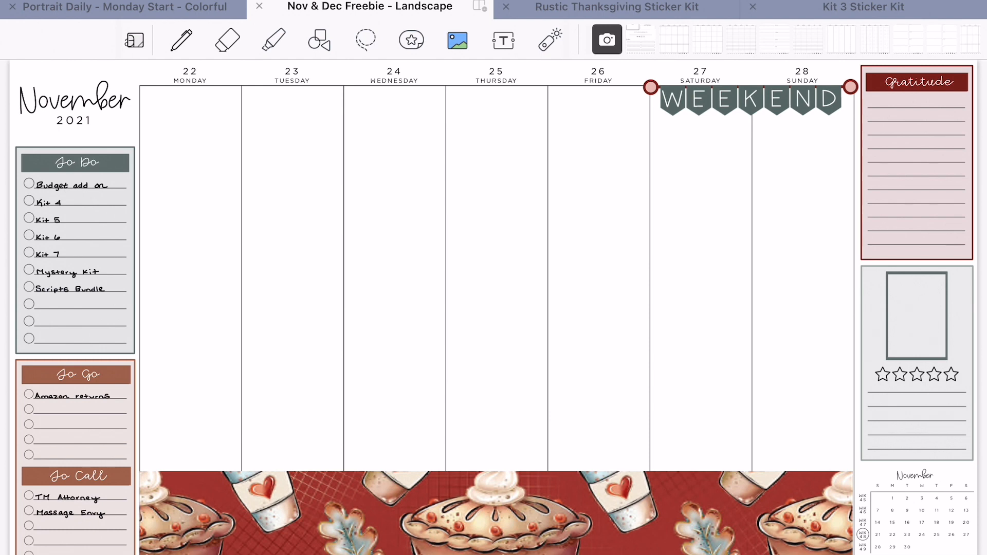
click(617, 8)
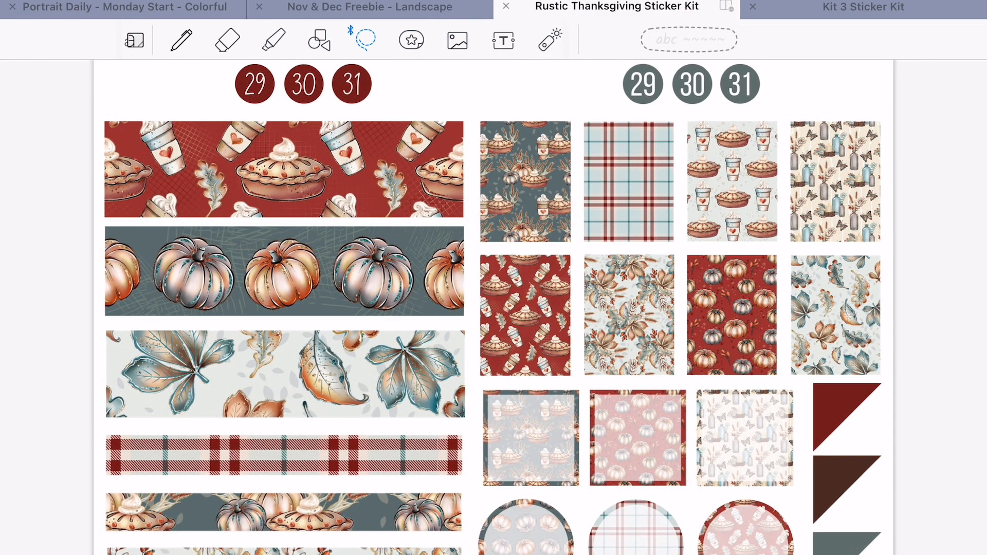
Paste the slate pumpkin-and-pie washi strip over the bottom edge of the November 22–28 columns
click(368, 7)
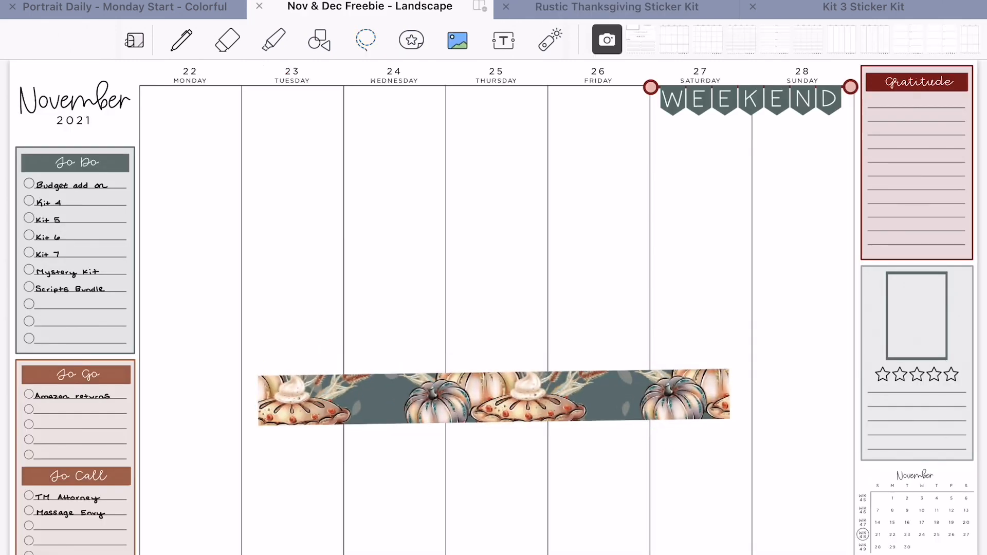
click(491, 400)
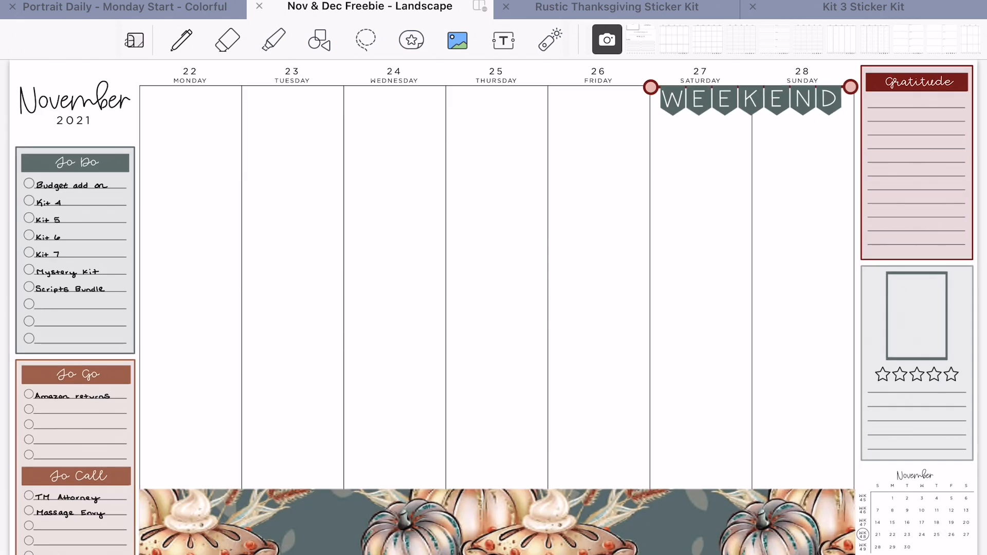
click(616, 7)
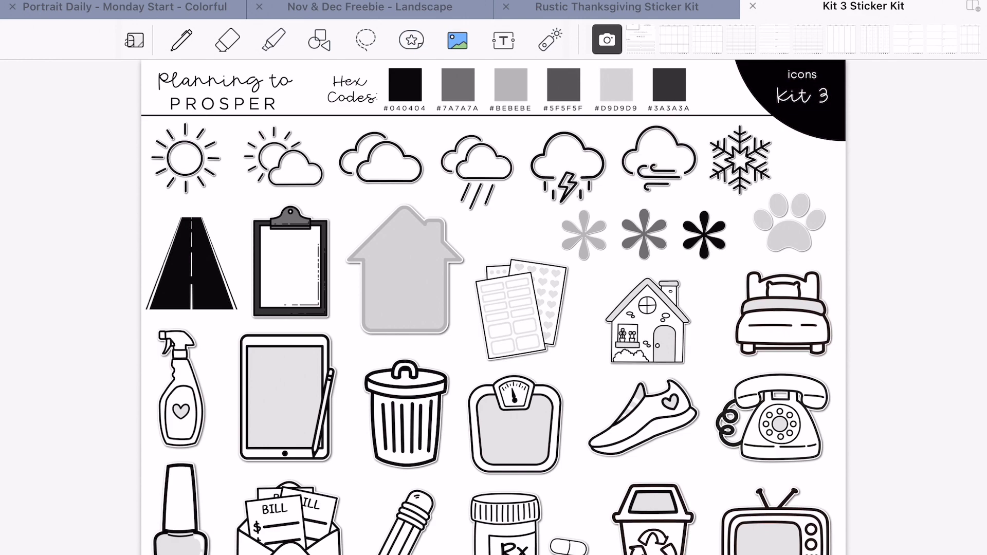
Paste the red plaid washi strip, crop it, and stretch it across all seven day columns
click(616, 8)
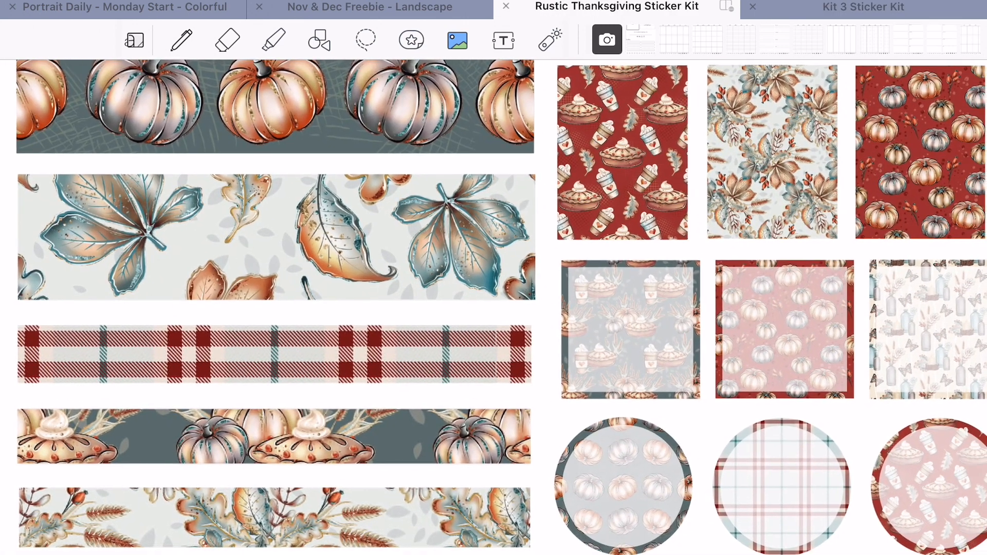
click(365, 40)
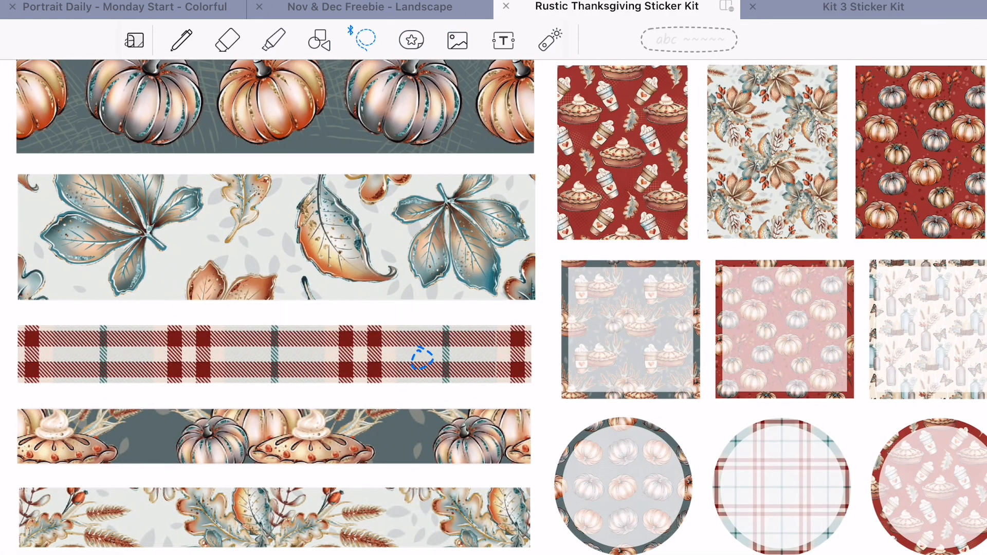
click(367, 7)
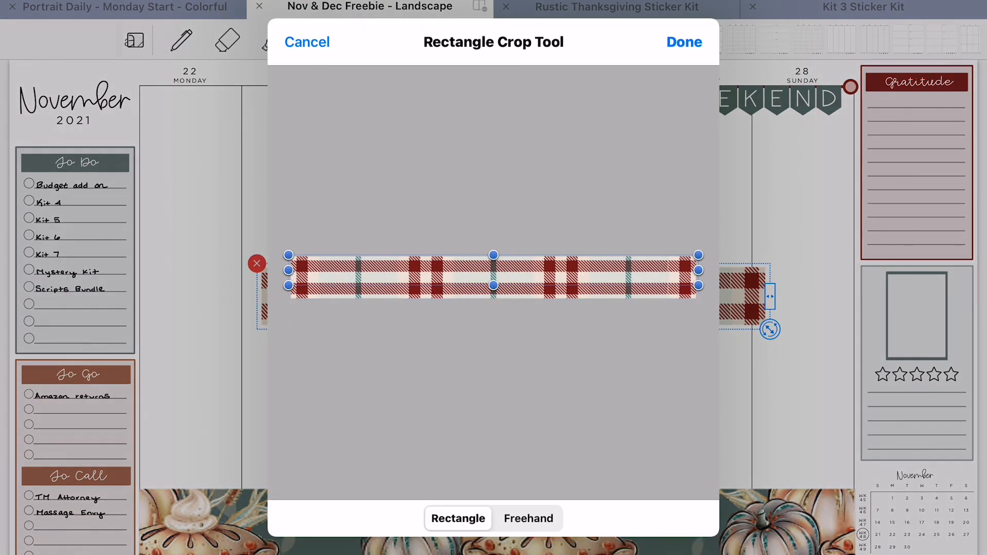
click(683, 41)
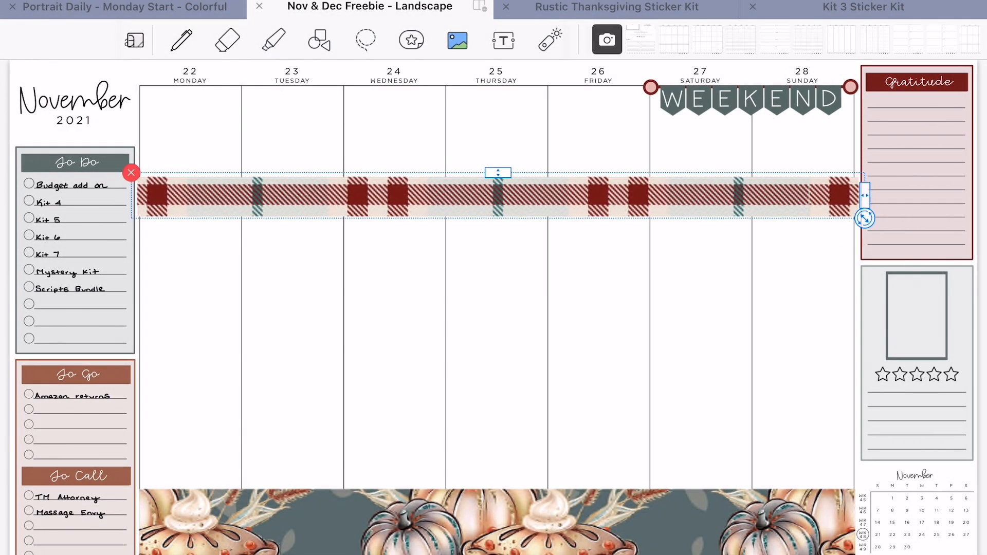
drag(497, 195, 498, 187)
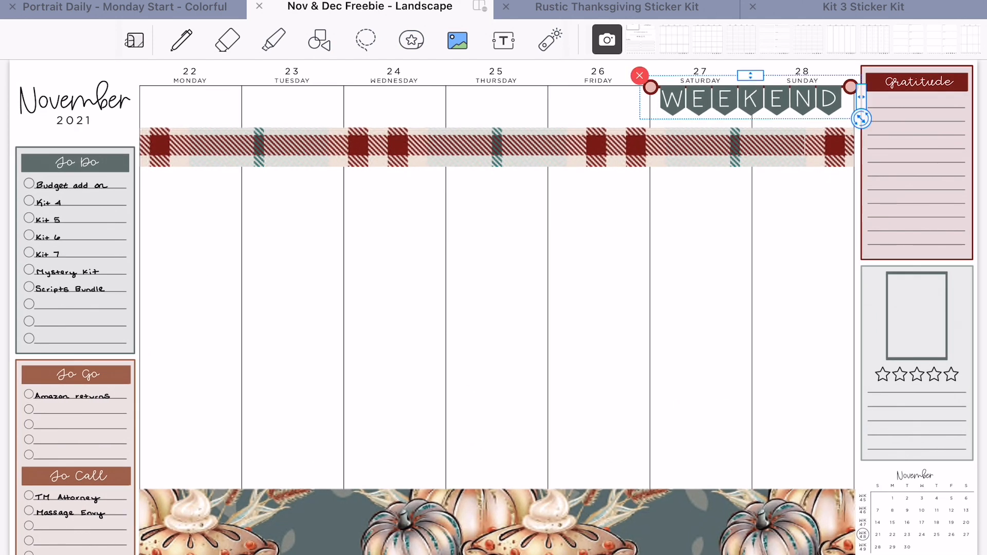
Drag the WEEKEND banner down onto the plaid strip over Saturday–Sunday and fit its size
drag(749, 98, 749, 159)
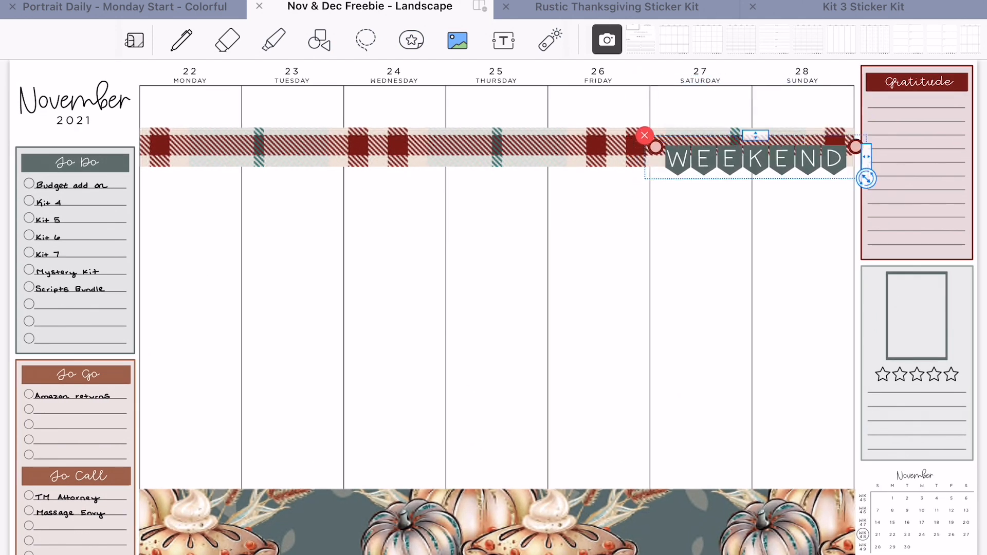
drag(750, 160, 750, 101)
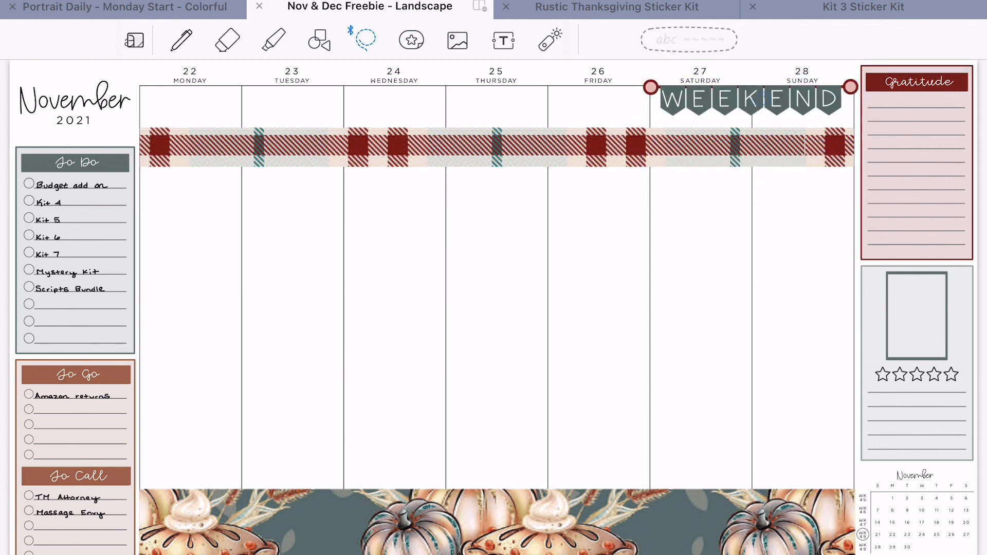
drag(756, 101, 756, 186)
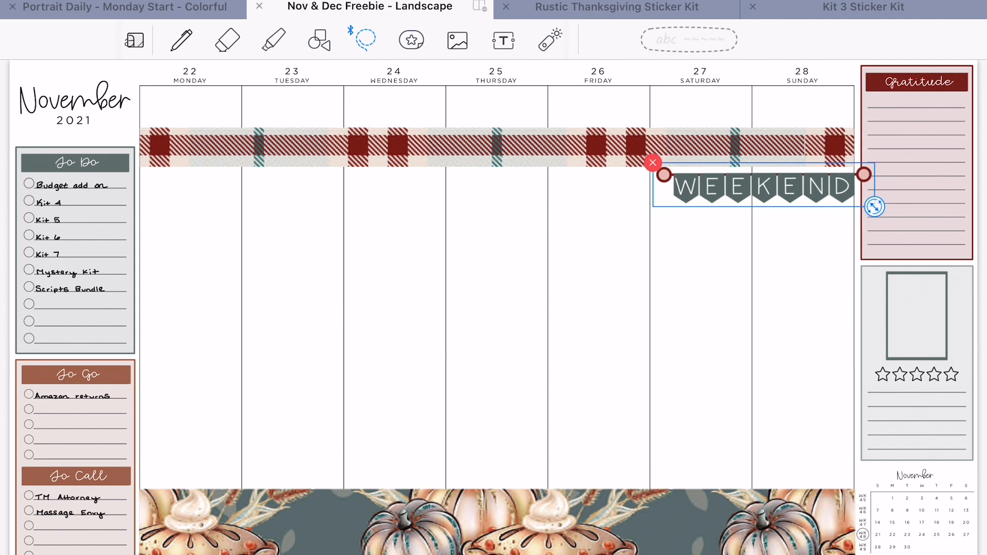
drag(755, 186, 749, 172)
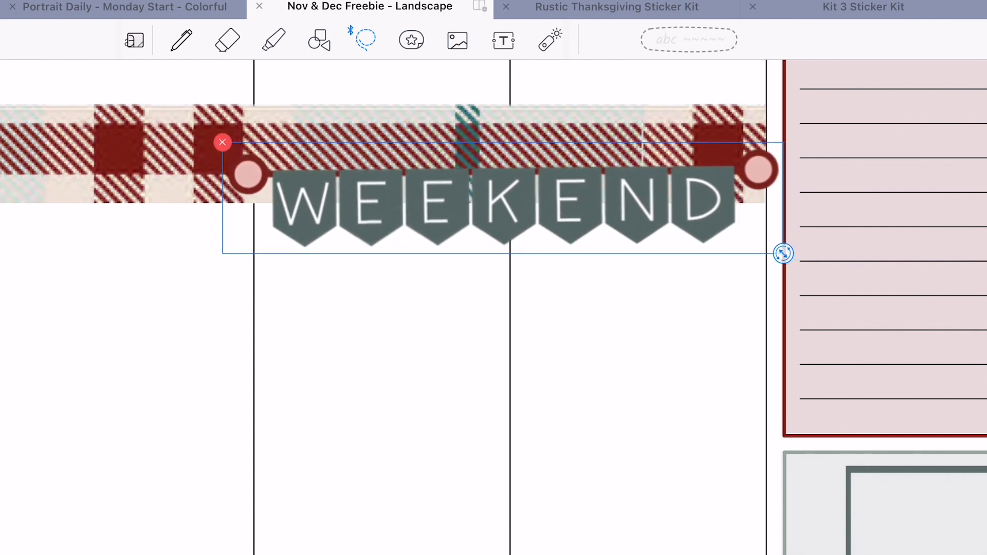
drag(783, 253, 772, 253)
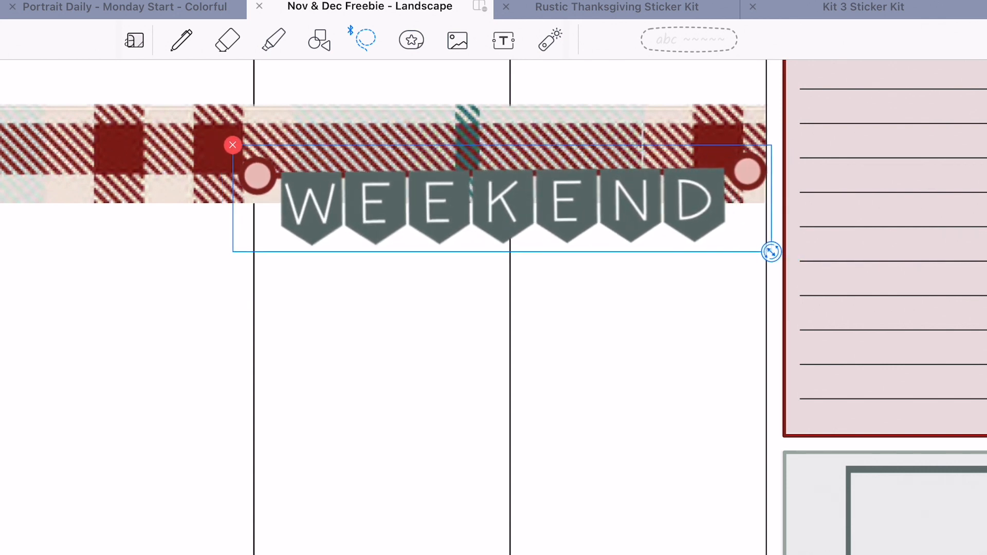
Browse the Rustic Thanksgiving and Kit 3 sticker kits, then return to the planner spread
click(616, 7)
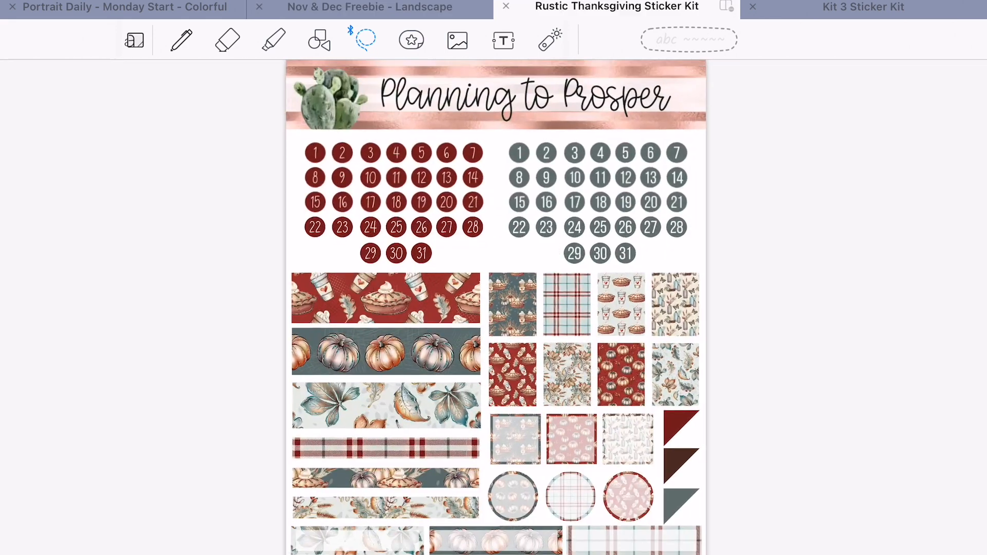
click(862, 7)
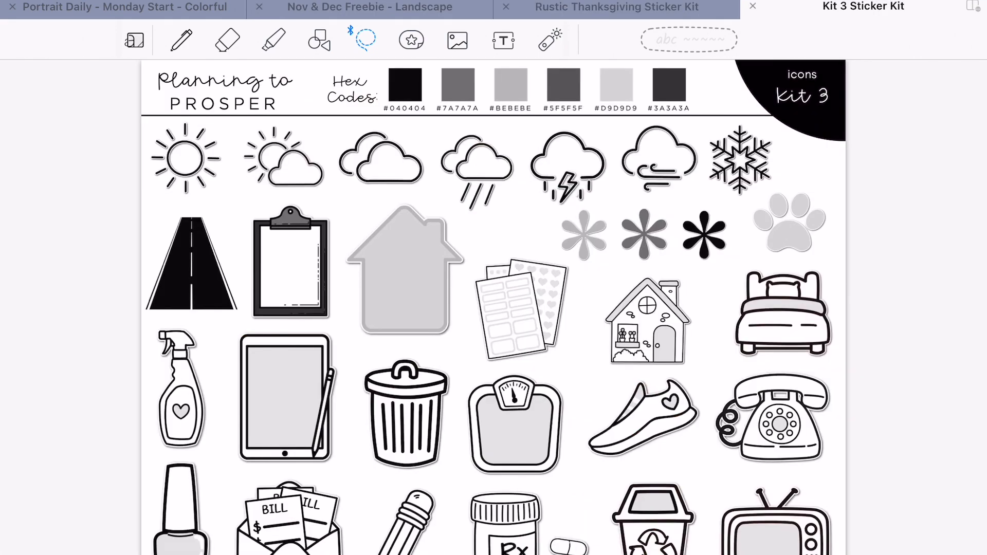
click(368, 8)
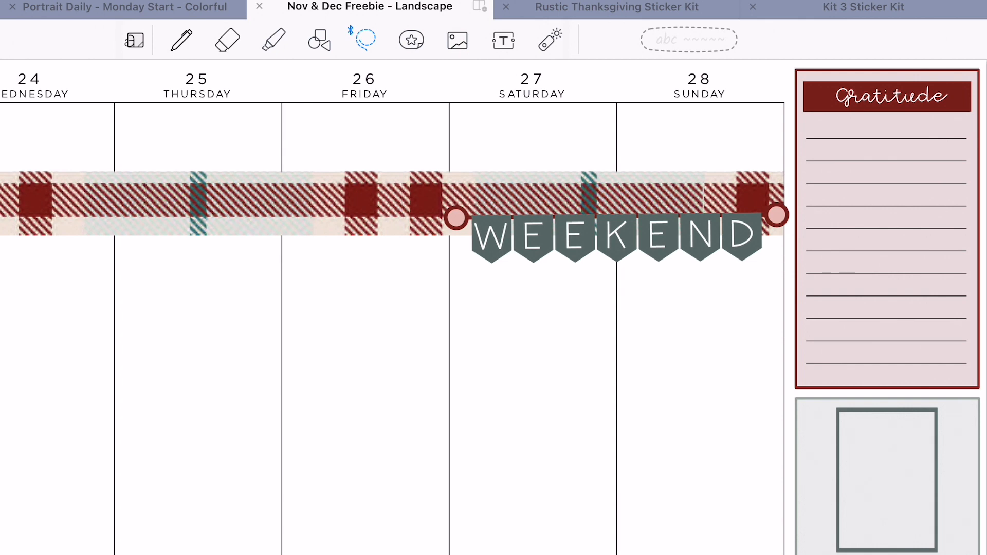
Replace the WEEKEND banner with a horizontal script Weekend sticker over Saturday–Sunday
click(618, 10)
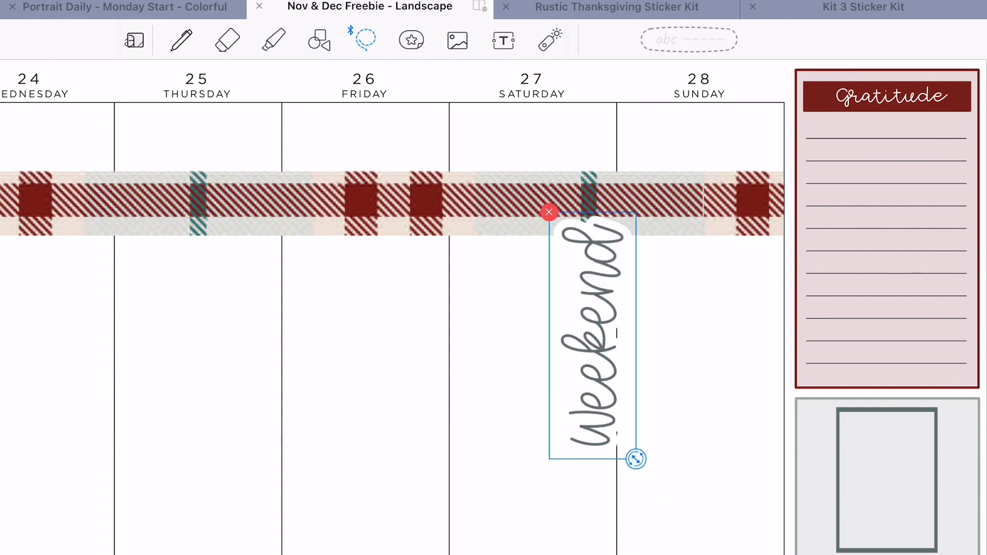
drag(637, 458, 486, 237)
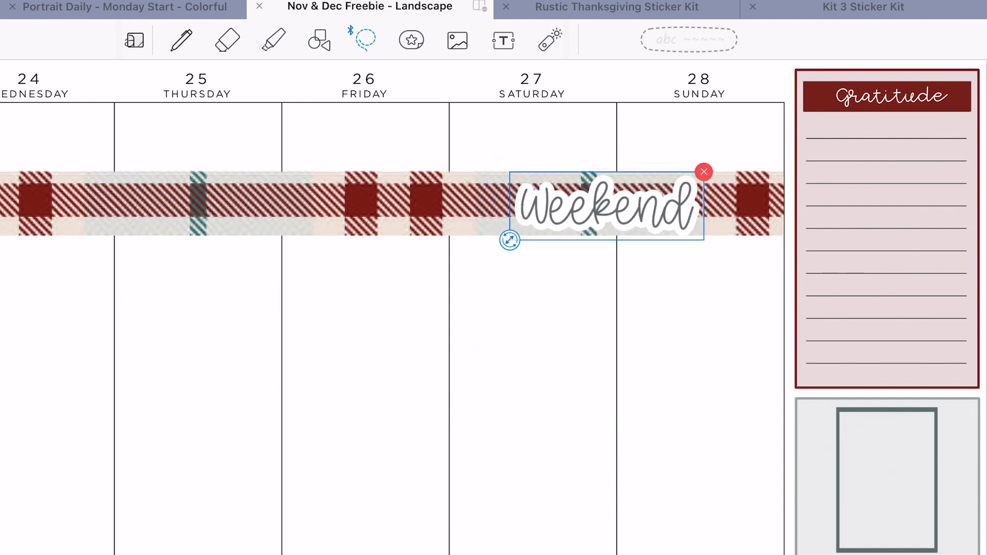
click(617, 7)
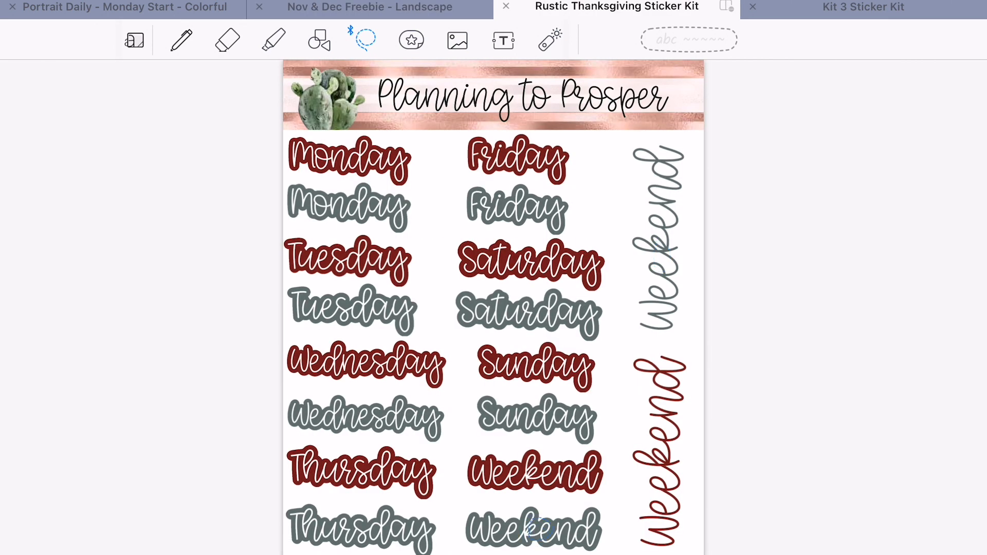
click(369, 7)
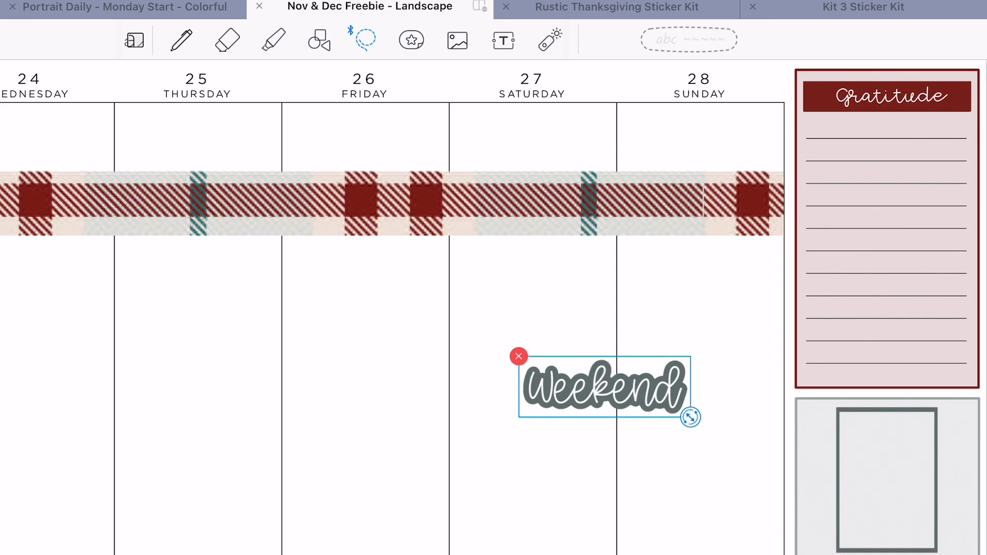
click(616, 8)
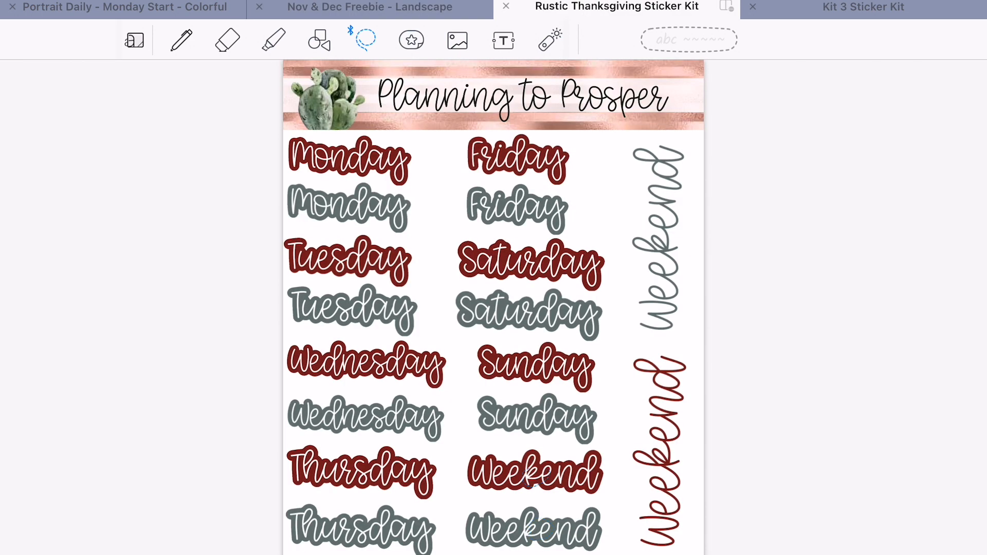
click(369, 8)
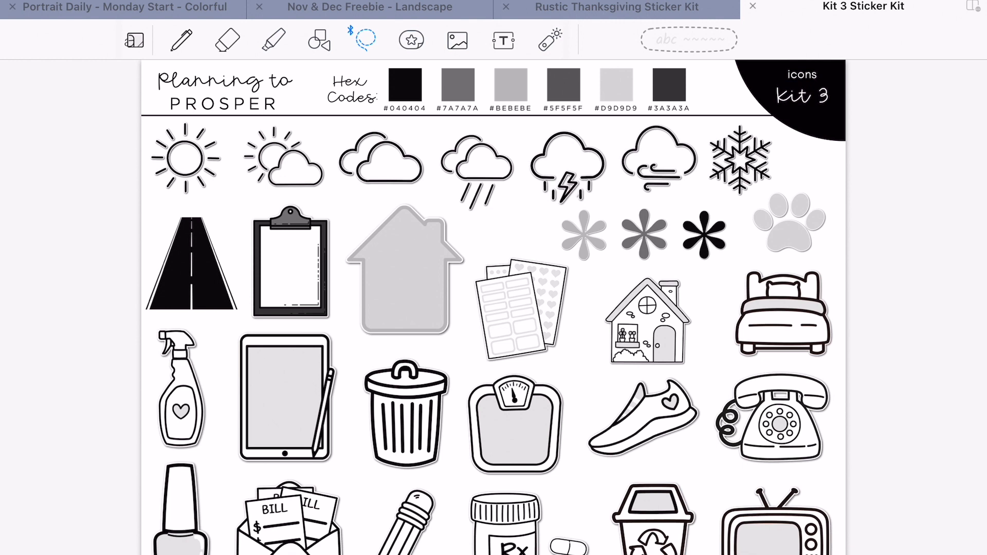
Paste sun and partly-cloudy weather icons under Wednesday with the red Weekend sticker on the strip
click(369, 8)
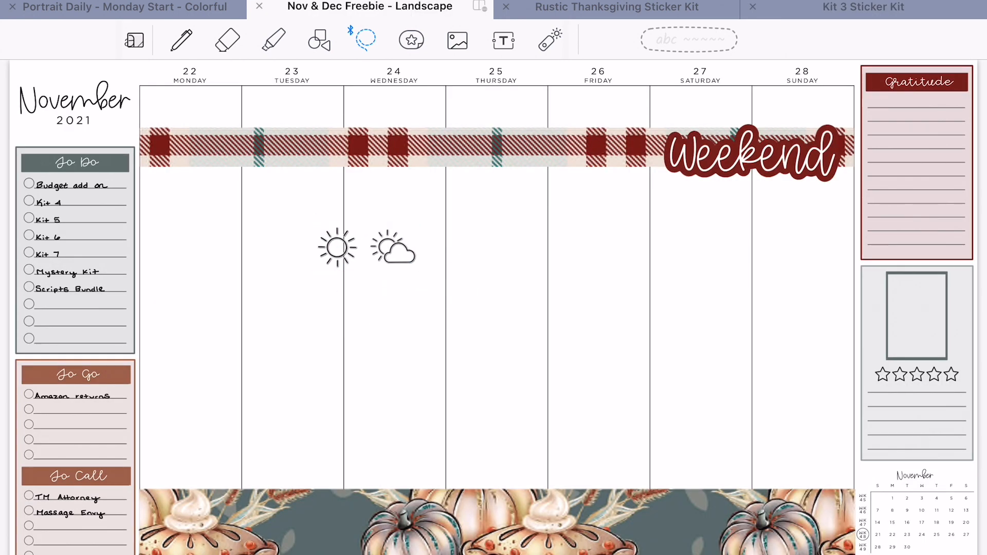
click(616, 7)
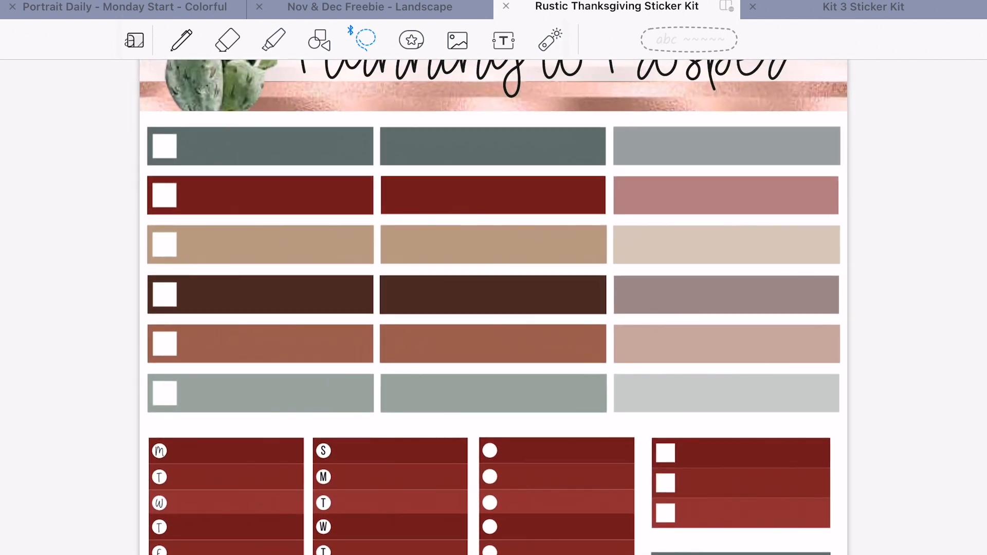
click(369, 7)
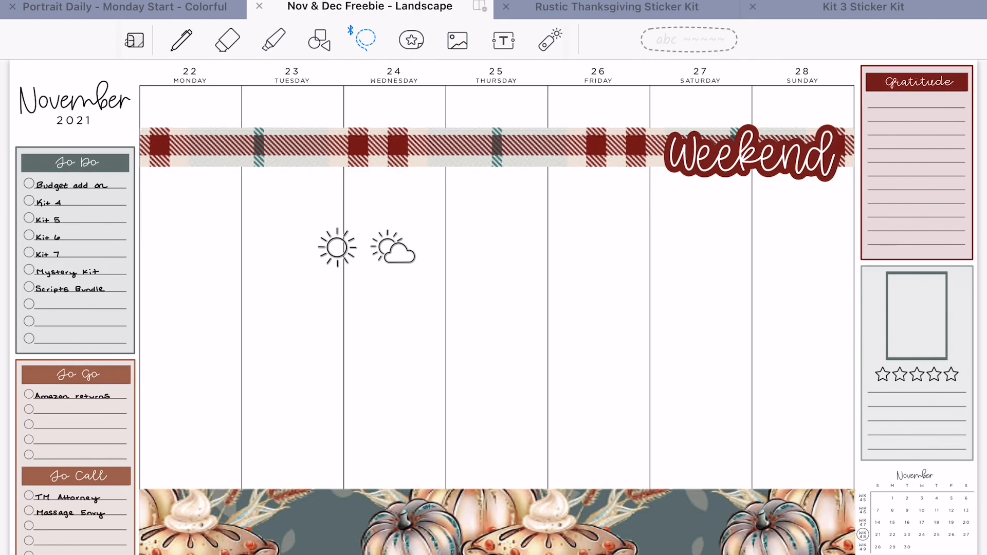
Copy the rust and grey framed label boxes from the kit and place the grey frame in Monday's column
click(616, 8)
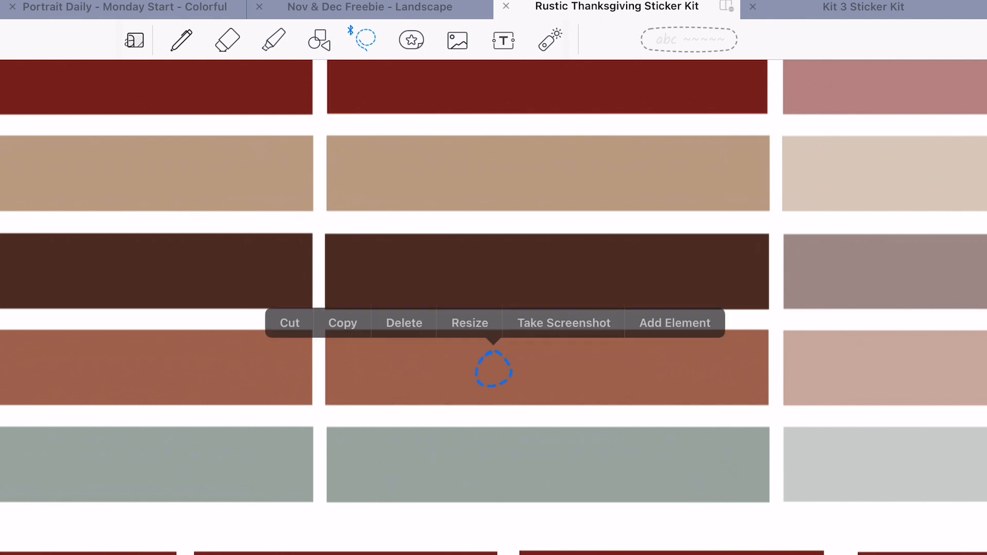
click(368, 7)
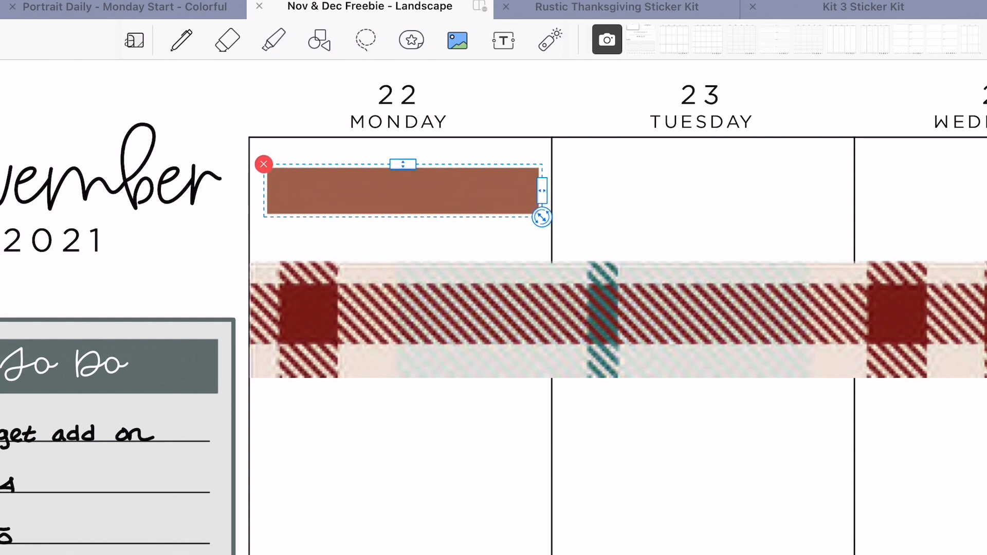
click(617, 7)
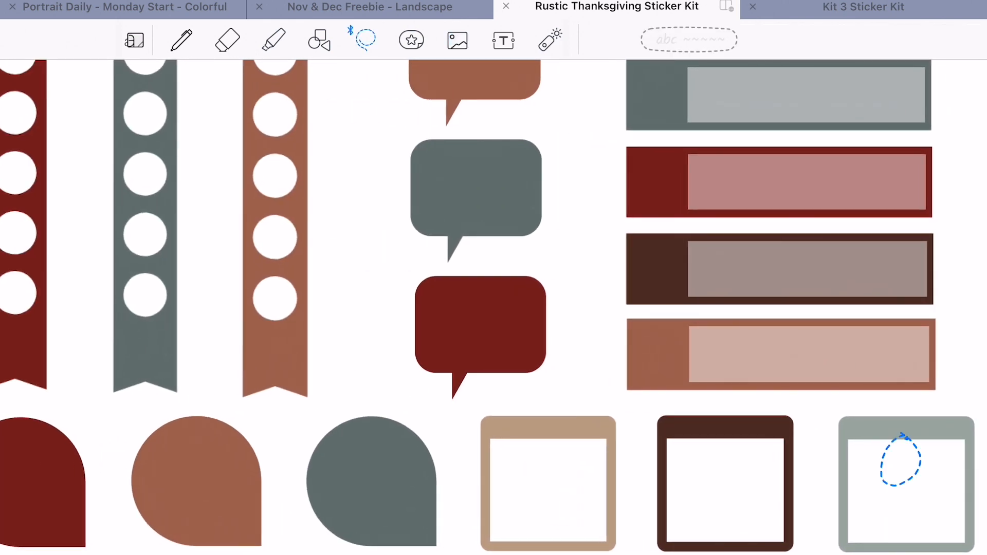
click(368, 7)
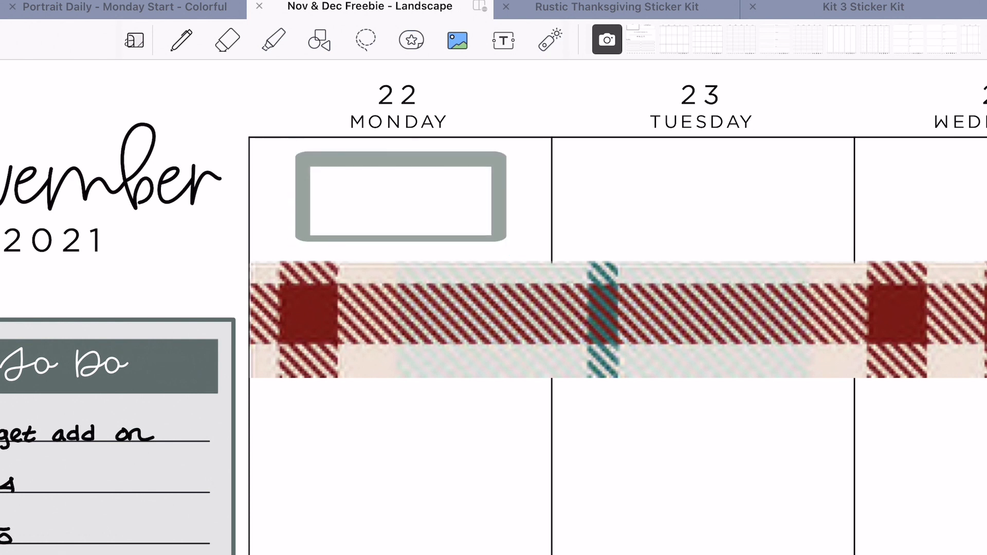
click(365, 40)
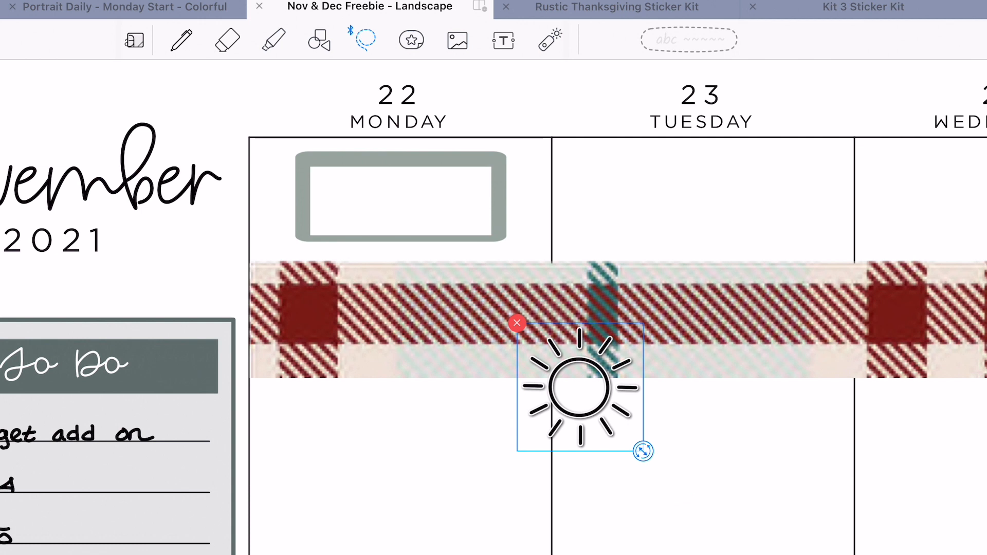
Fill Monday's box with the sun icon and a pen-drawn slash, then paste the weather box into Tuesday and Wednesday
drag(578, 387, 347, 199)
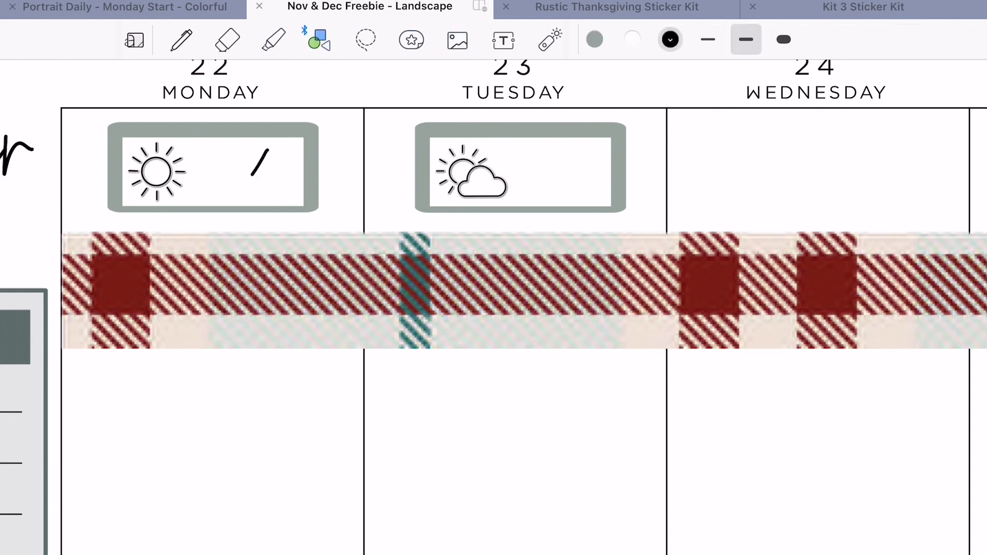
click(746, 40)
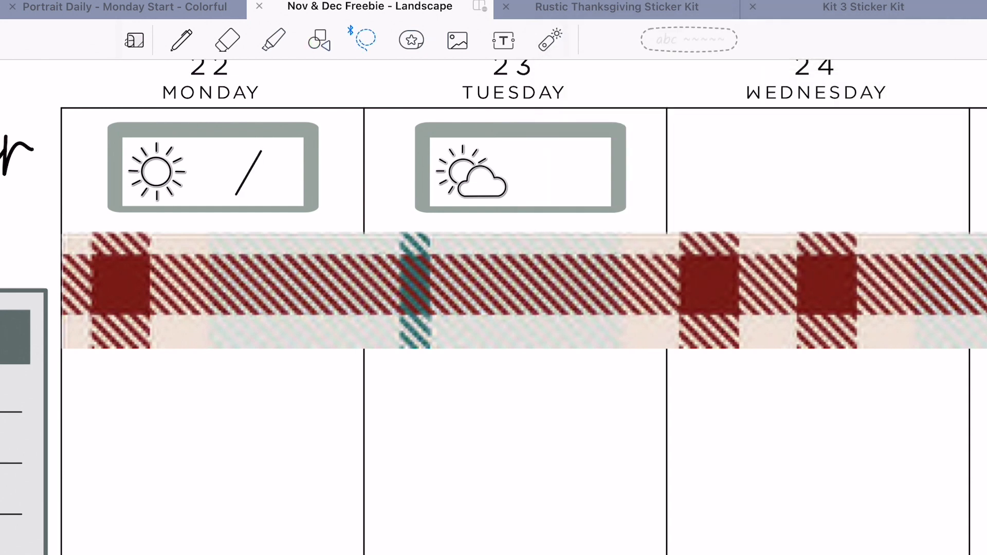
click(251, 172)
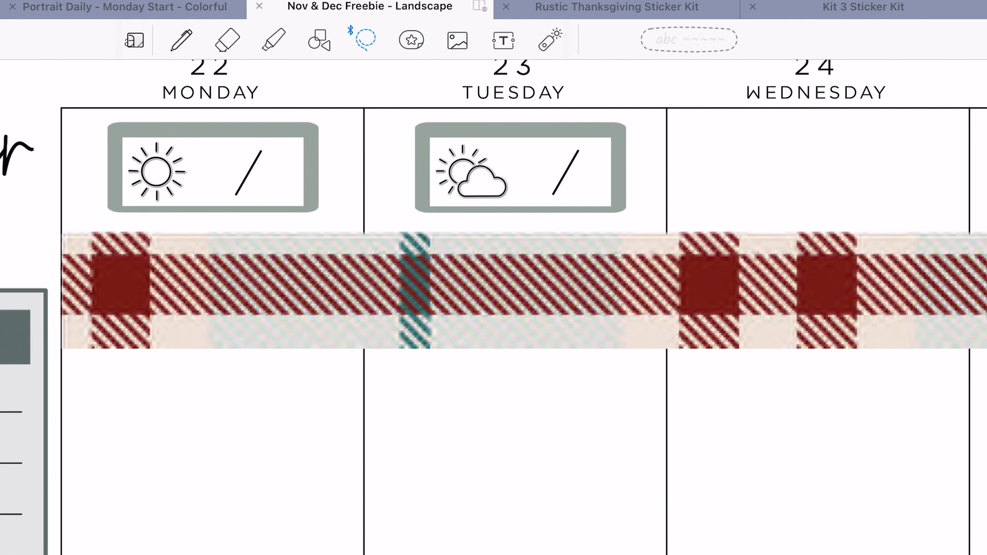
drag(116, 151, 226, 136)
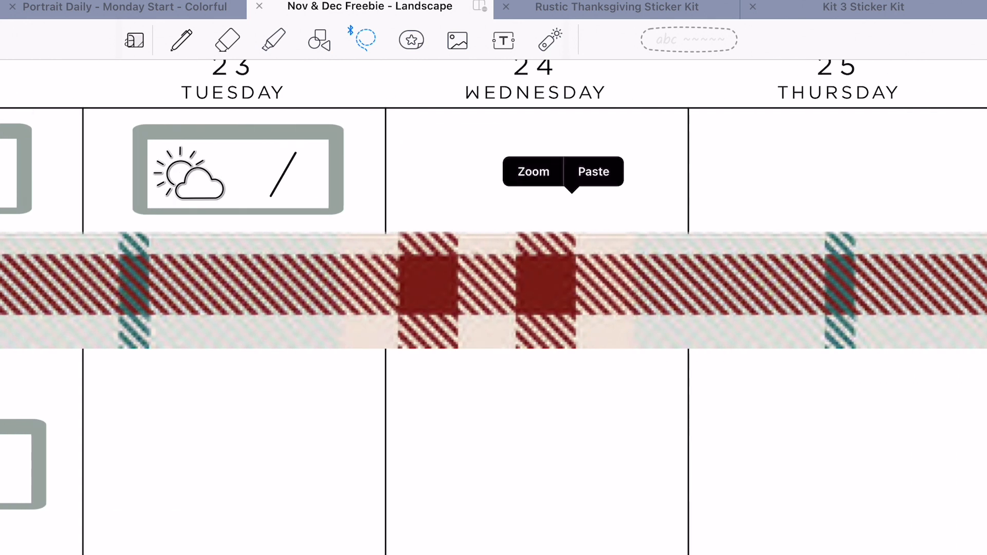
click(592, 172)
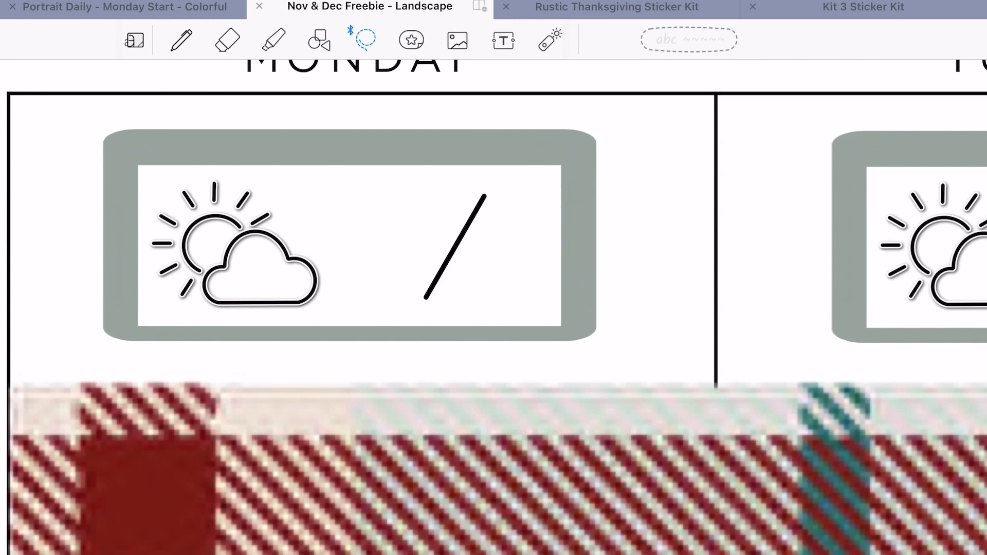
Handwrite 77 above and 55 below the slash in Tuesday's weather box
click(180, 40)
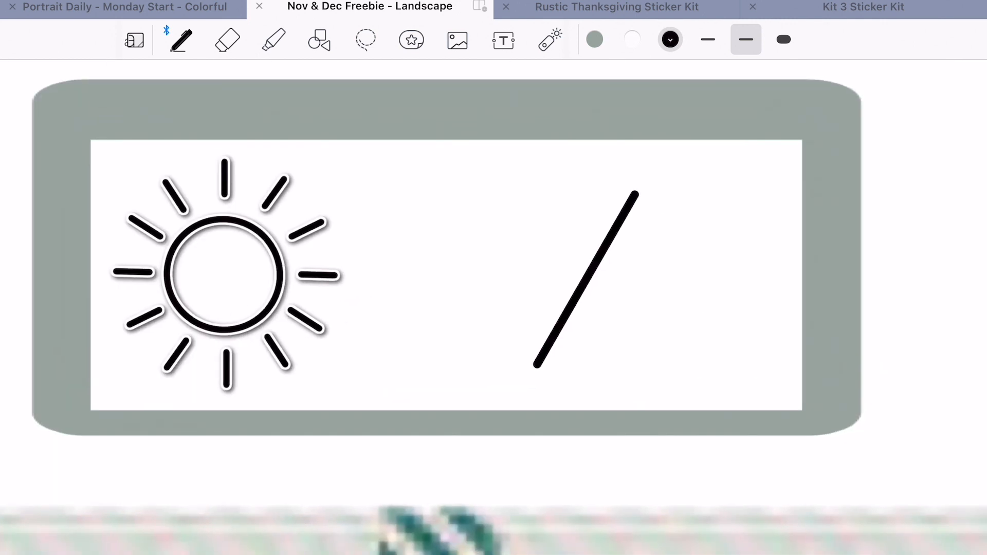
drag(498, 233, 554, 277)
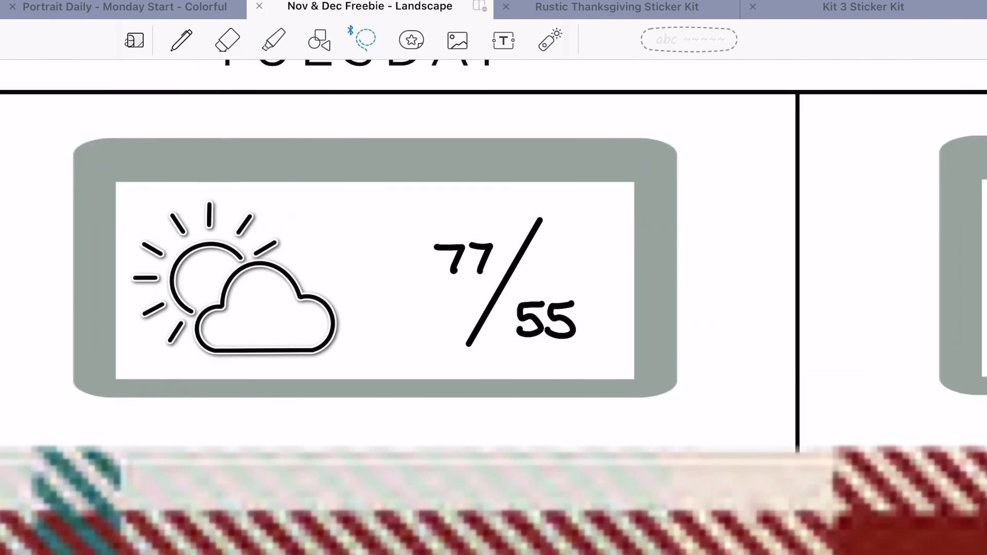
scroll(right, 3)
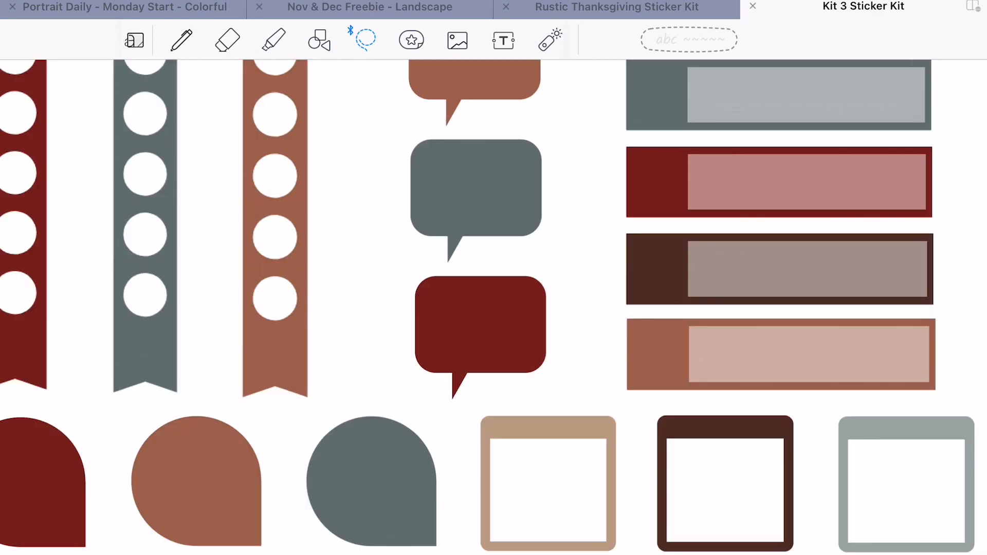
Copy the brown TO DO label from the Rustic Thanksgiving kit and paste it into Monday's column
click(617, 7)
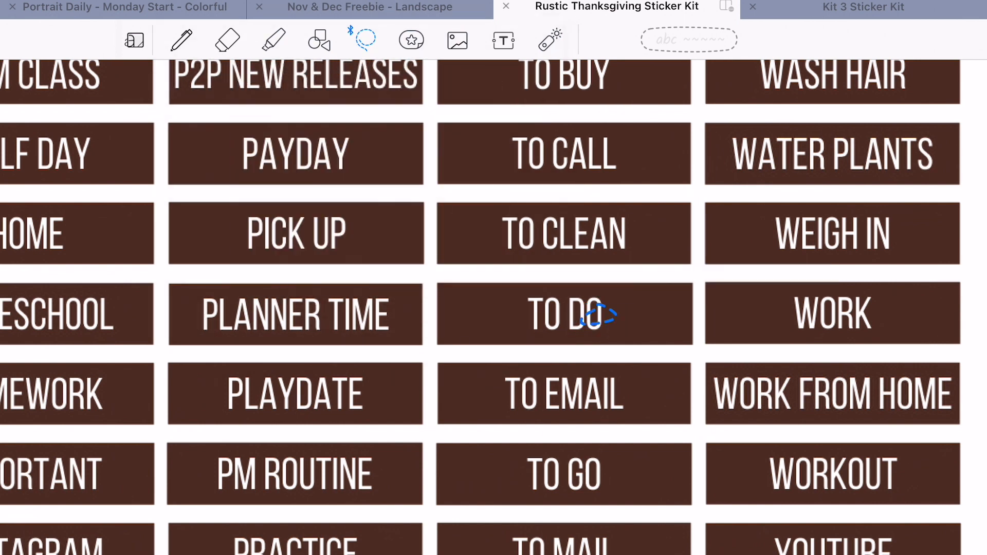
click(369, 8)
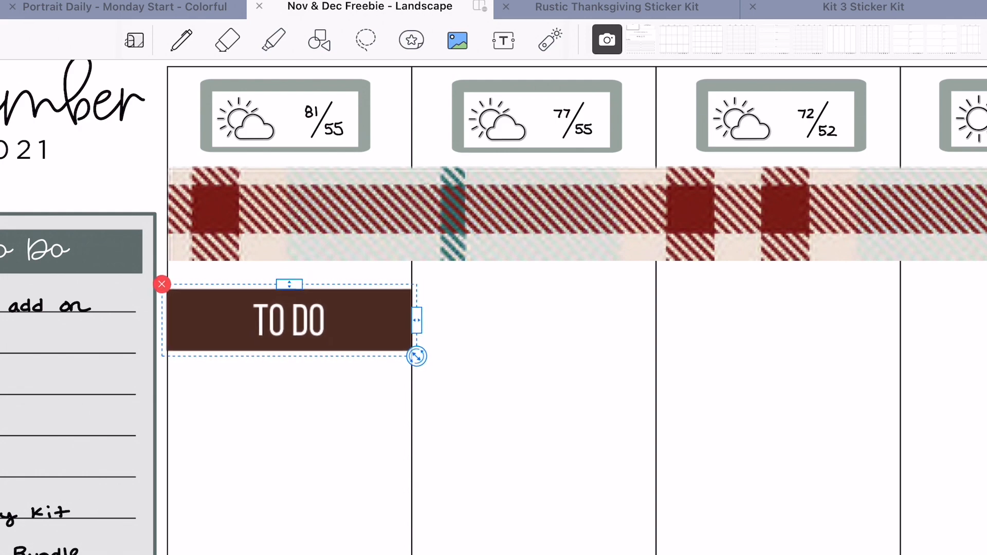
click(615, 8)
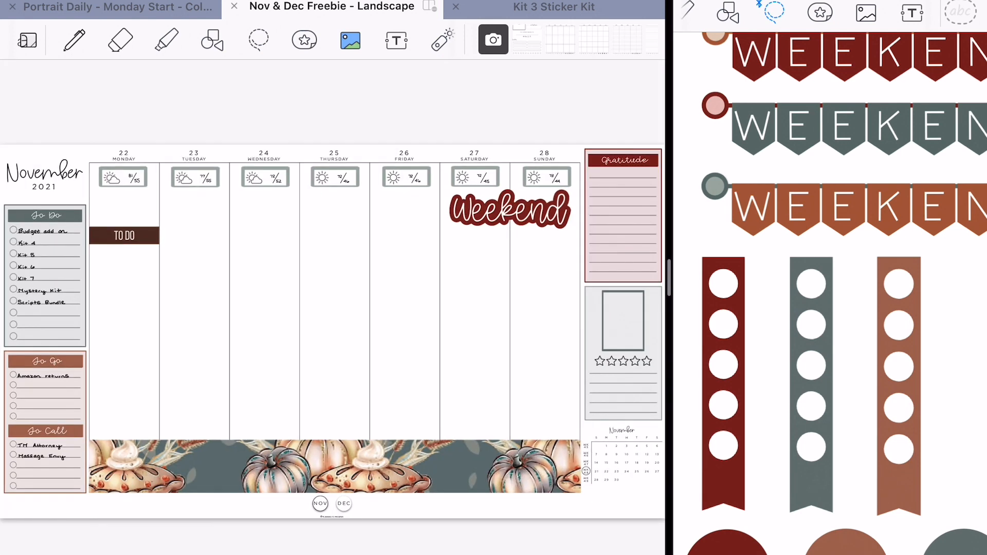
Shrink the brown block into a thin bar across the week and slide the TO DO label up under it
scroll(down, 3)
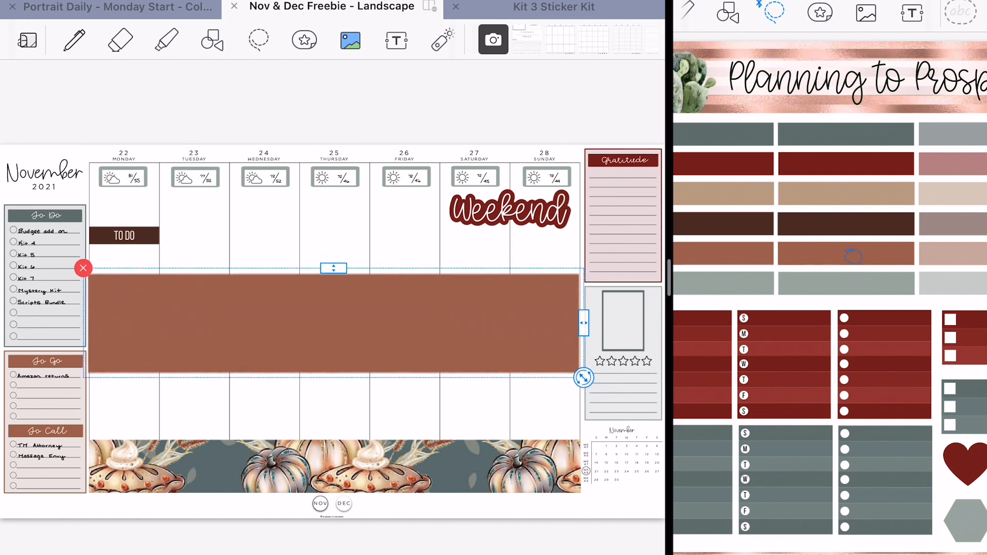
drag(584, 377, 584, 216)
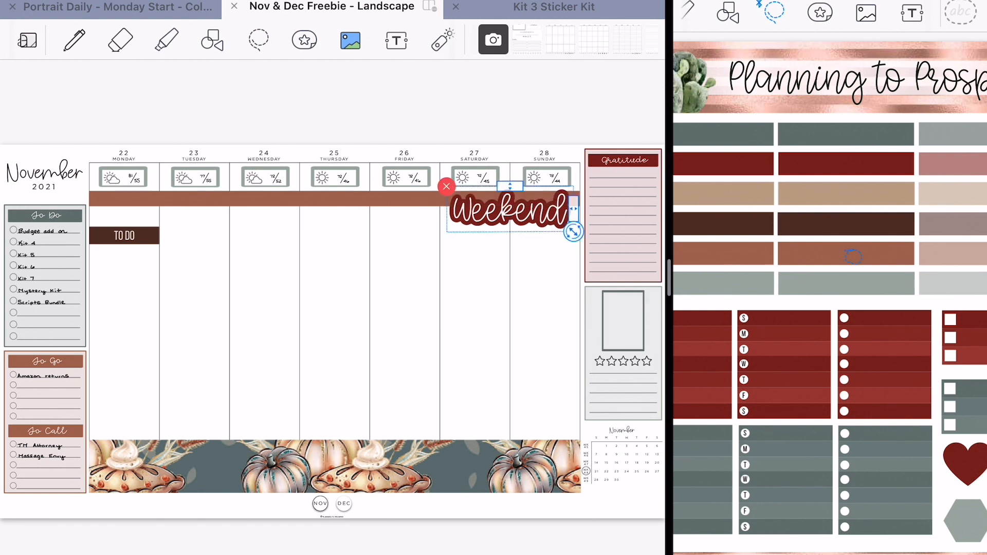
click(495, 208)
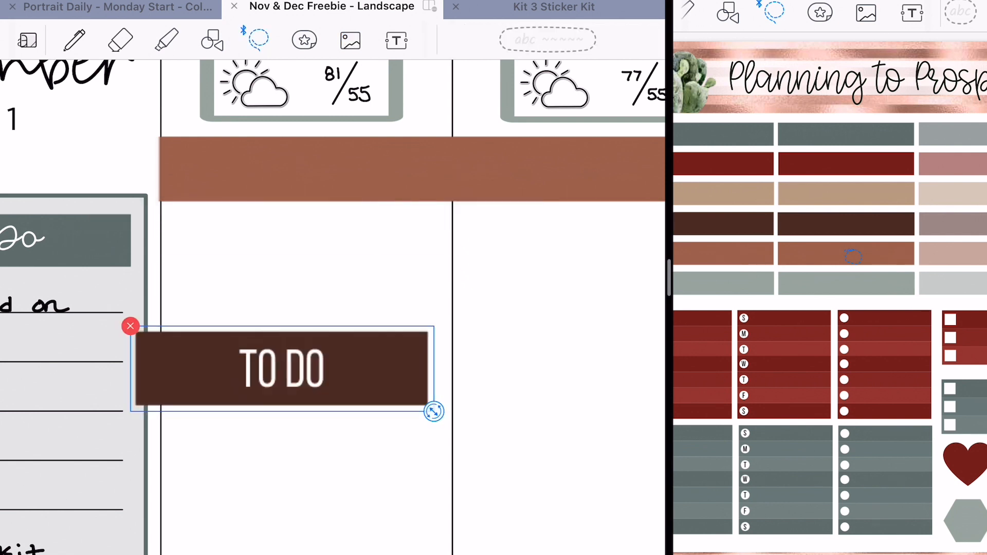
drag(281, 368, 307, 238)
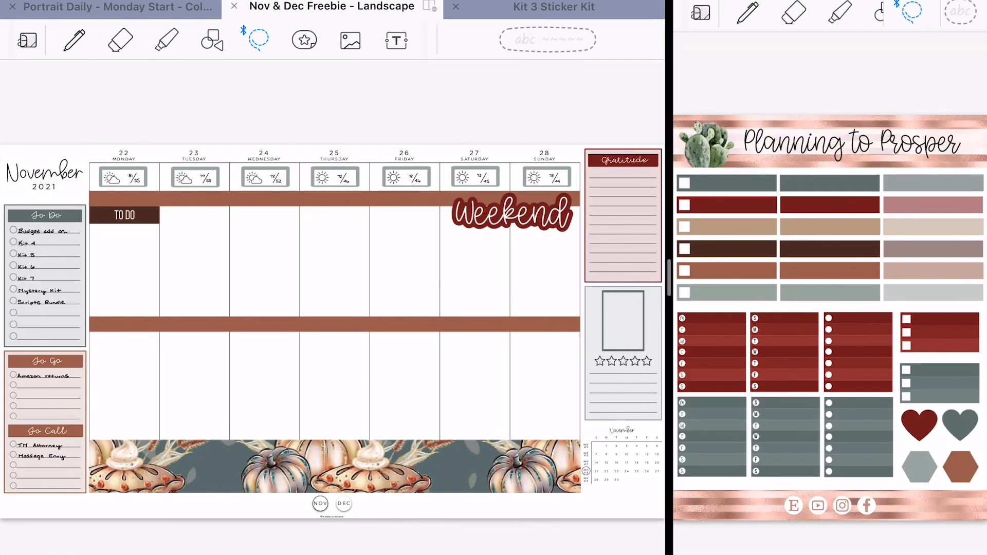
scroll(down, 3)
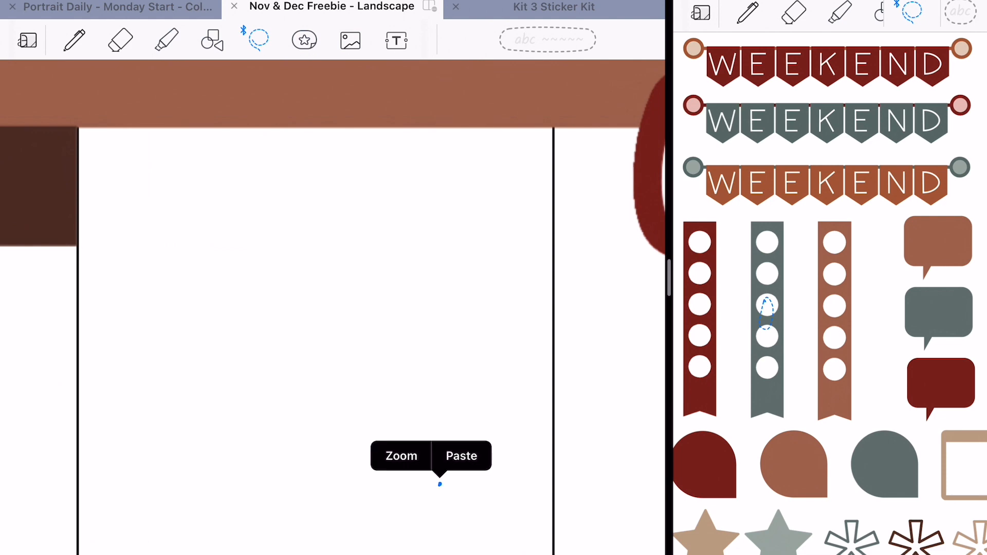
Paste TO DO labels with grey dotted strips lined up under each weekday header, Monday to Friday
click(460, 456)
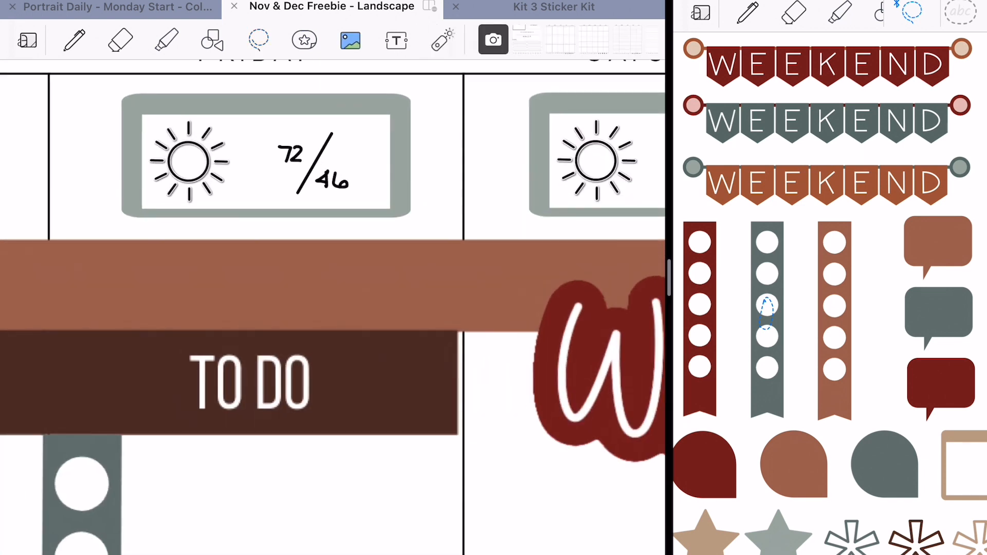
click(252, 380)
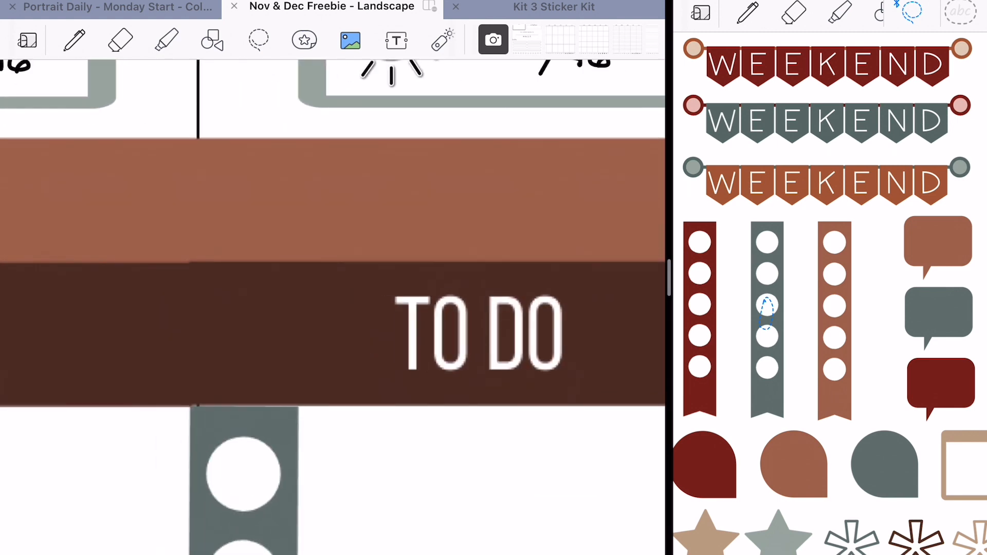
click(478, 330)
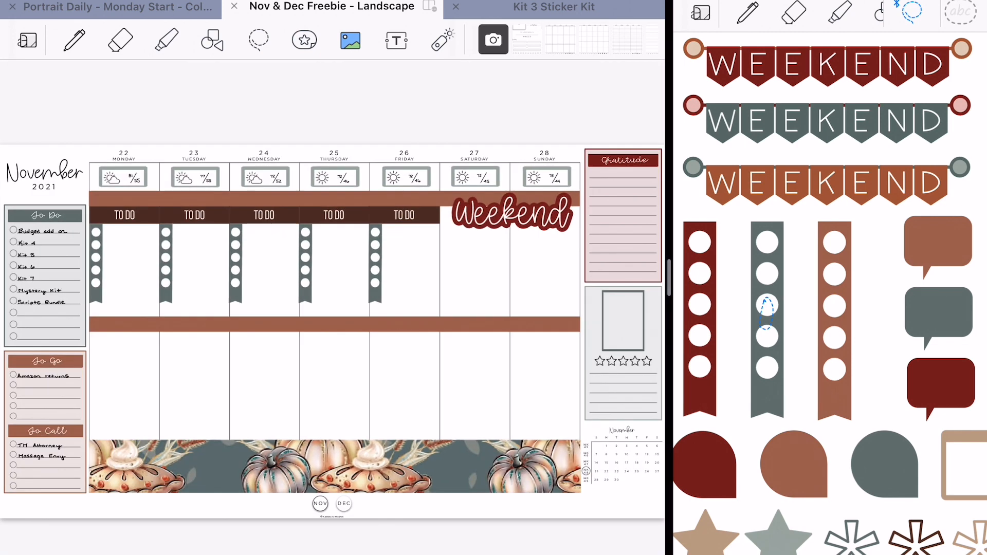
scroll(down, 3)
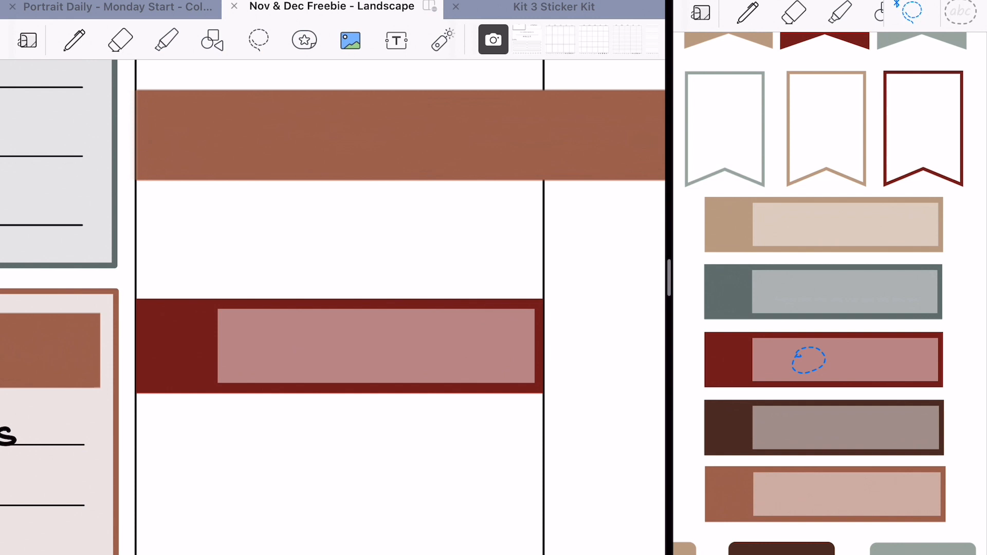
Handwrite 4 PM Lash Fill in Monday's red box and place the eyelash icon sticker below it
click(74, 40)
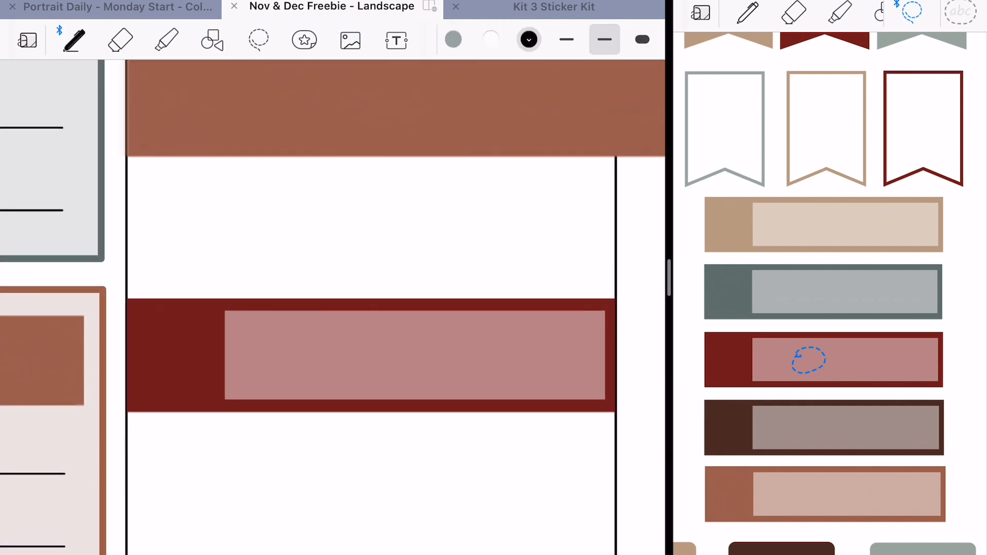
drag(163, 321, 189, 387)
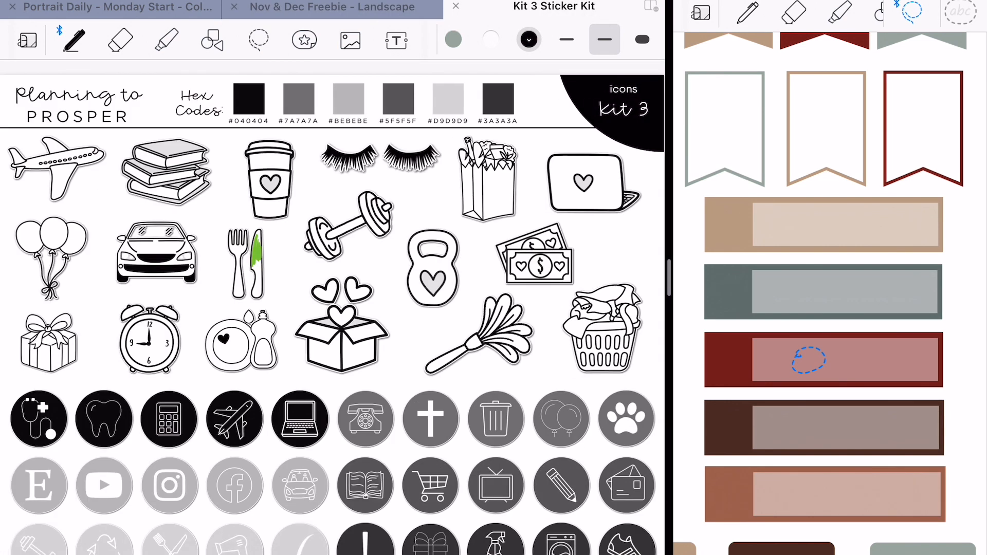
click(331, 7)
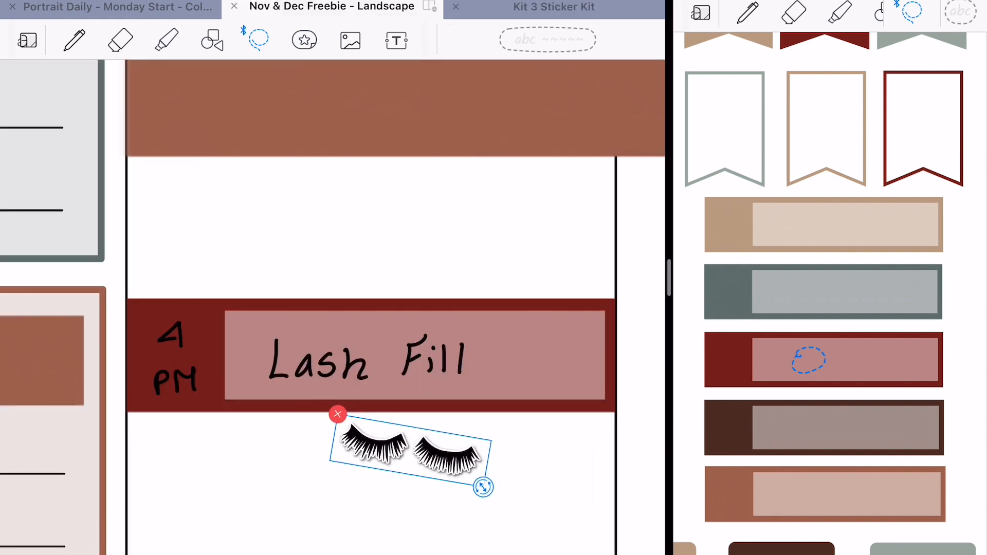
drag(409, 453, 538, 330)
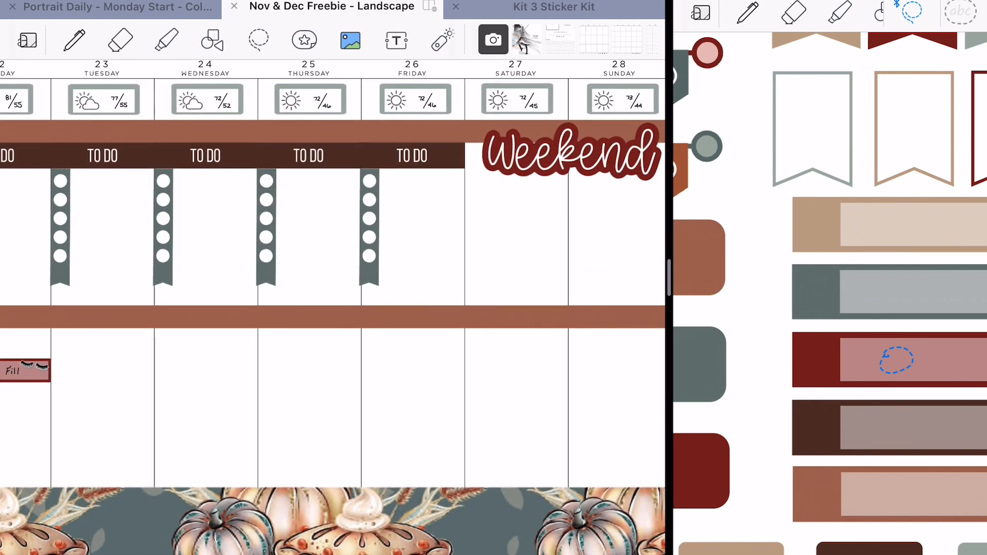
scroll(down, 3)
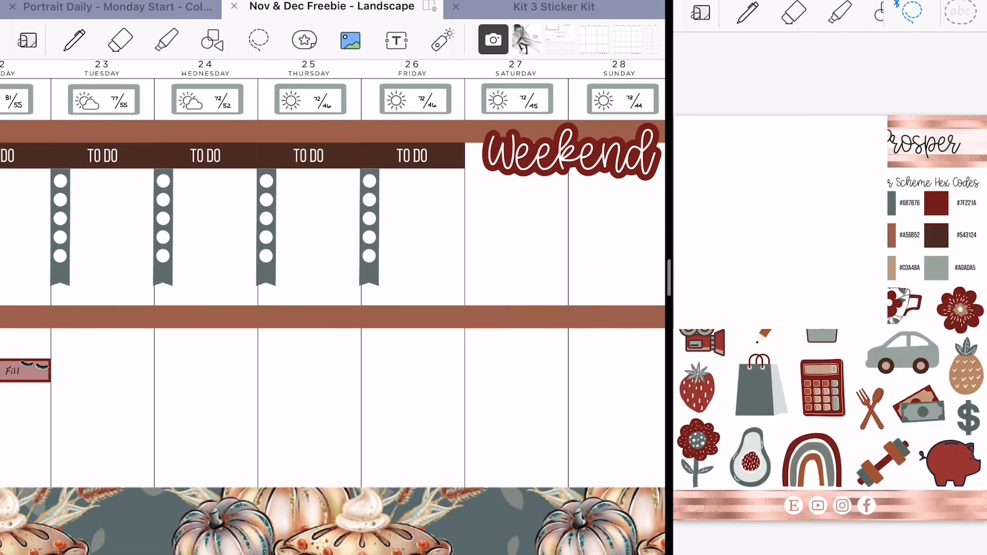
scroll(down, 3)
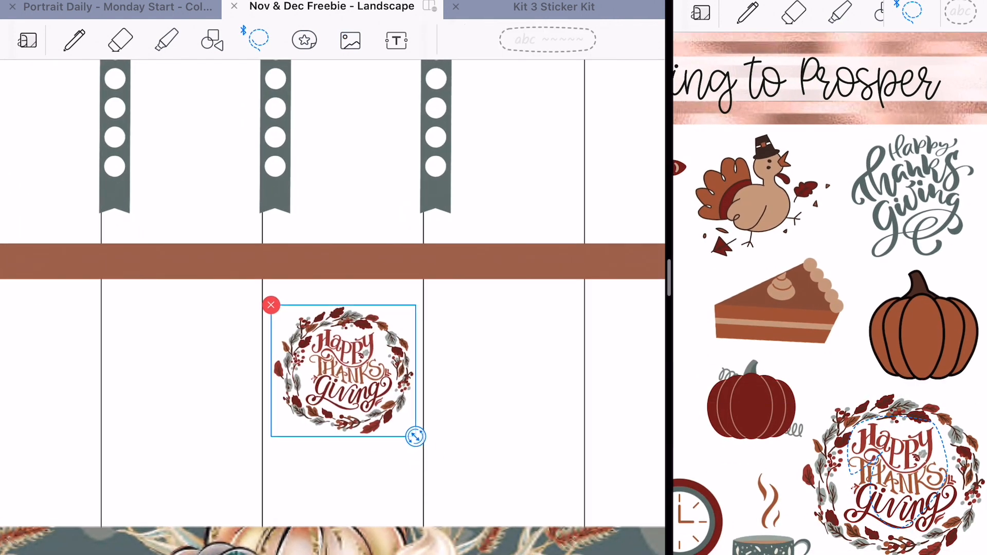
Drag the Happy Thanksgiving wreath sticker into the lower half of the week below the middle bar
drag(343, 370, 340, 359)
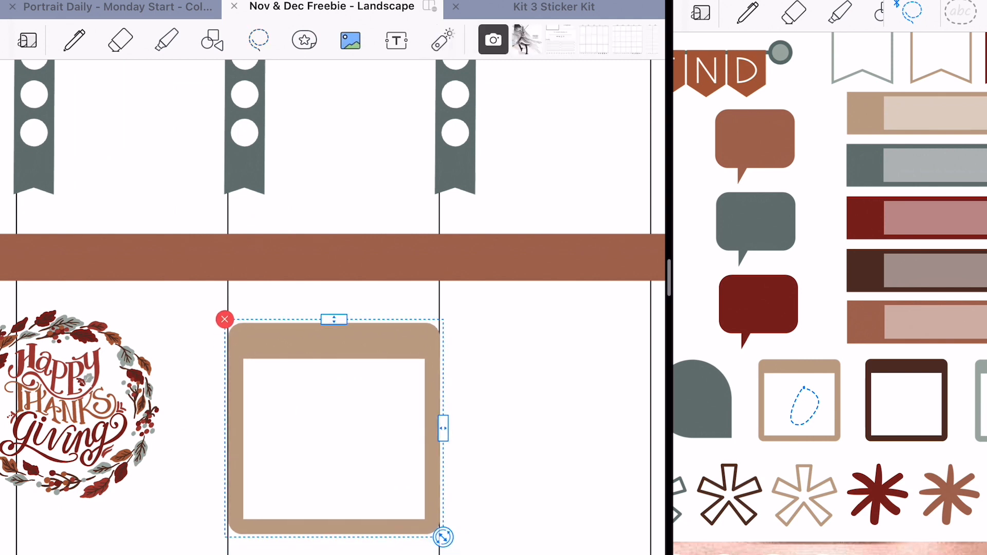
Start a typed Turkey dinner note with the 12:30 time inside the tan framed box
click(74, 41)
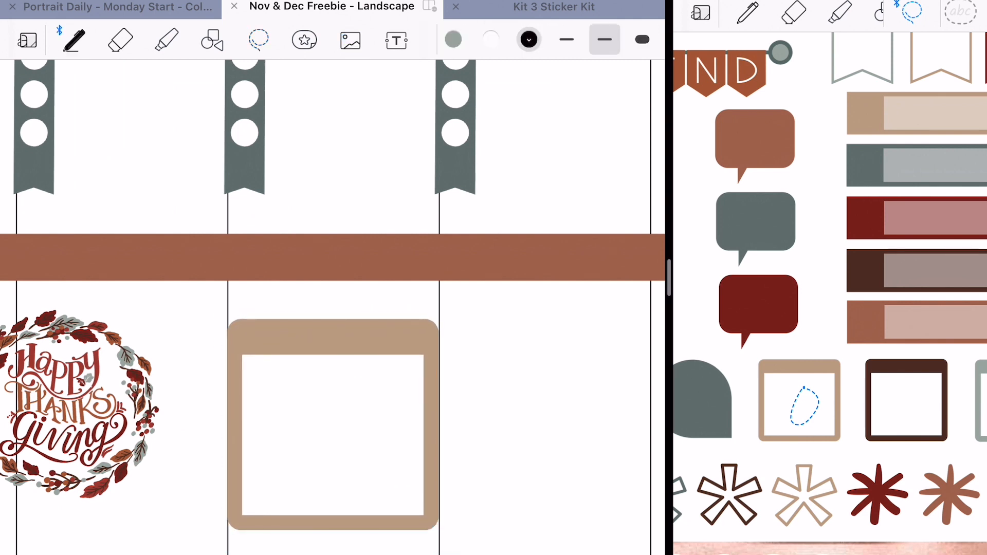
click(255, 390)
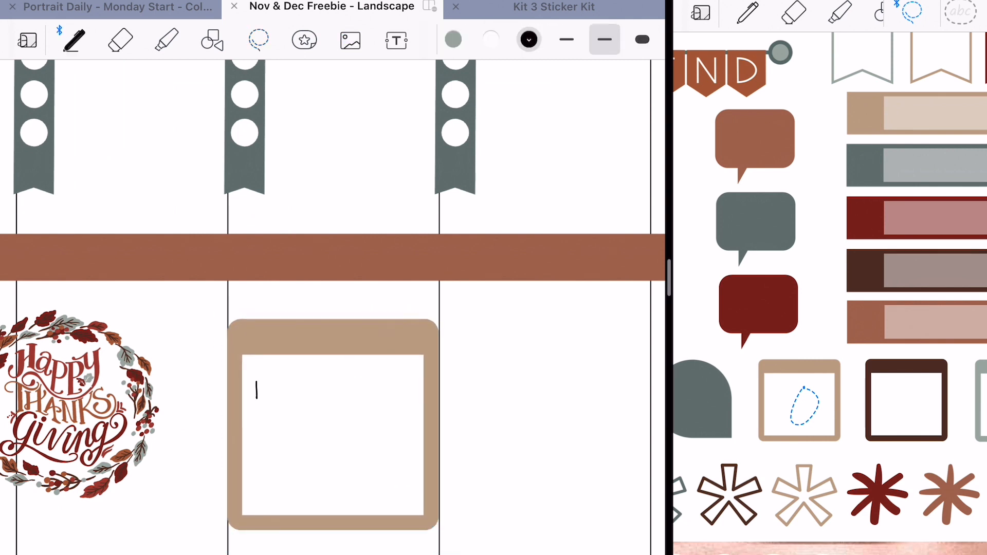
text(Dinner)
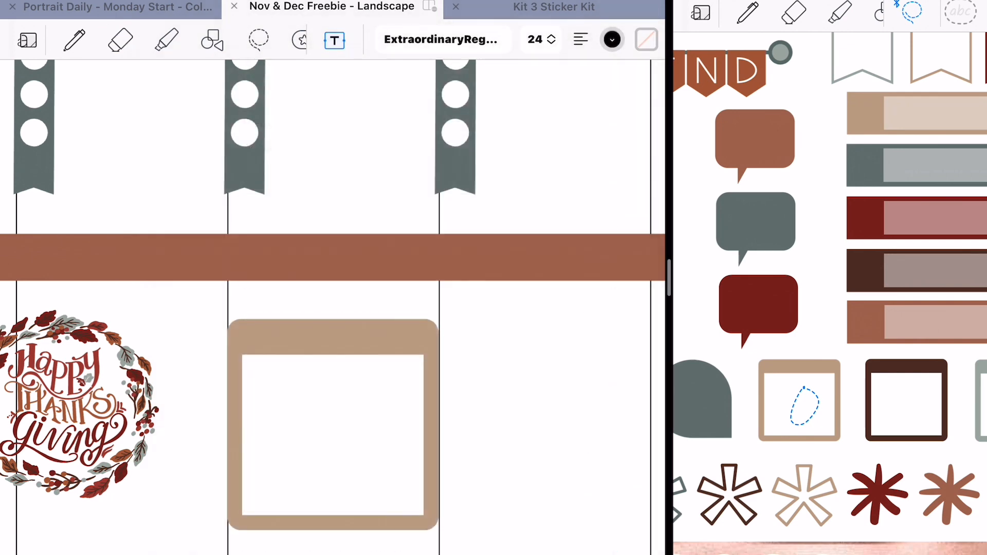
click(332, 425)
text(Di)
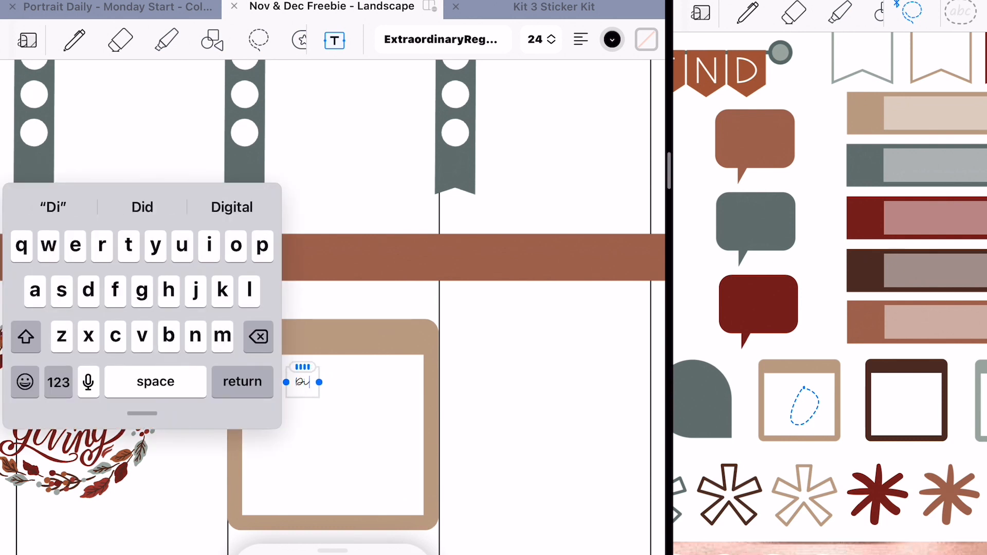
text(Turkey dinner @)
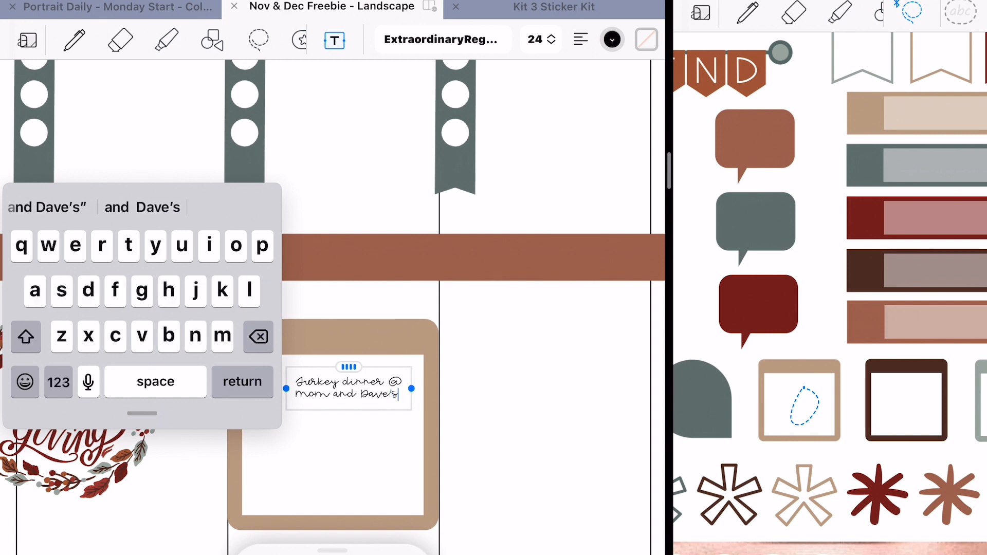
text(130)
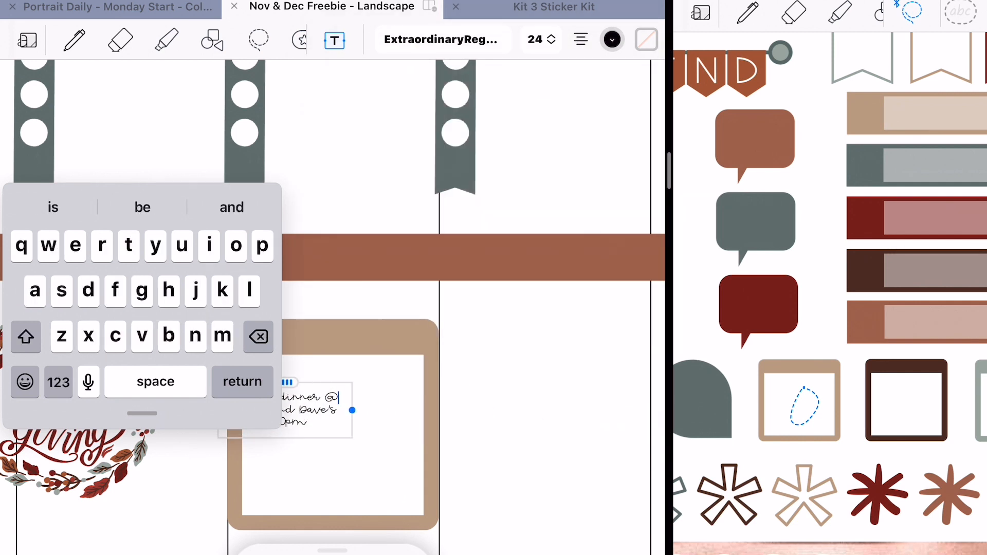
Centre the dinner note text with the paragraph alignment options
click(580, 39)
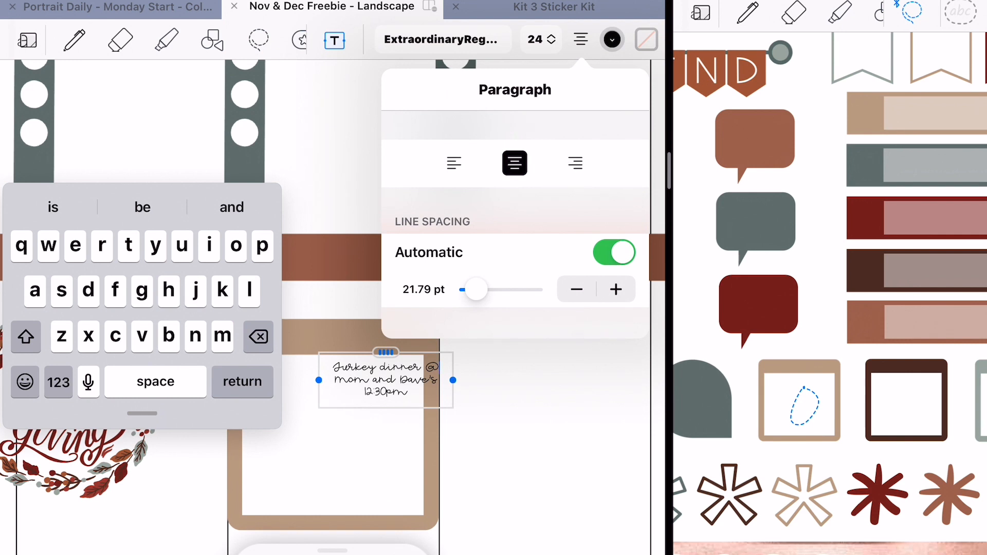
click(612, 251)
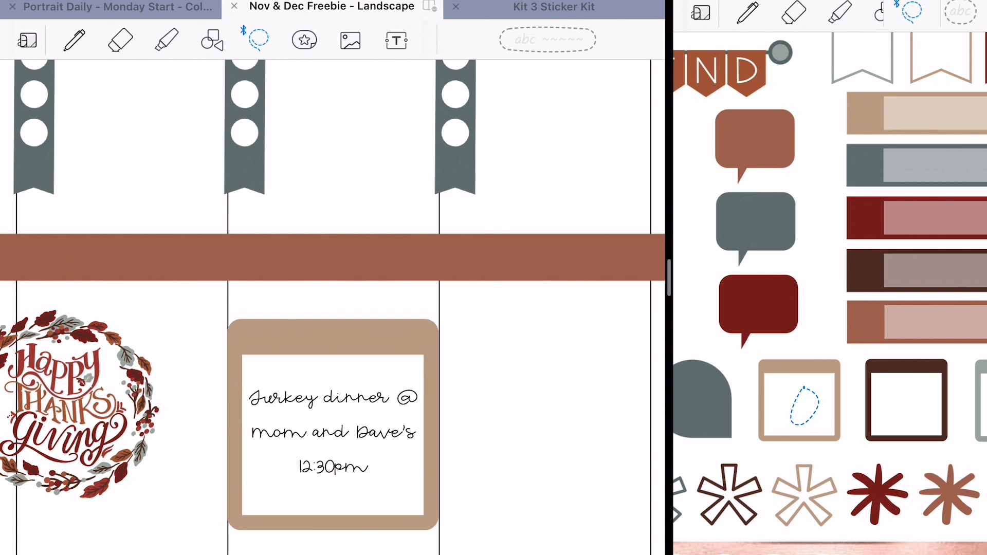
Complete the box text as 'Turkey dinner @ mom and Dave's 12:30pm'
click(332, 422)
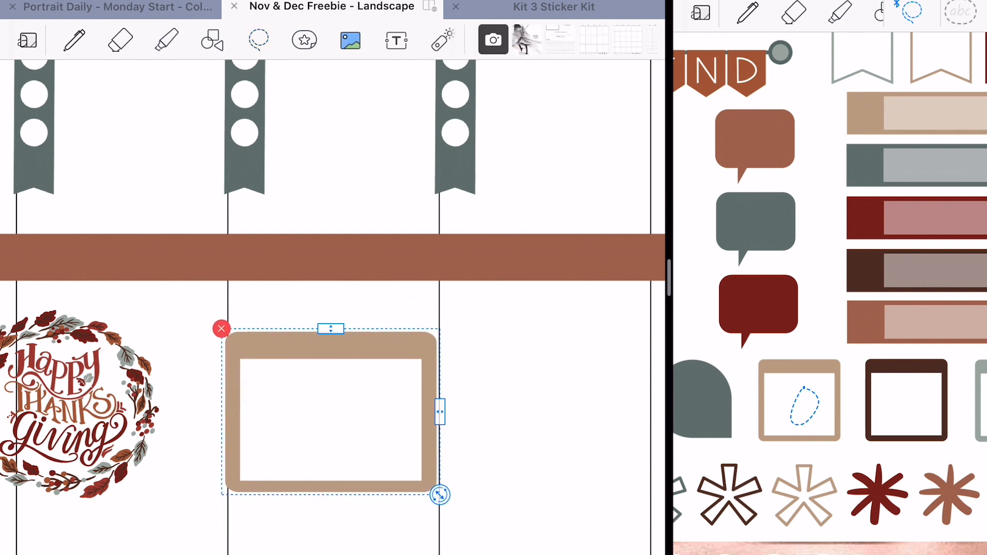
text(Turkey dinner @ mom and Dave's 12:30pm)
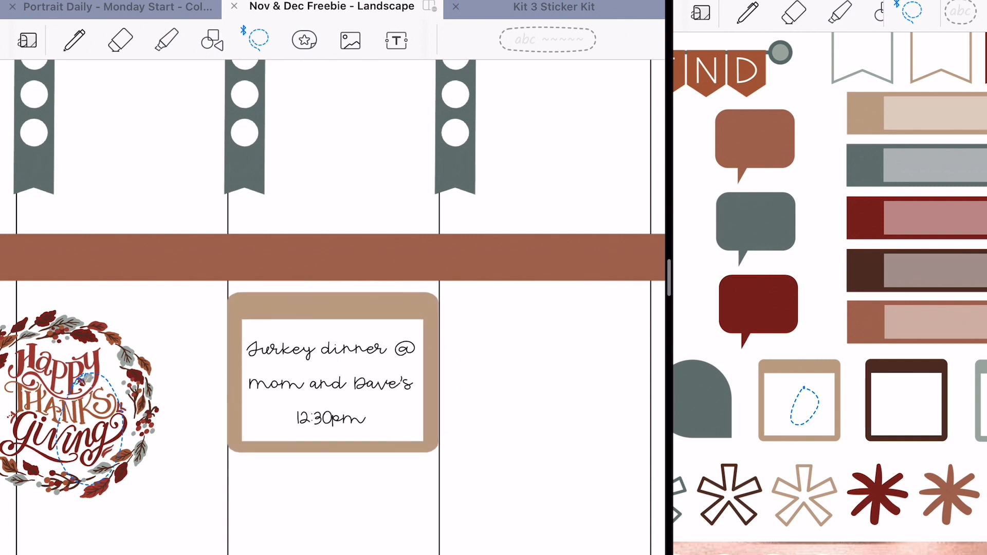
Move and settle the Happy Thanksgiving wreath just above the turkey dinner box in Thursday
drag(69, 406, 321, 497)
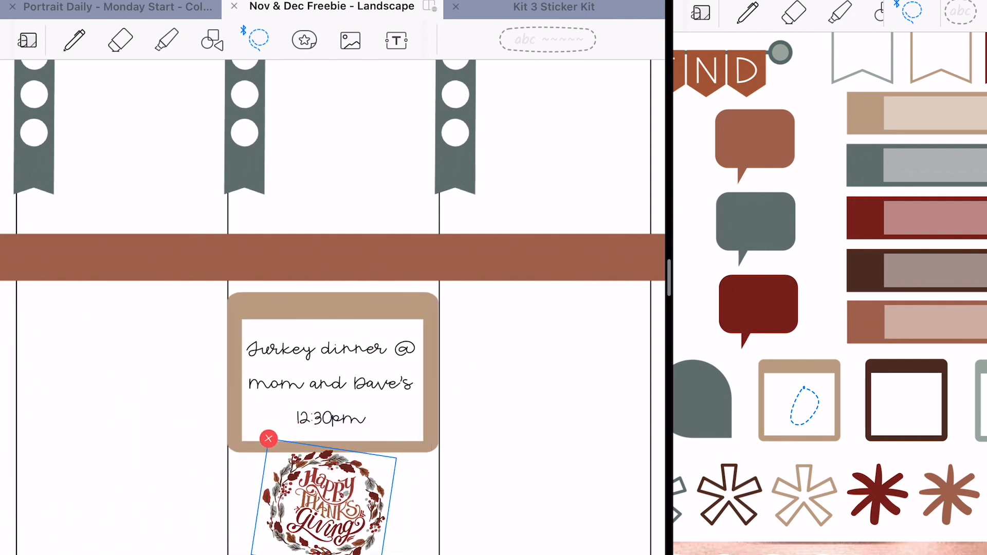
drag(327, 498, 494, 368)
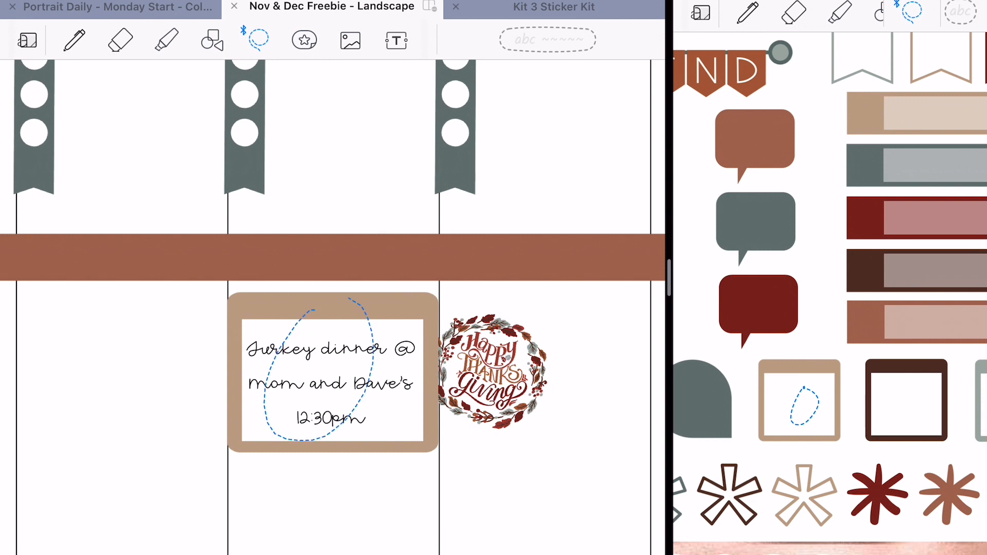
drag(330, 378, 330, 472)
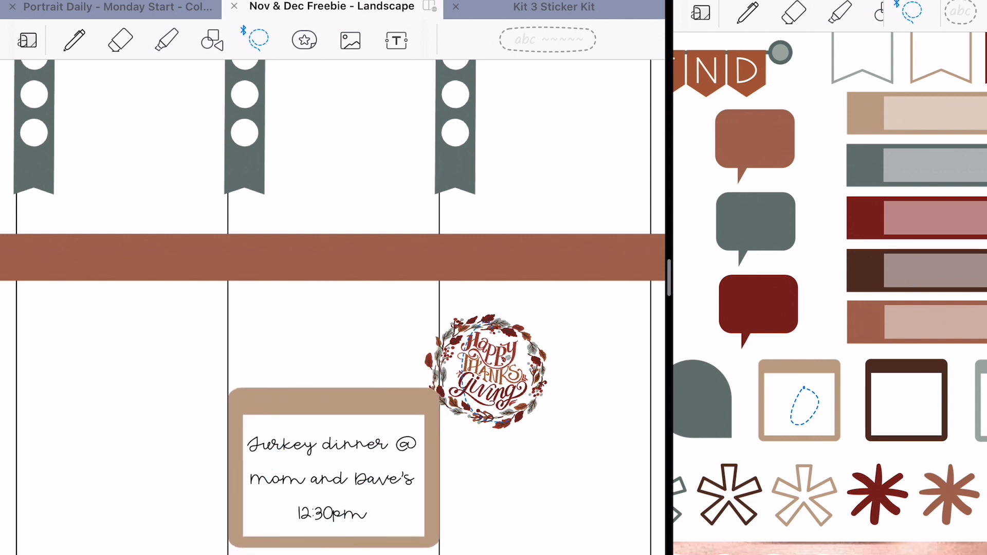
click(487, 368)
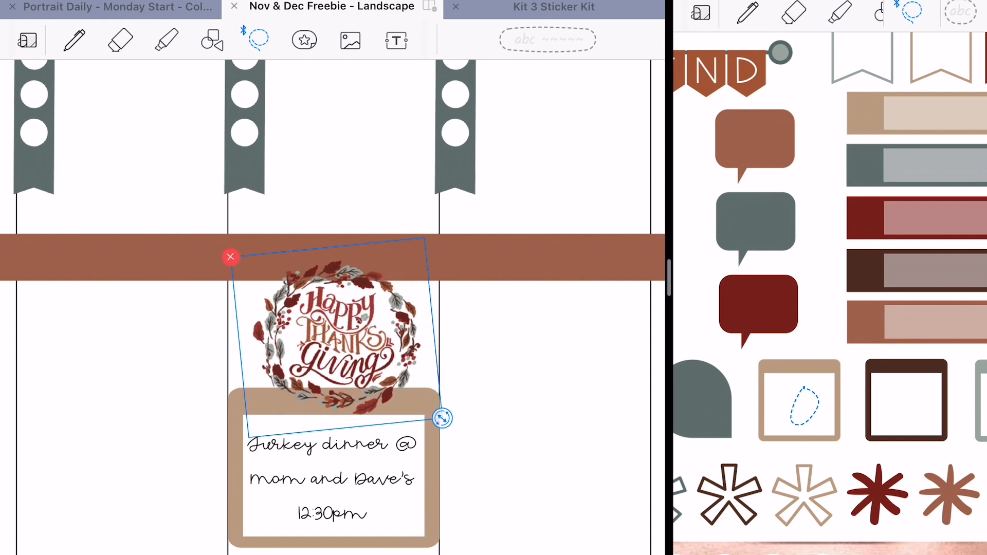
drag(442, 419, 450, 443)
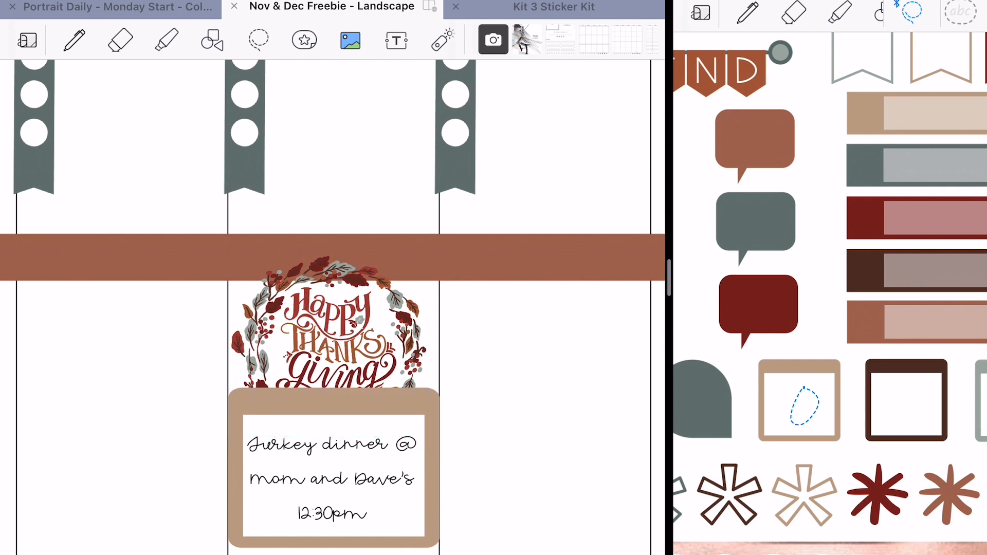
click(332, 327)
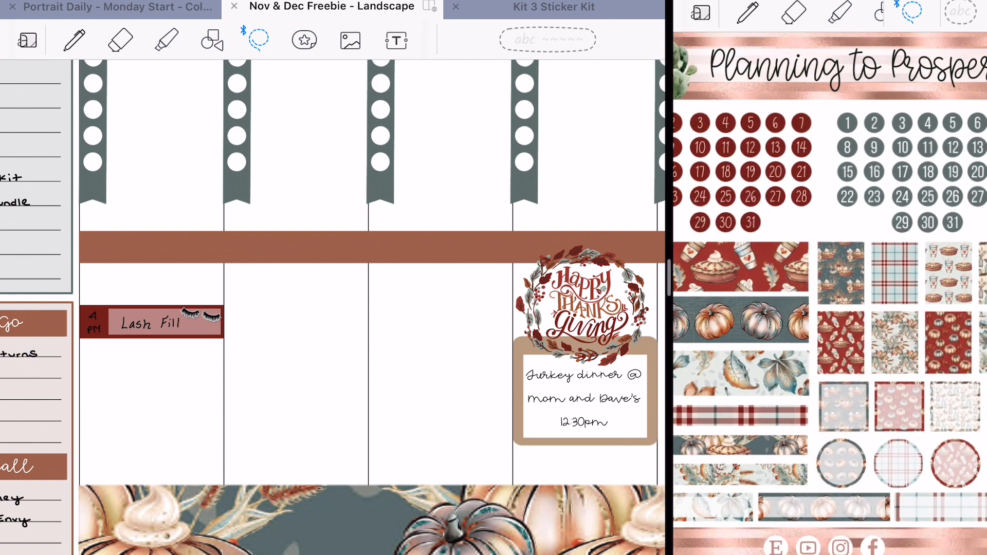
Paste the butterfly-and-bottles patterned square into Tuesday's lower column and position it
scroll(down, 3)
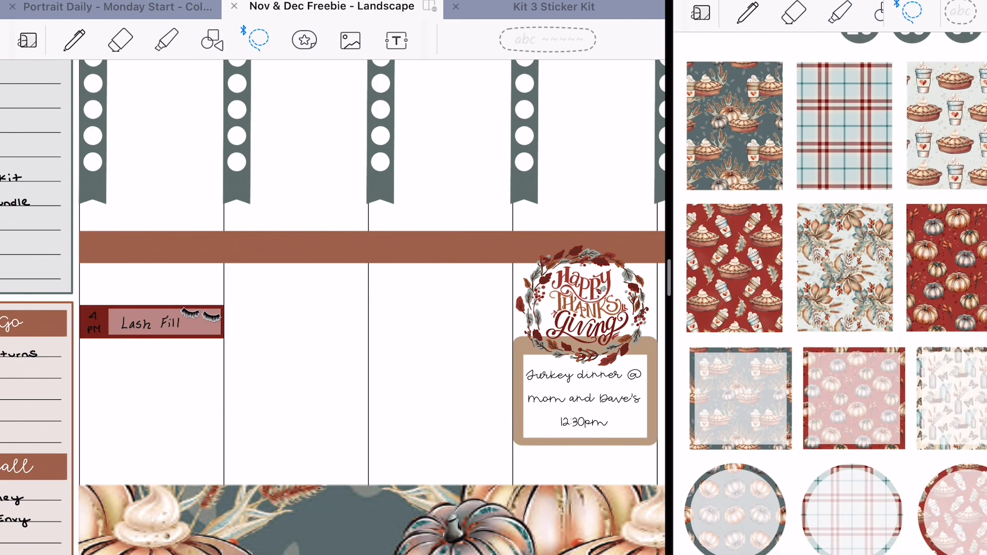
scroll(down, 3)
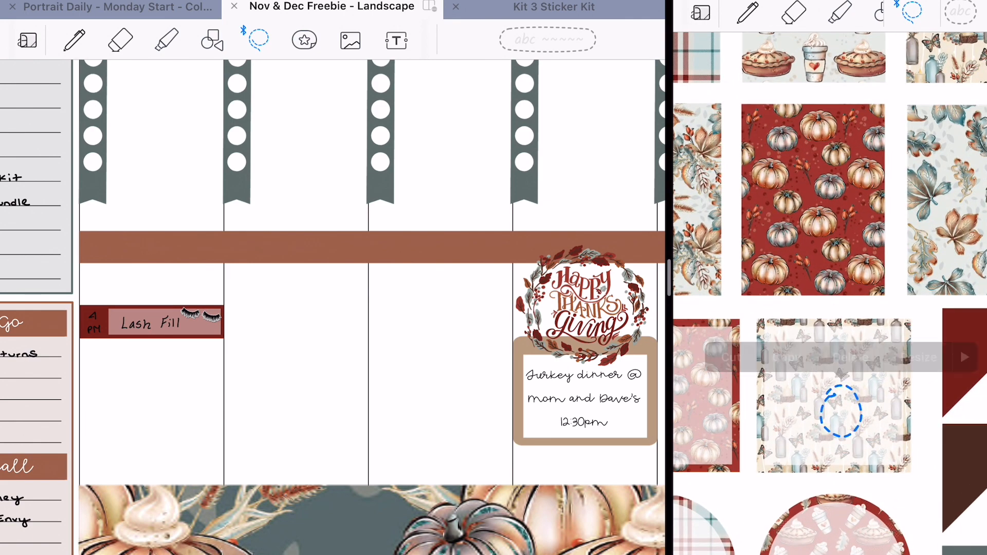
scroll(down, 3)
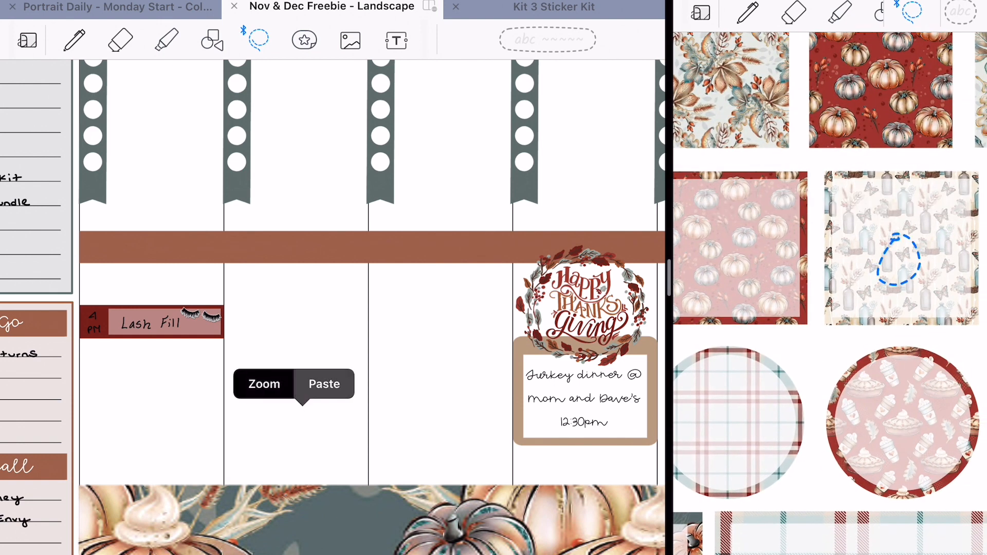
click(324, 384)
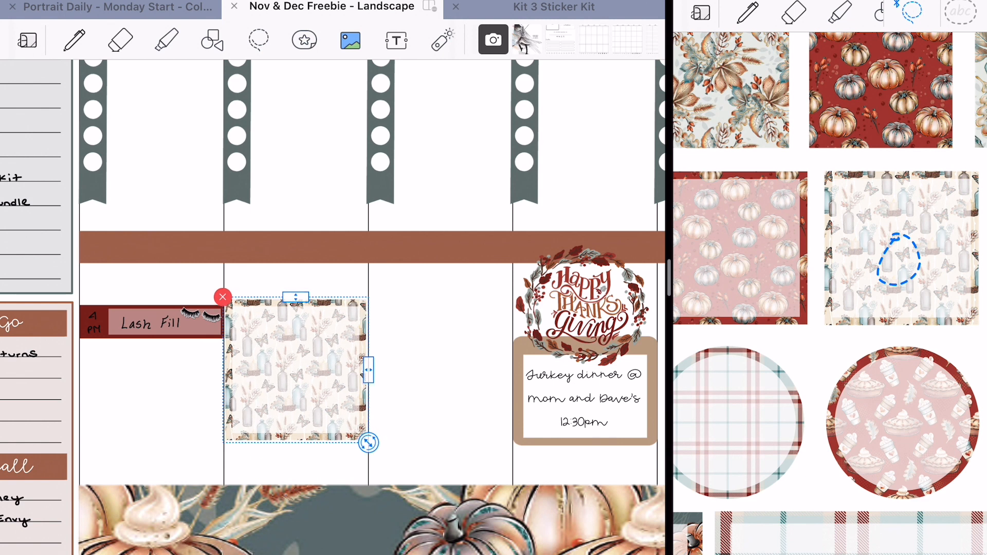
drag(296, 368, 296, 350)
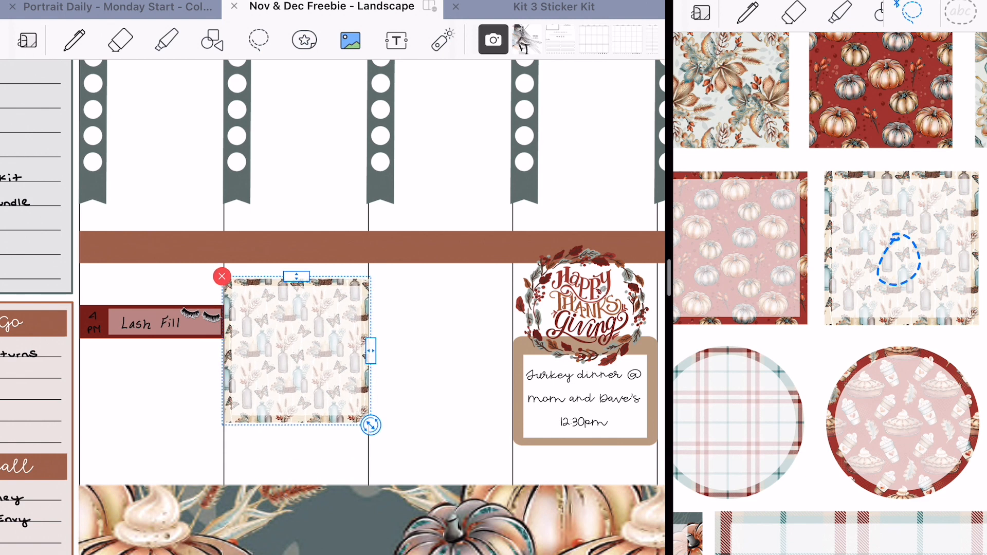
drag(371, 424, 371, 431)
text(irthday dinn)
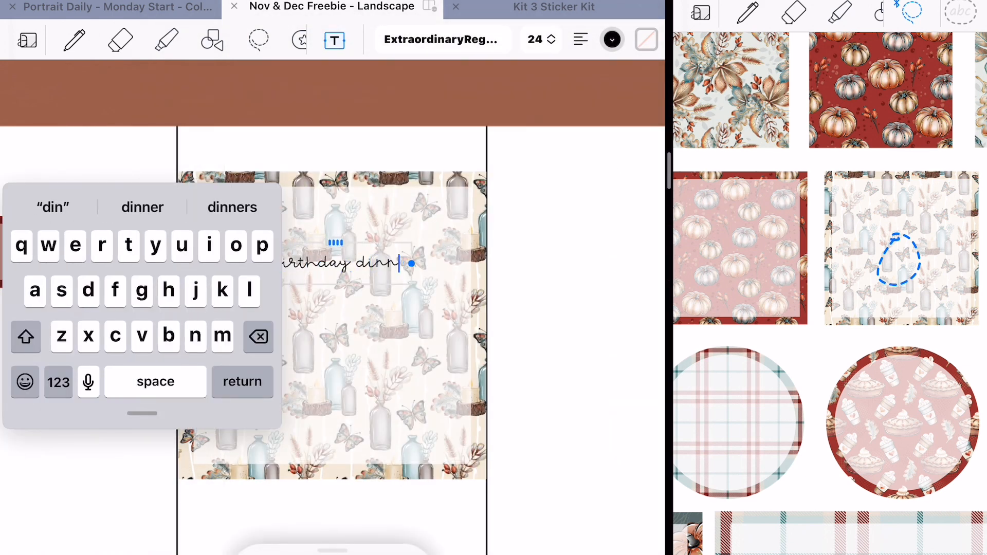
Type 'Birthday dinner with Kelsey & Roxie' in the square and centre it
text(er)
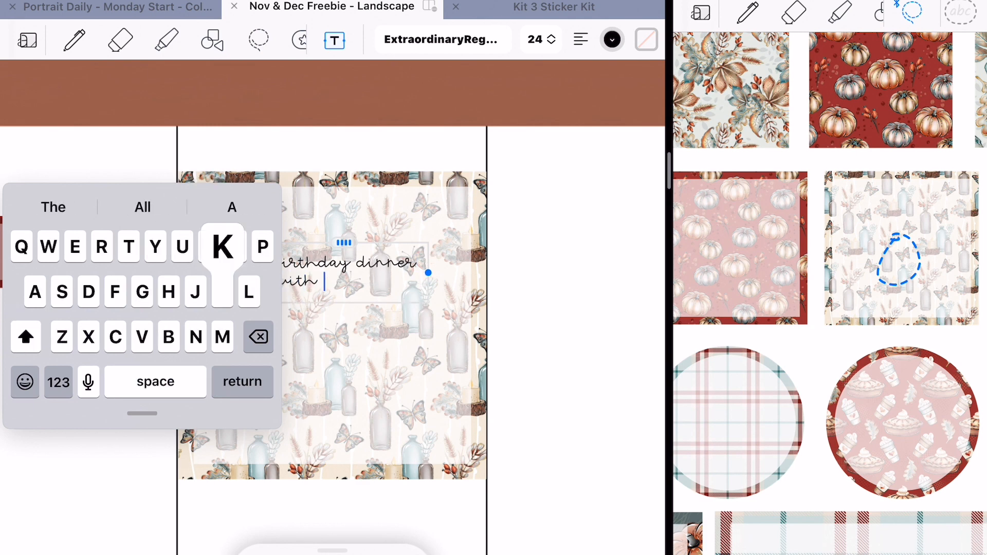
text(Kelsey)
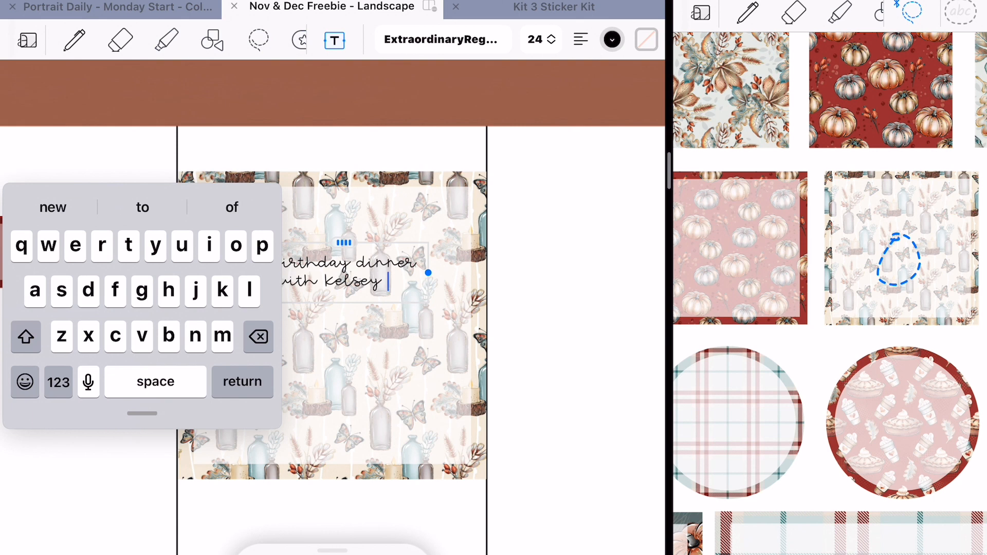
text(& Roxie)
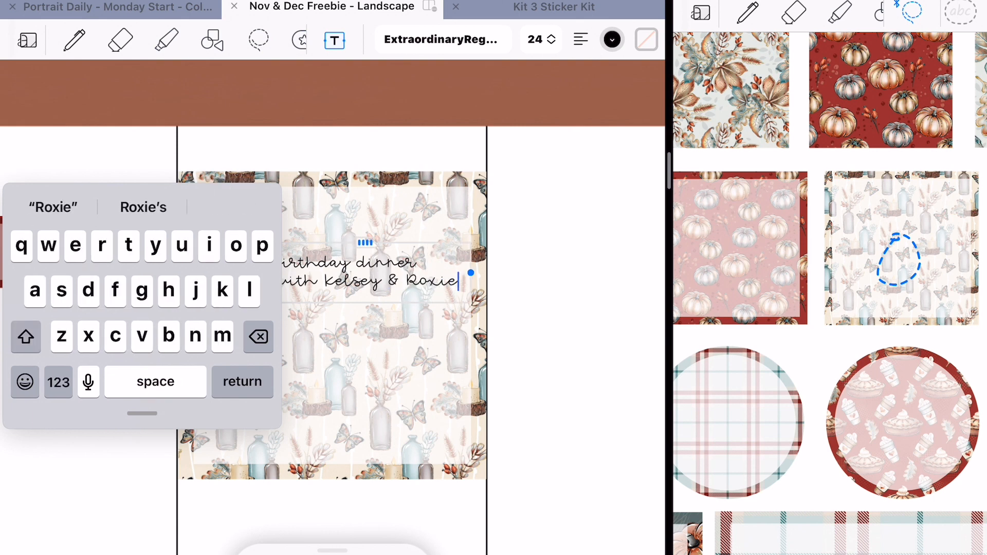
click(580, 39)
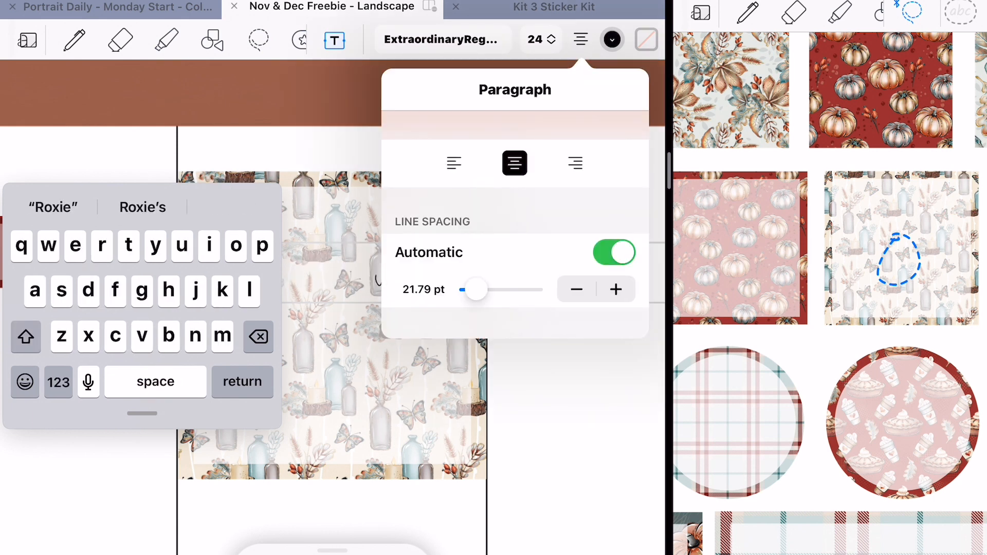
click(579, 41)
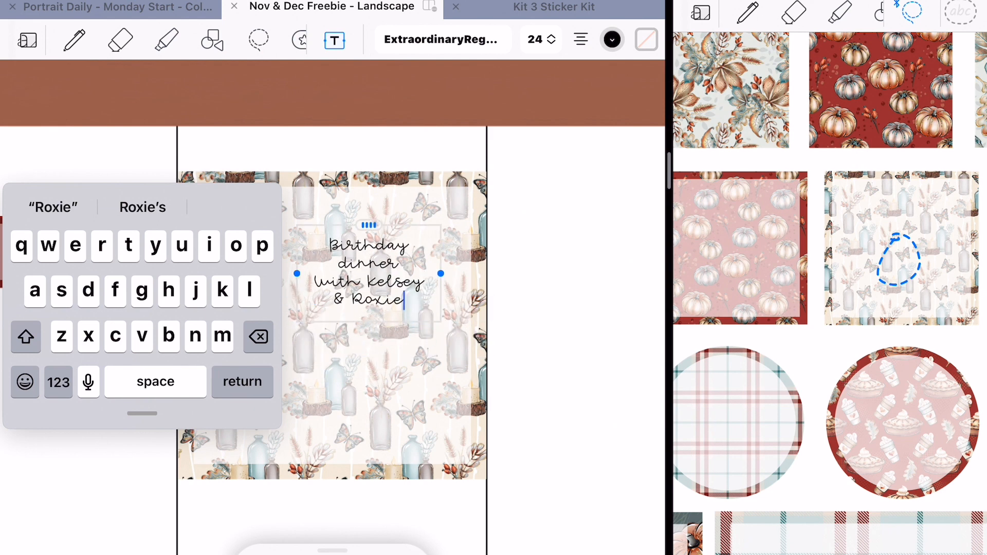
click(258, 40)
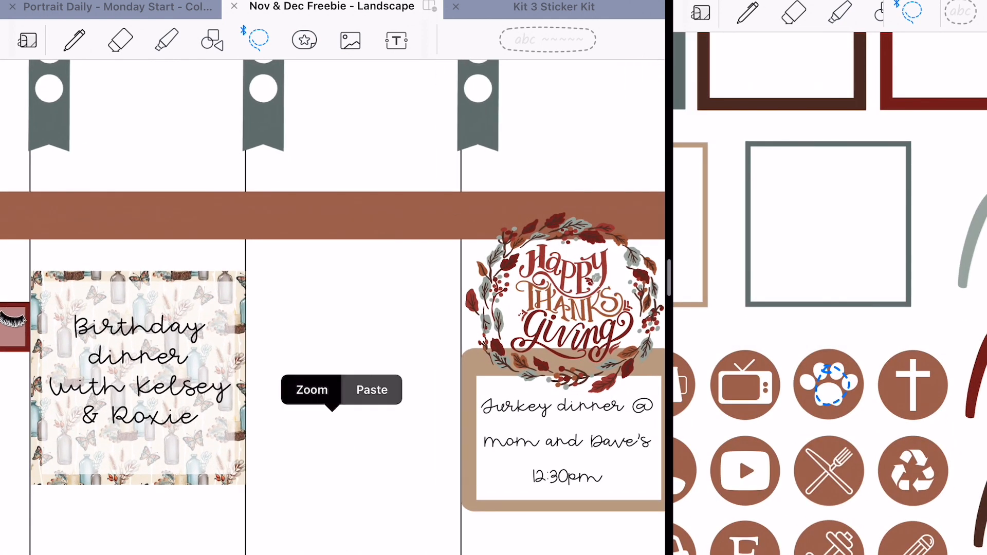
Paste the grey strip with paw icon reading 'Hang out with Miller' into Wednesday's lower column
click(371, 390)
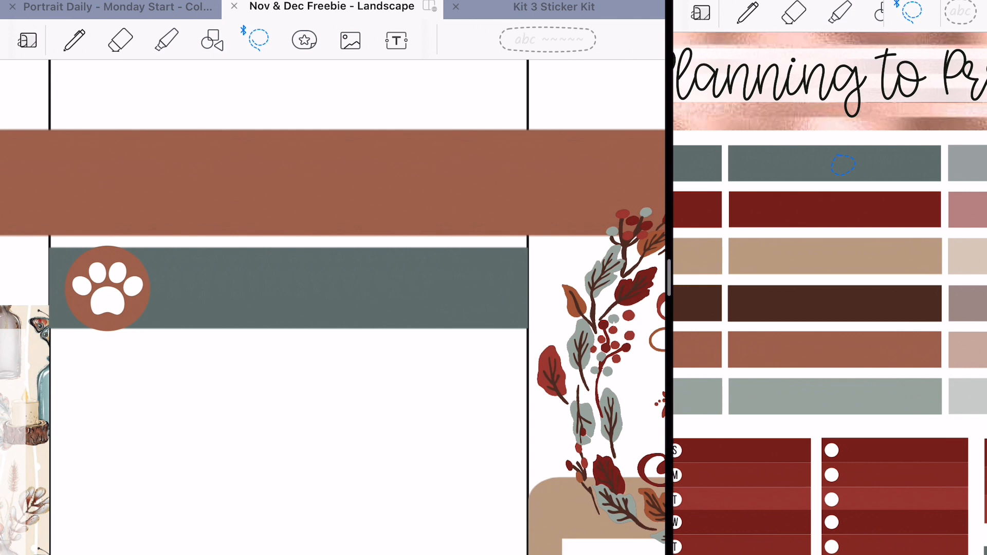
click(334, 40)
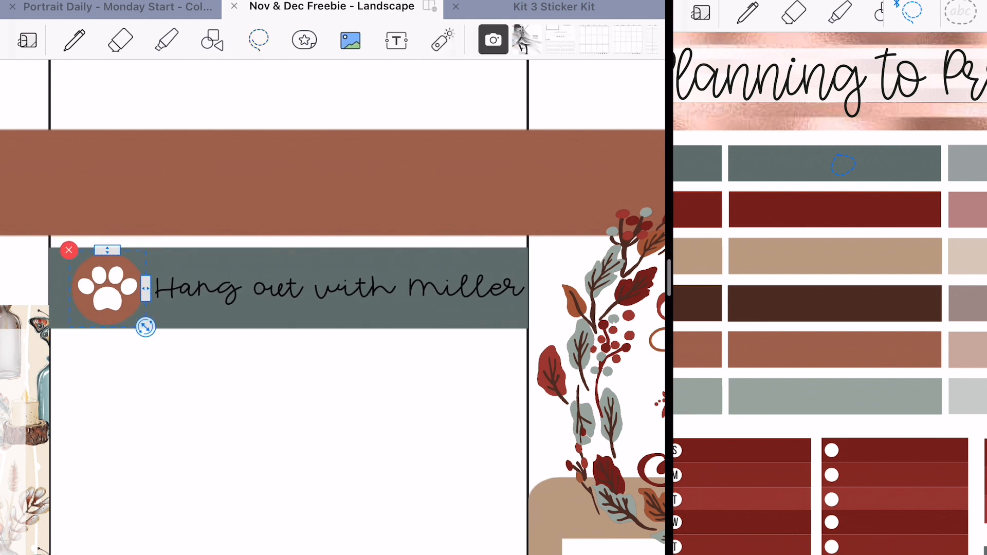
click(258, 40)
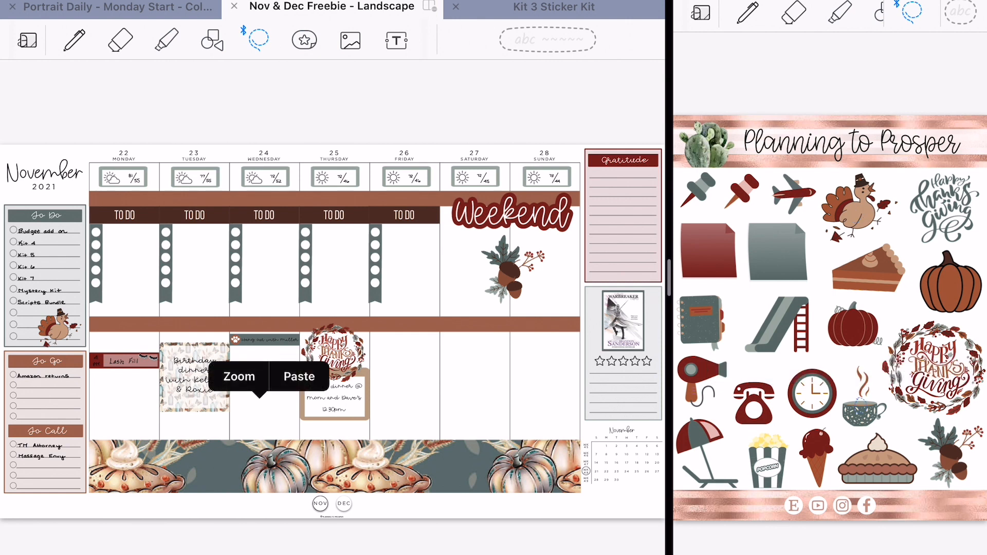
Paste a coffee cup into Wednesday, fit the pie slice under the dinner box and resize the wreath in the weekend
click(299, 376)
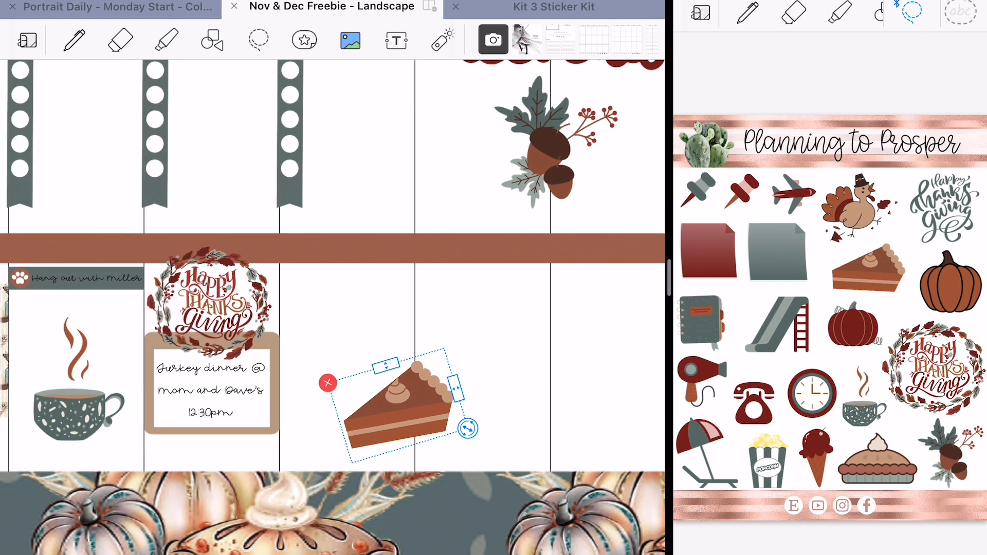
drag(211, 302, 554, 340)
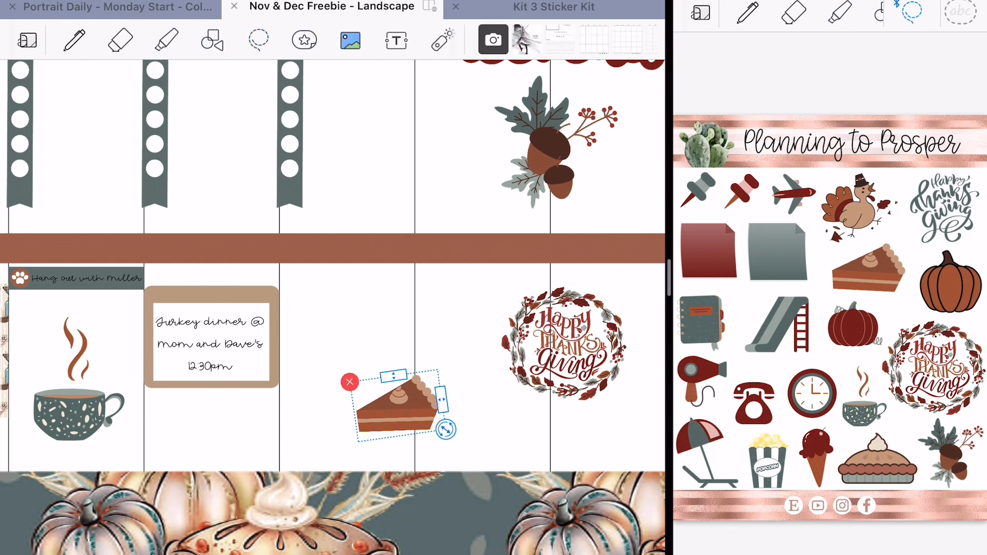
drag(397, 403, 208, 427)
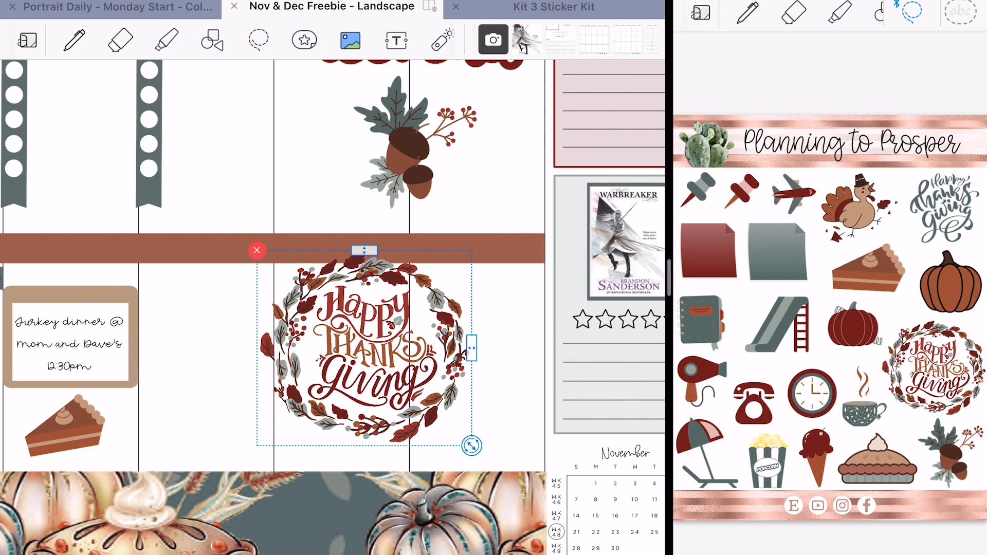
drag(371, 356, 330, 343)
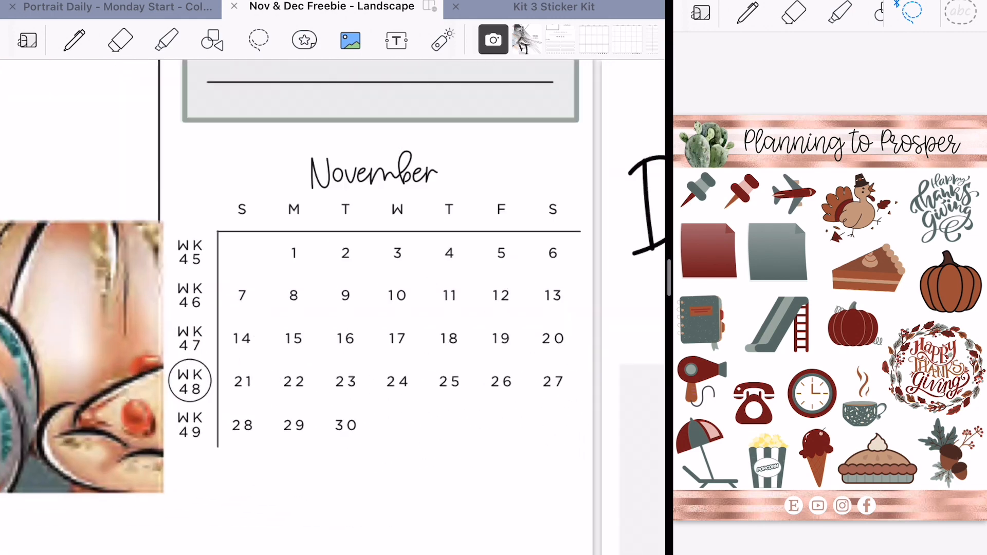
Set the highlighter to custom HEX 687876 slate gray and swipe it across the WK 48 row
click(166, 40)
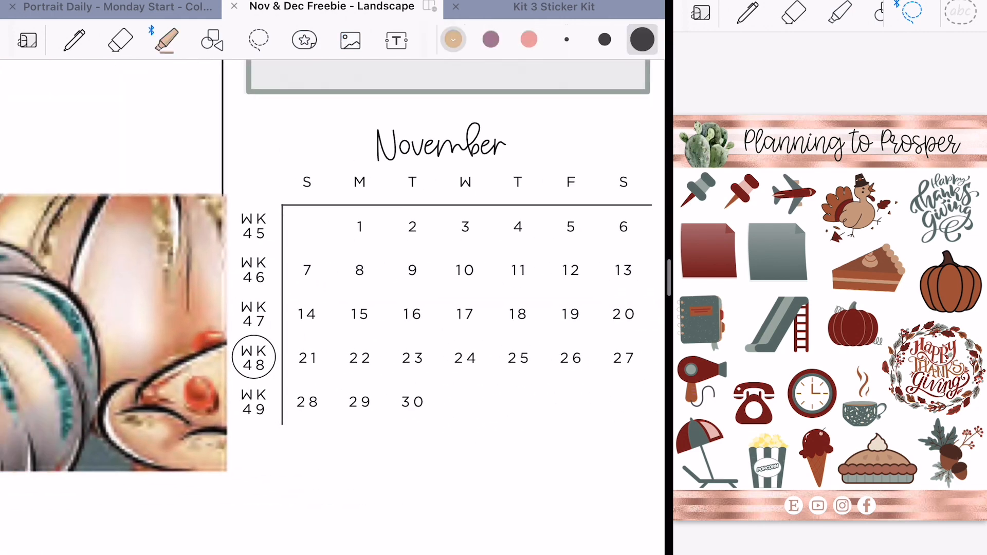
click(452, 39)
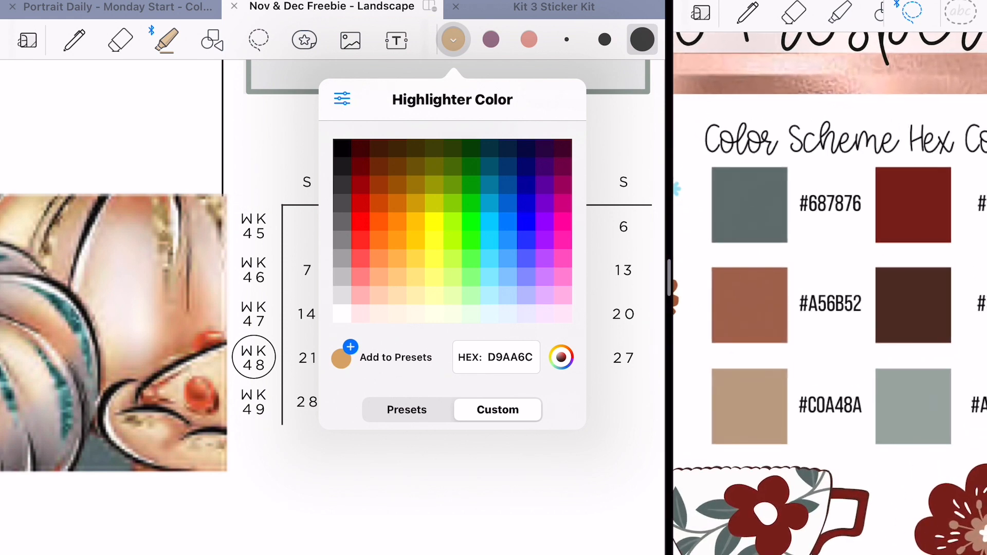
click(511, 356)
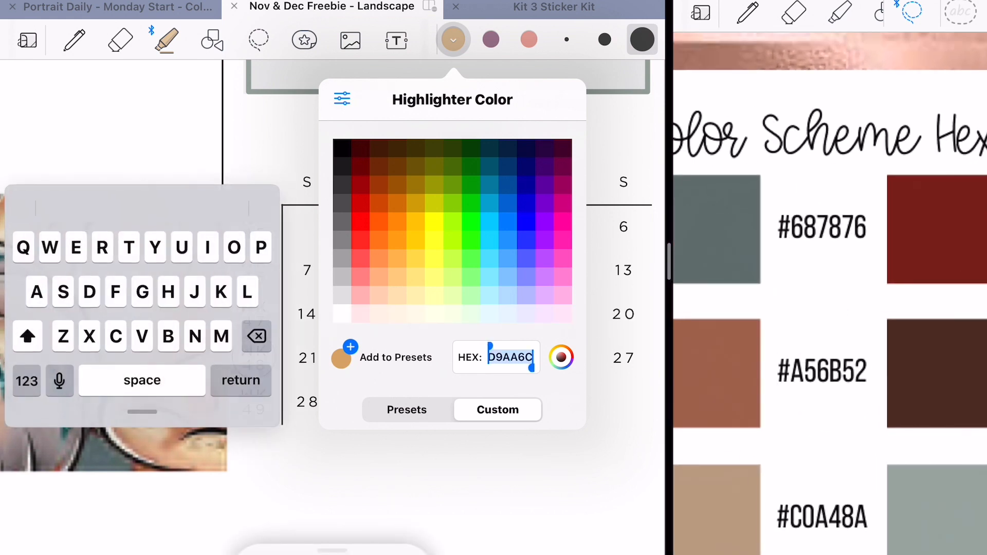
text(6)
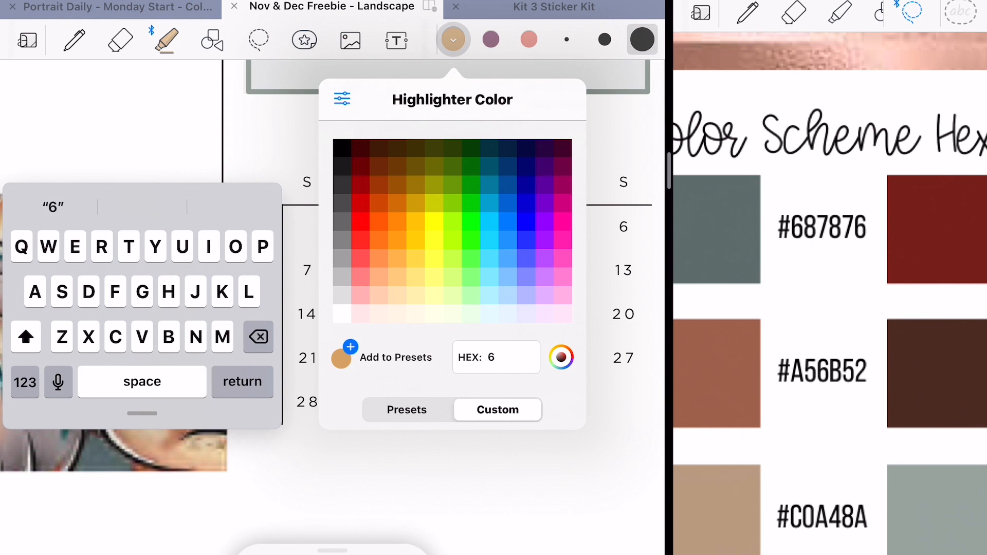
text(878)
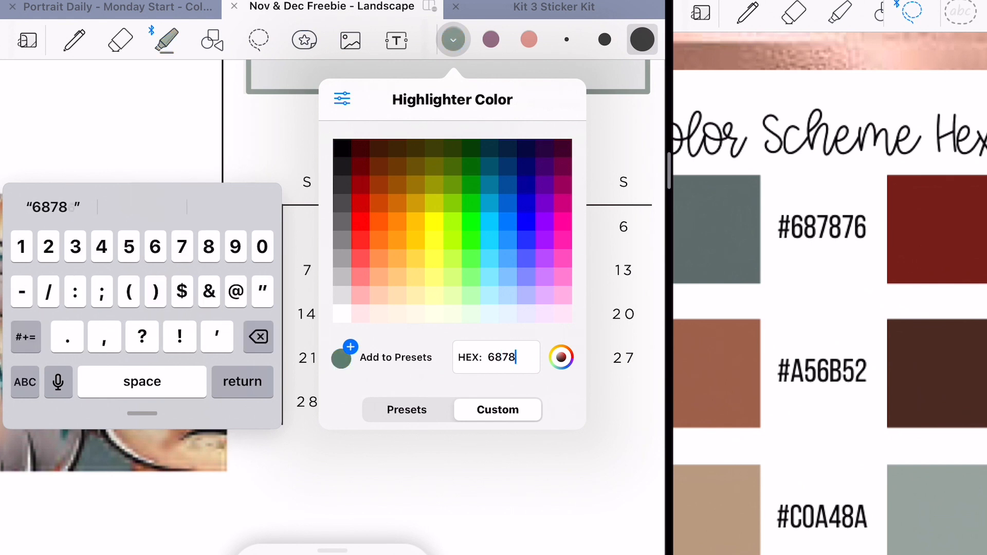
click(453, 40)
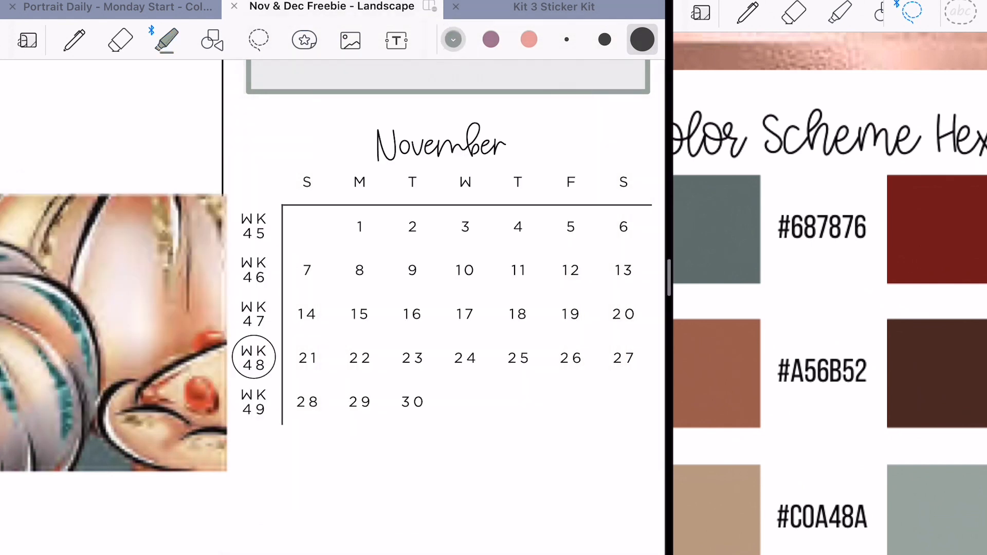
drag(296, 358, 460, 358)
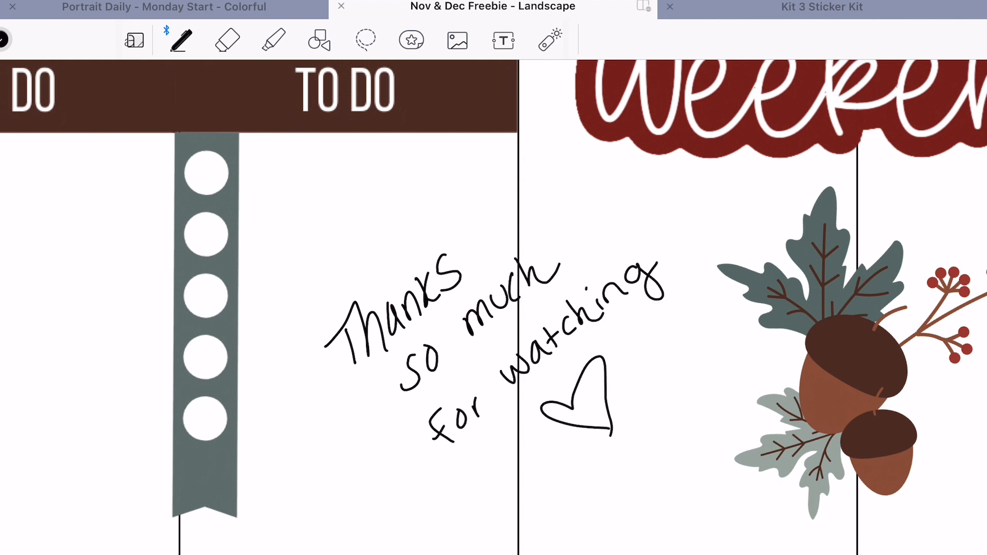
Erase the handwritten thank-you note and heart, then return to the pen
click(226, 40)
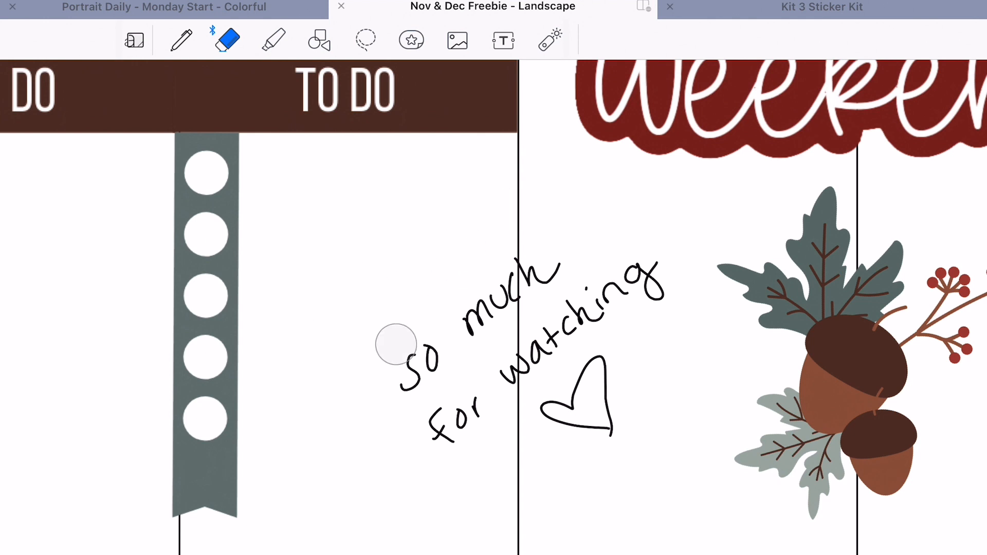
click(180, 40)
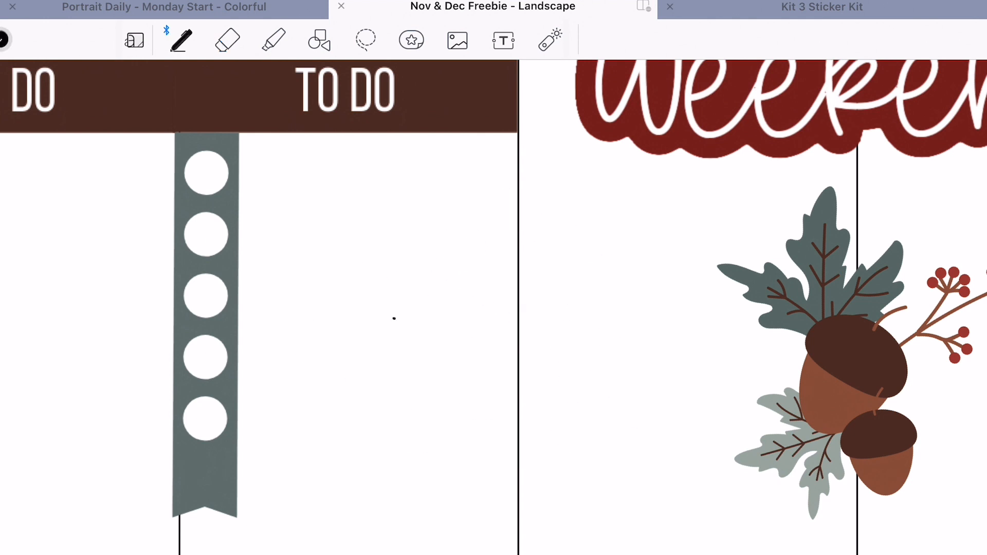